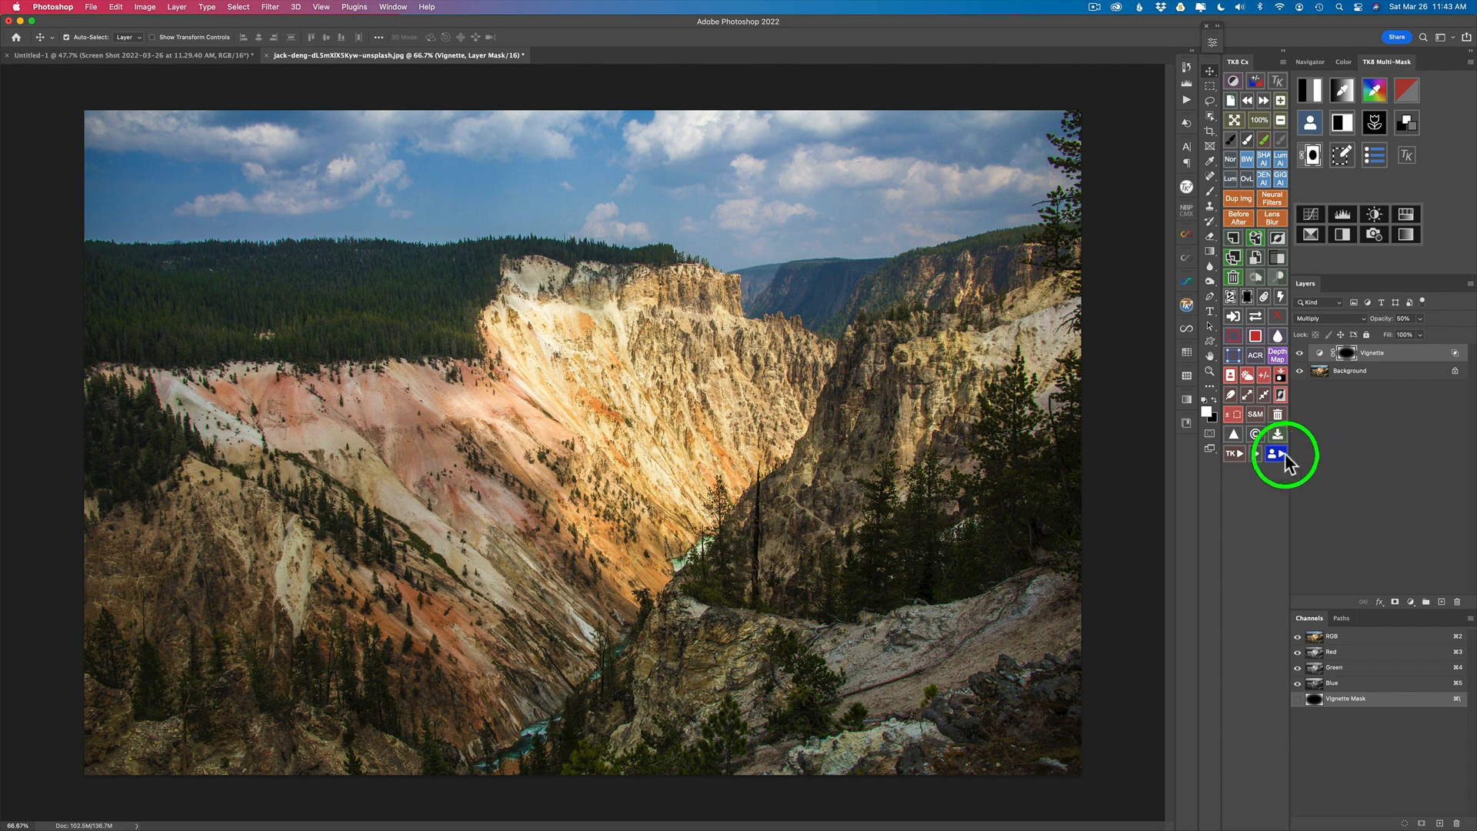
Bring up the blending options for the Vignette layer.
click(1271, 452)
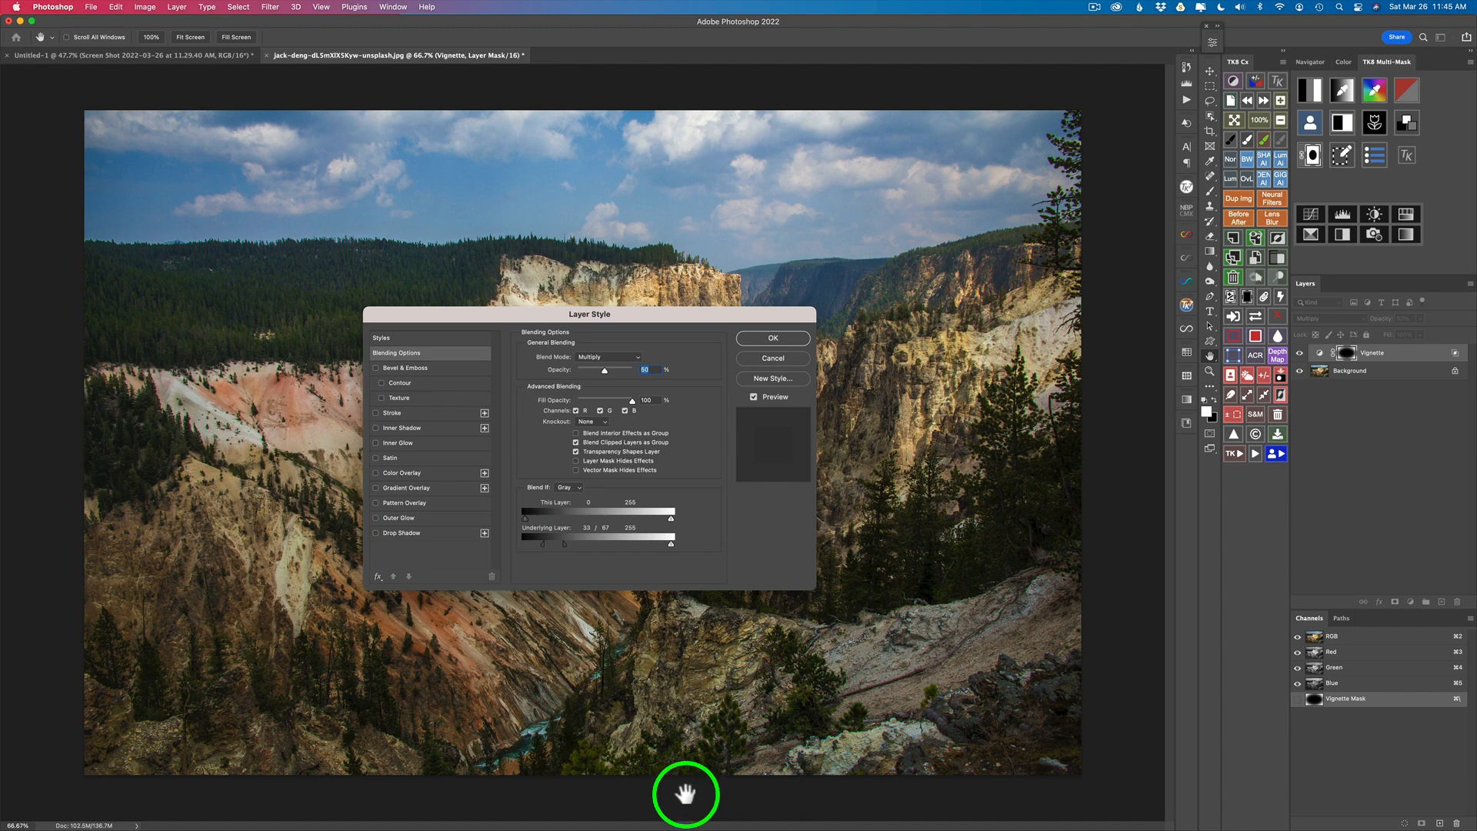
mouse_move(1028, 501)
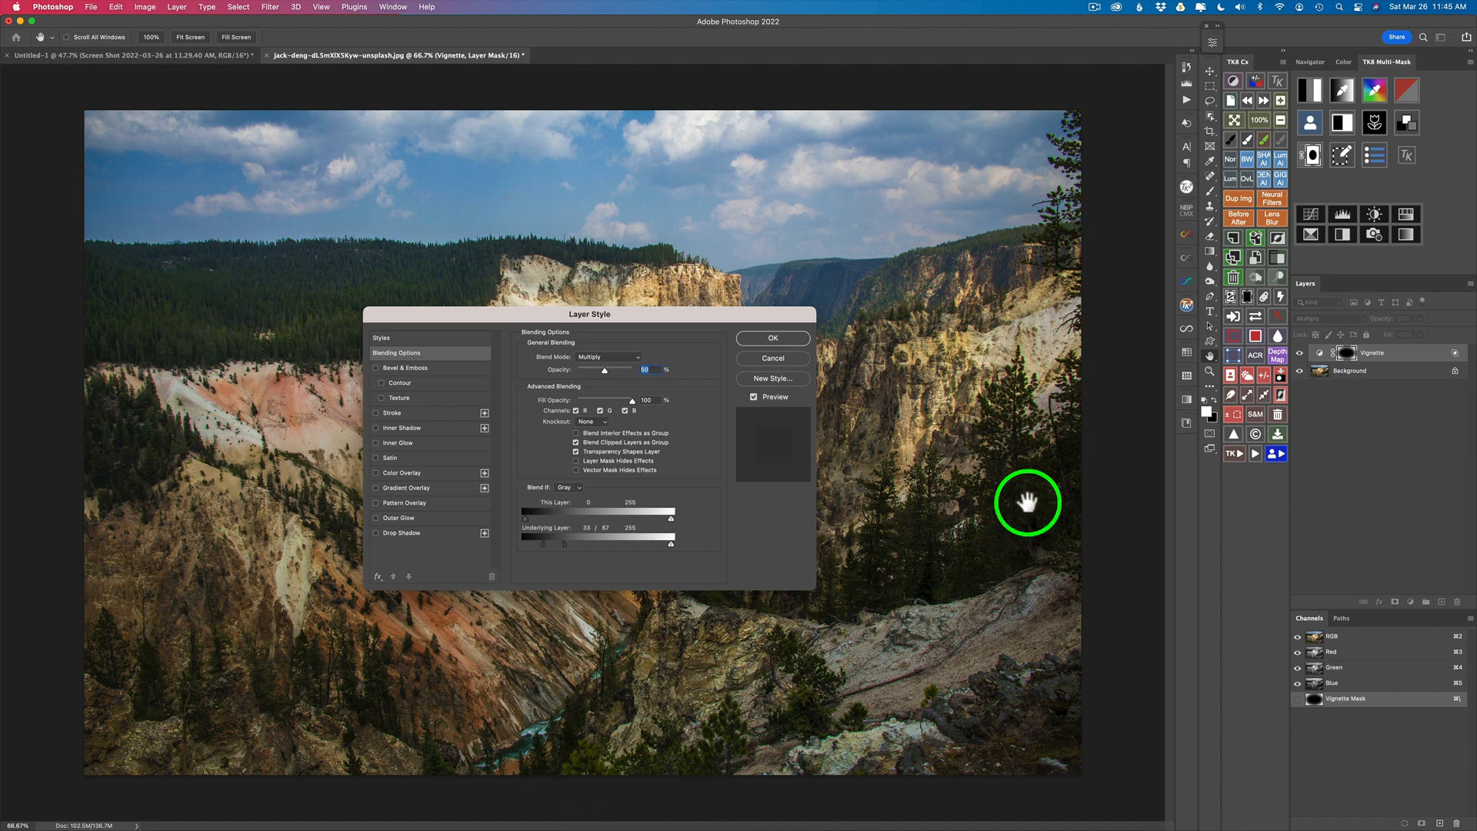
mouse_move(1049, 491)
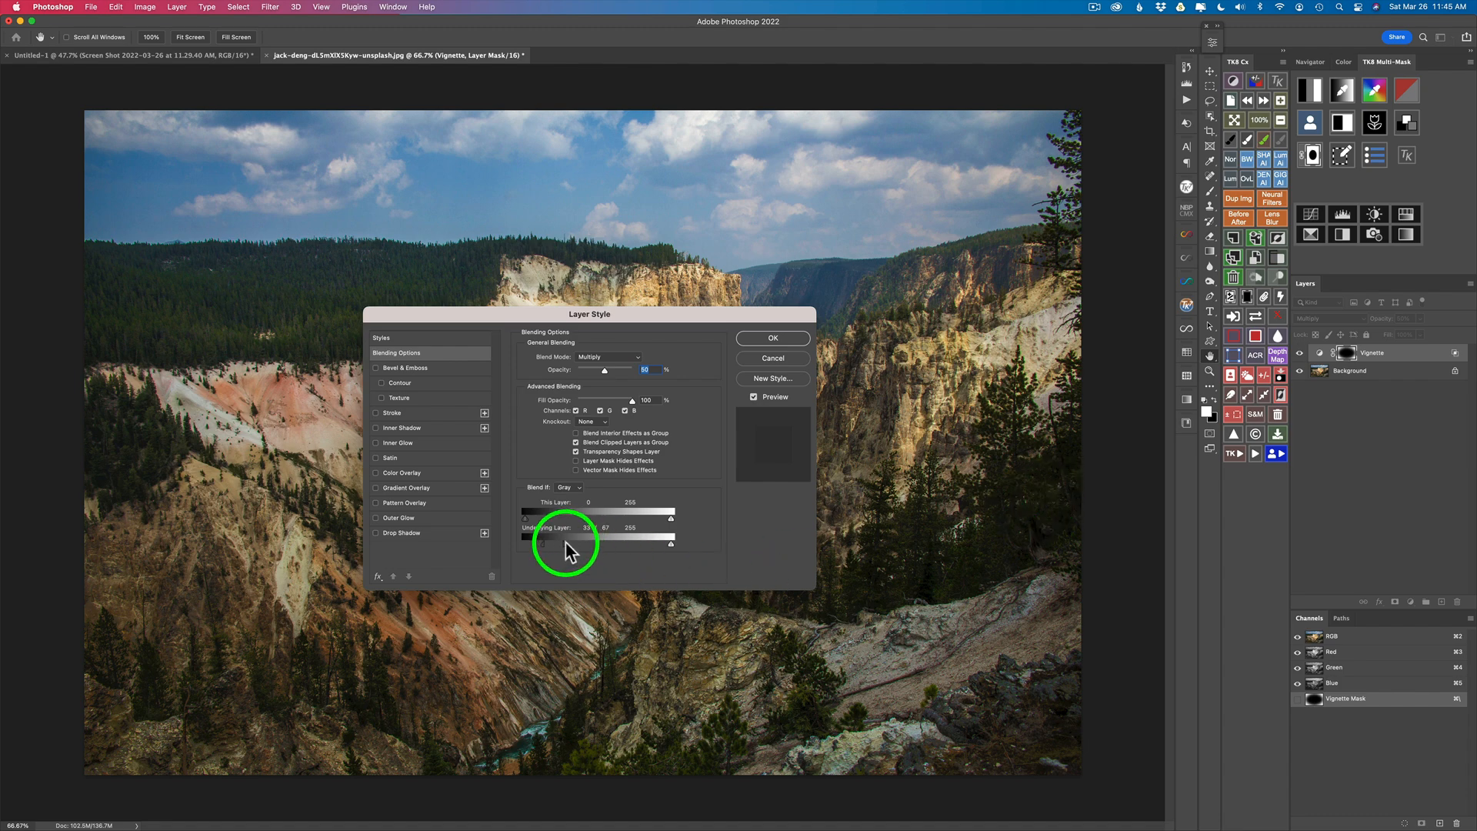
Nudge the Underlying Layer Blend If slider, then cancel the Layer Style dialog without applying.
drag(565, 543, 525, 543)
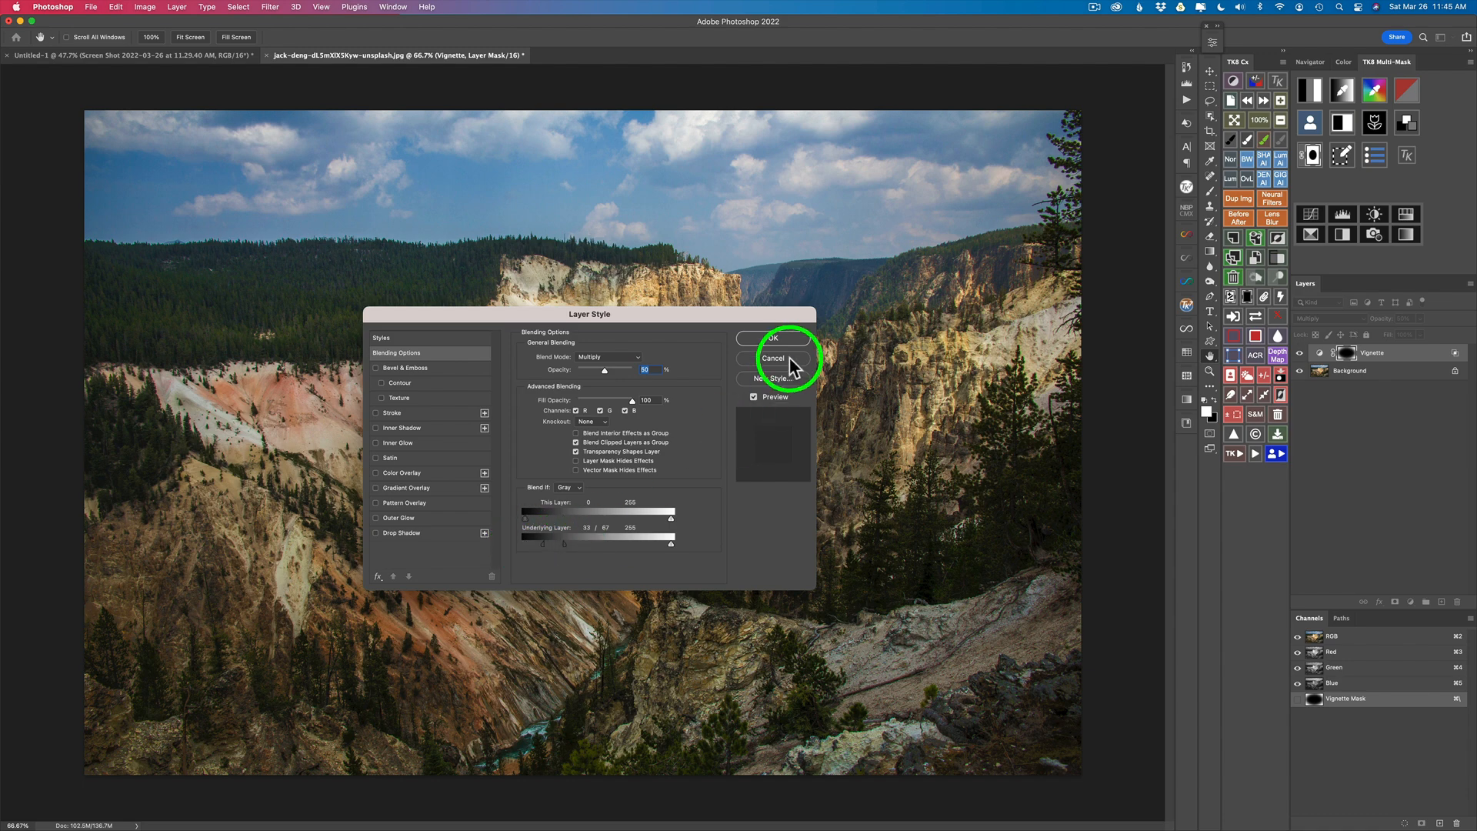
click(772, 357)
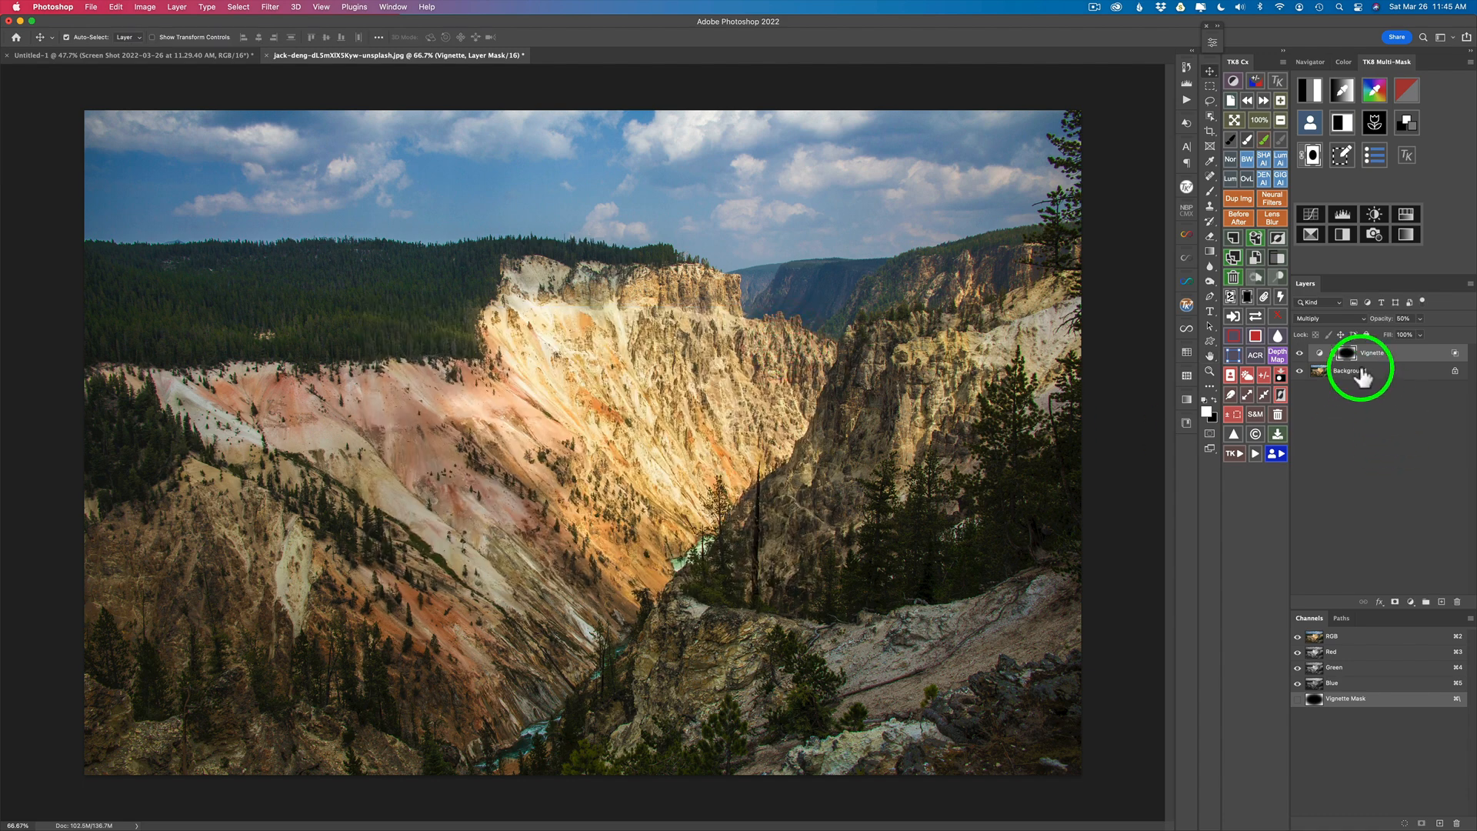
click(1299, 354)
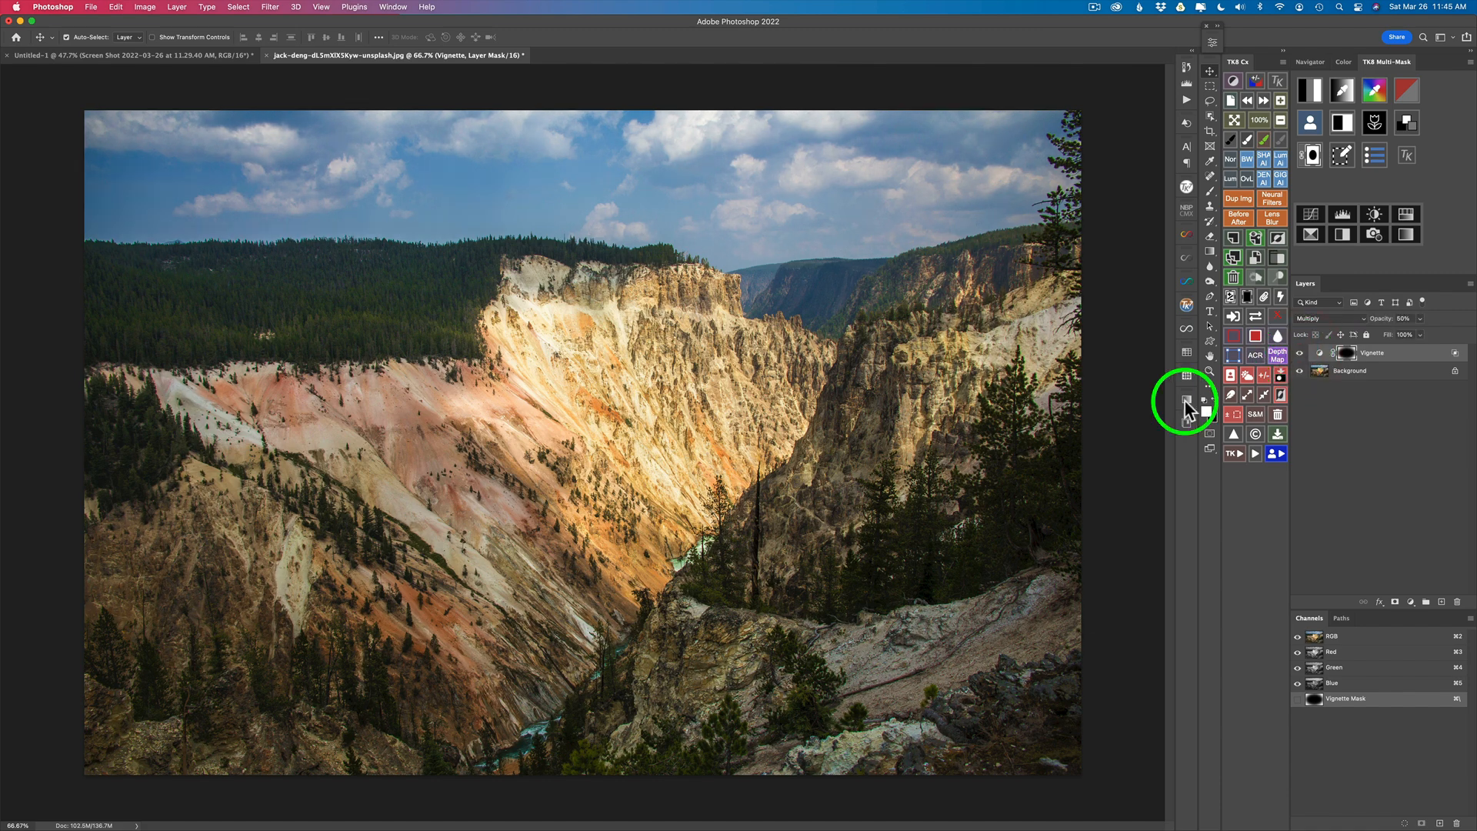
mouse_move(1074, 461)
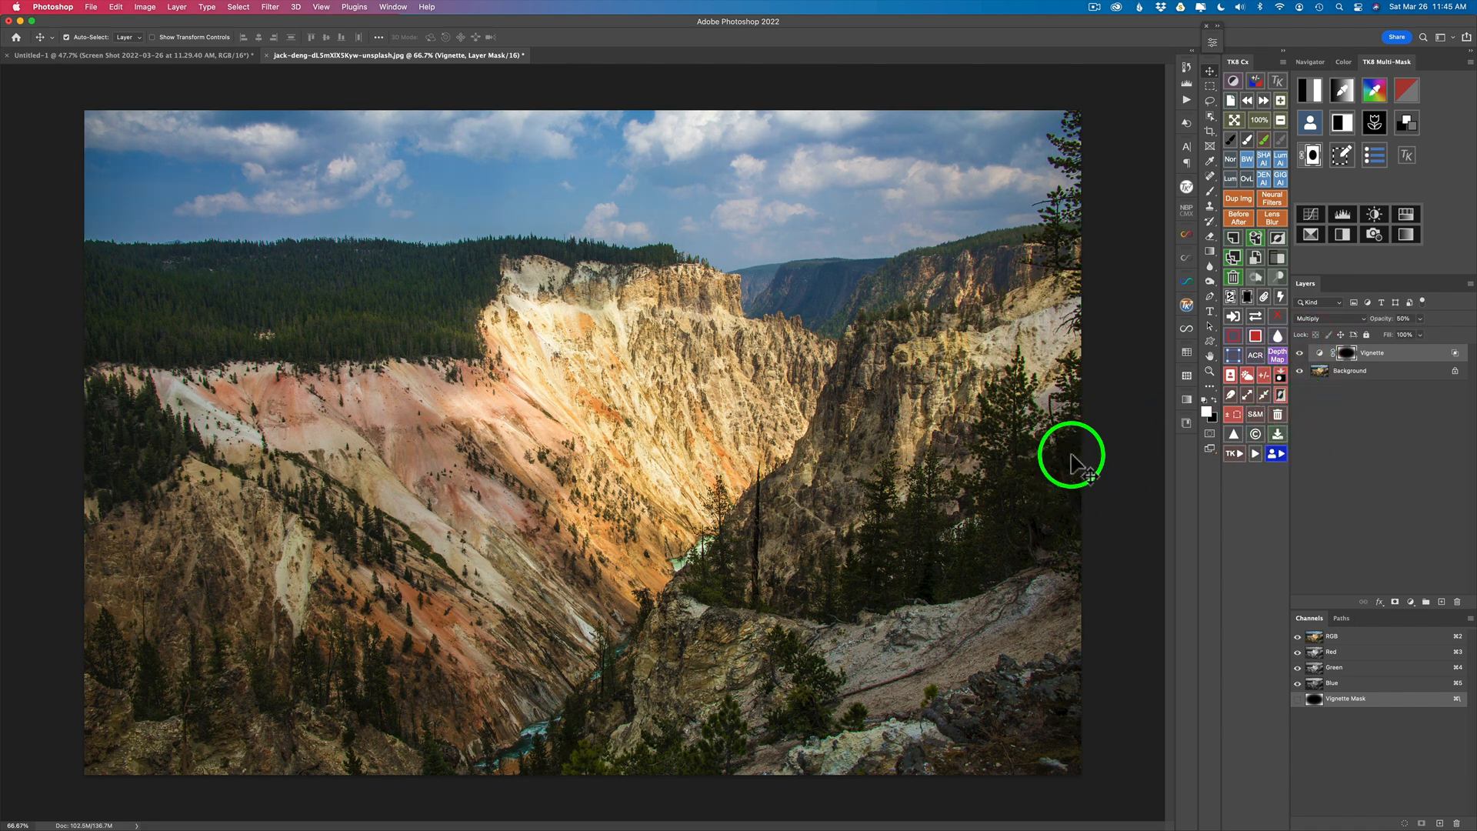
mouse_move(1075, 480)
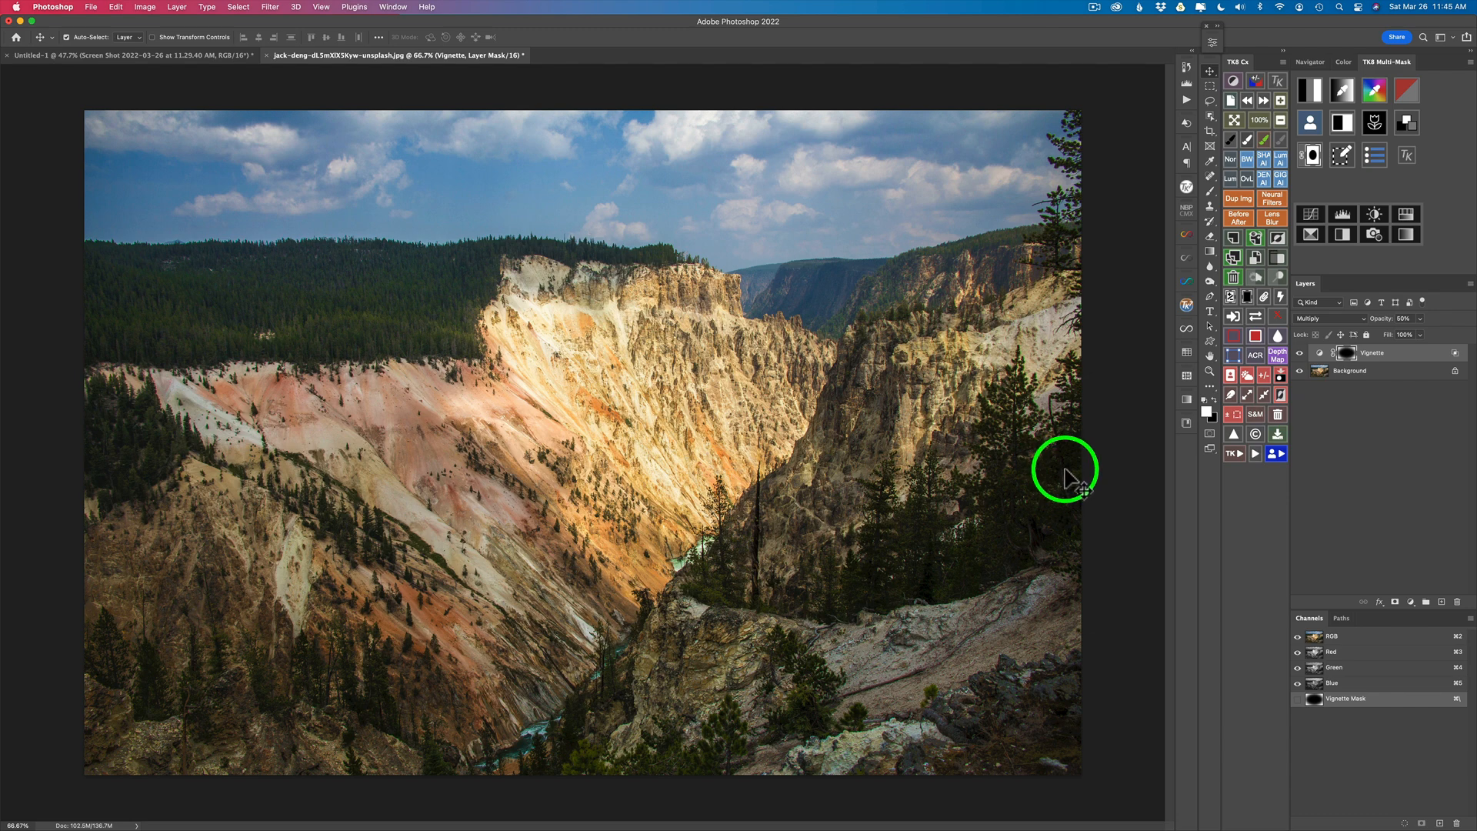
mouse_move(1403, 502)
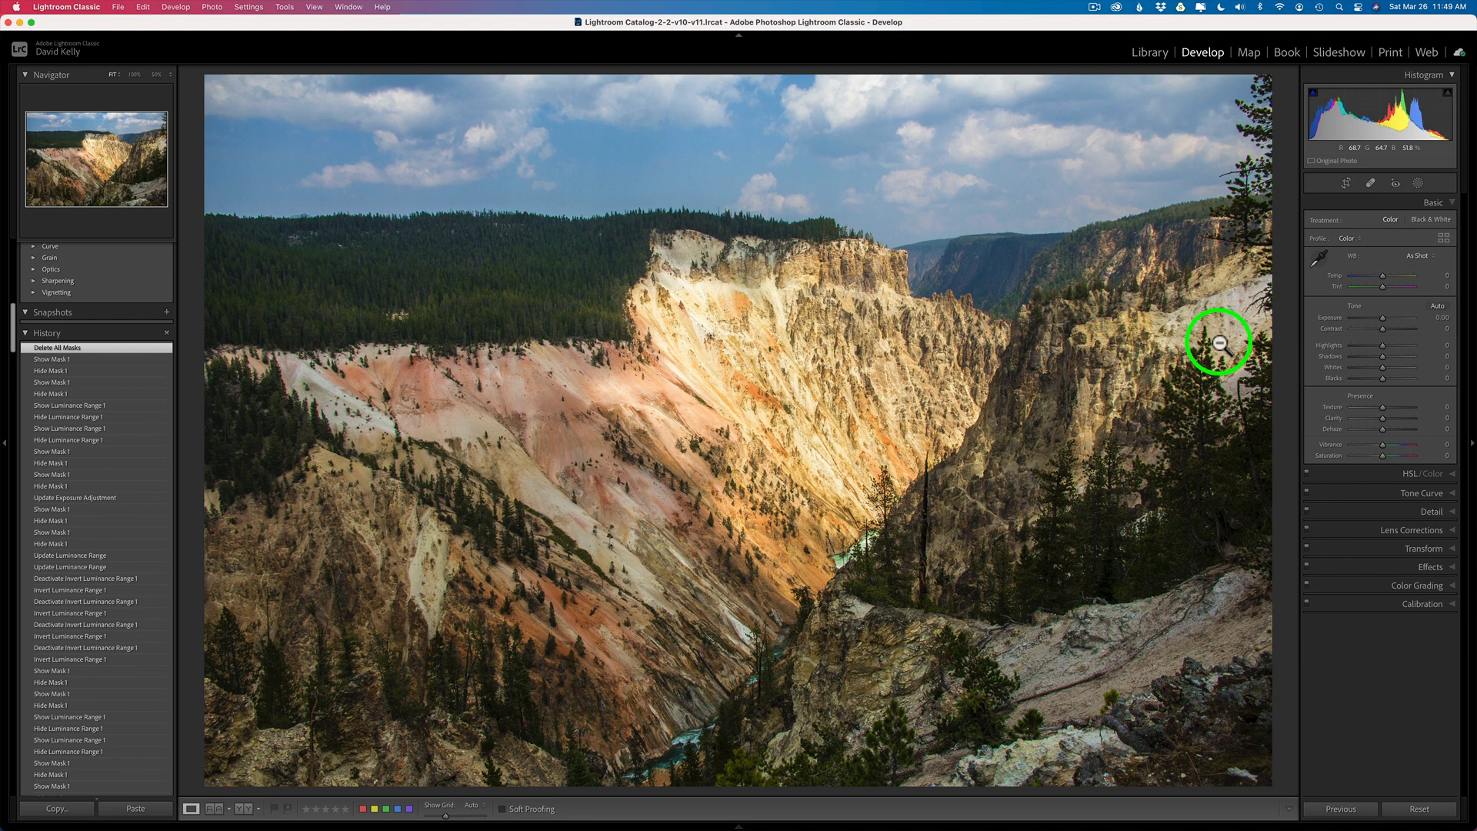
mouse_move(1380, 705)
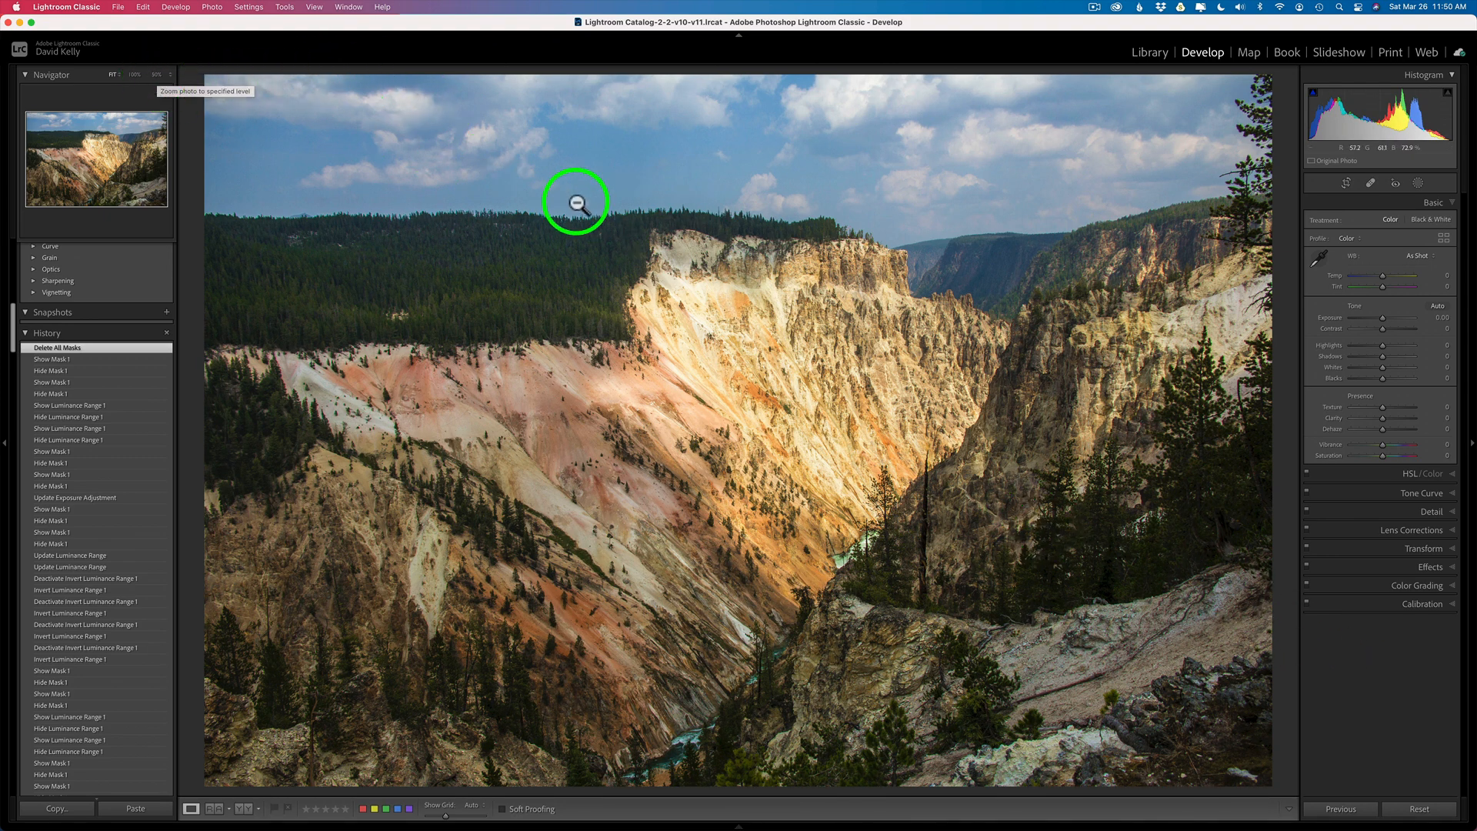
Fit the whole canyon photo in the view and collapse the Basic panel.
click(150, 74)
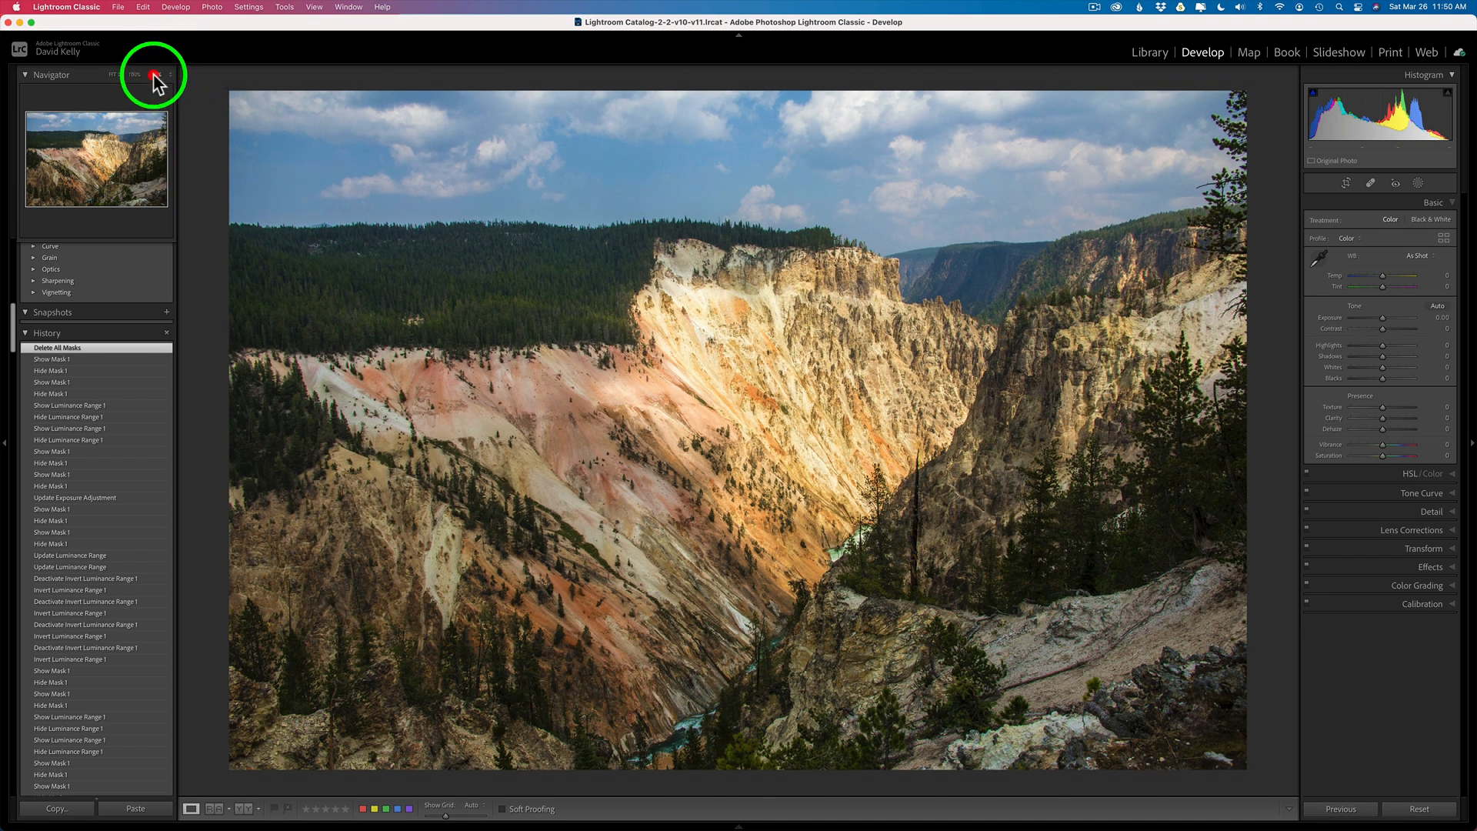
click(151, 75)
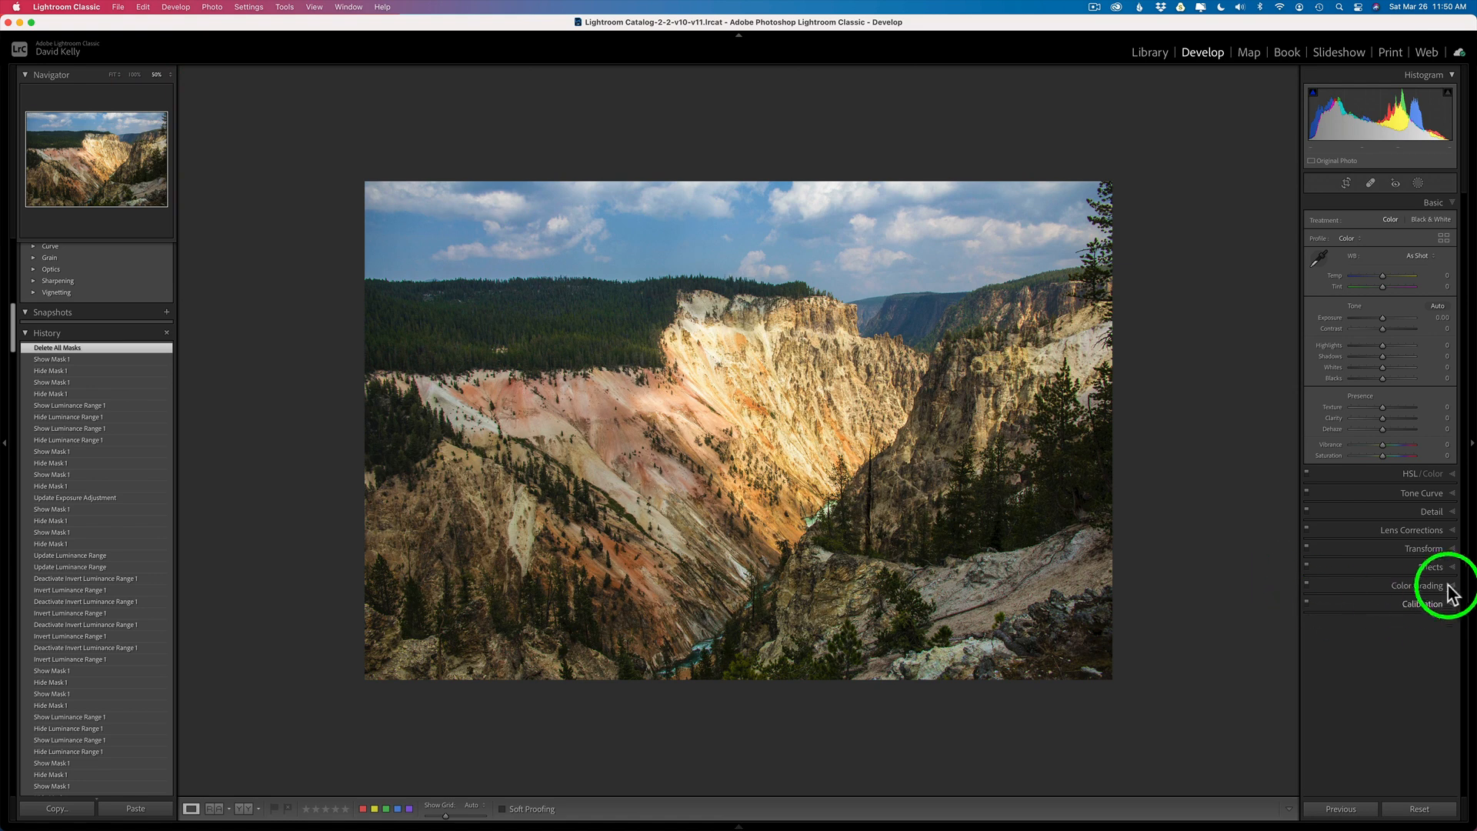
click(1439, 314)
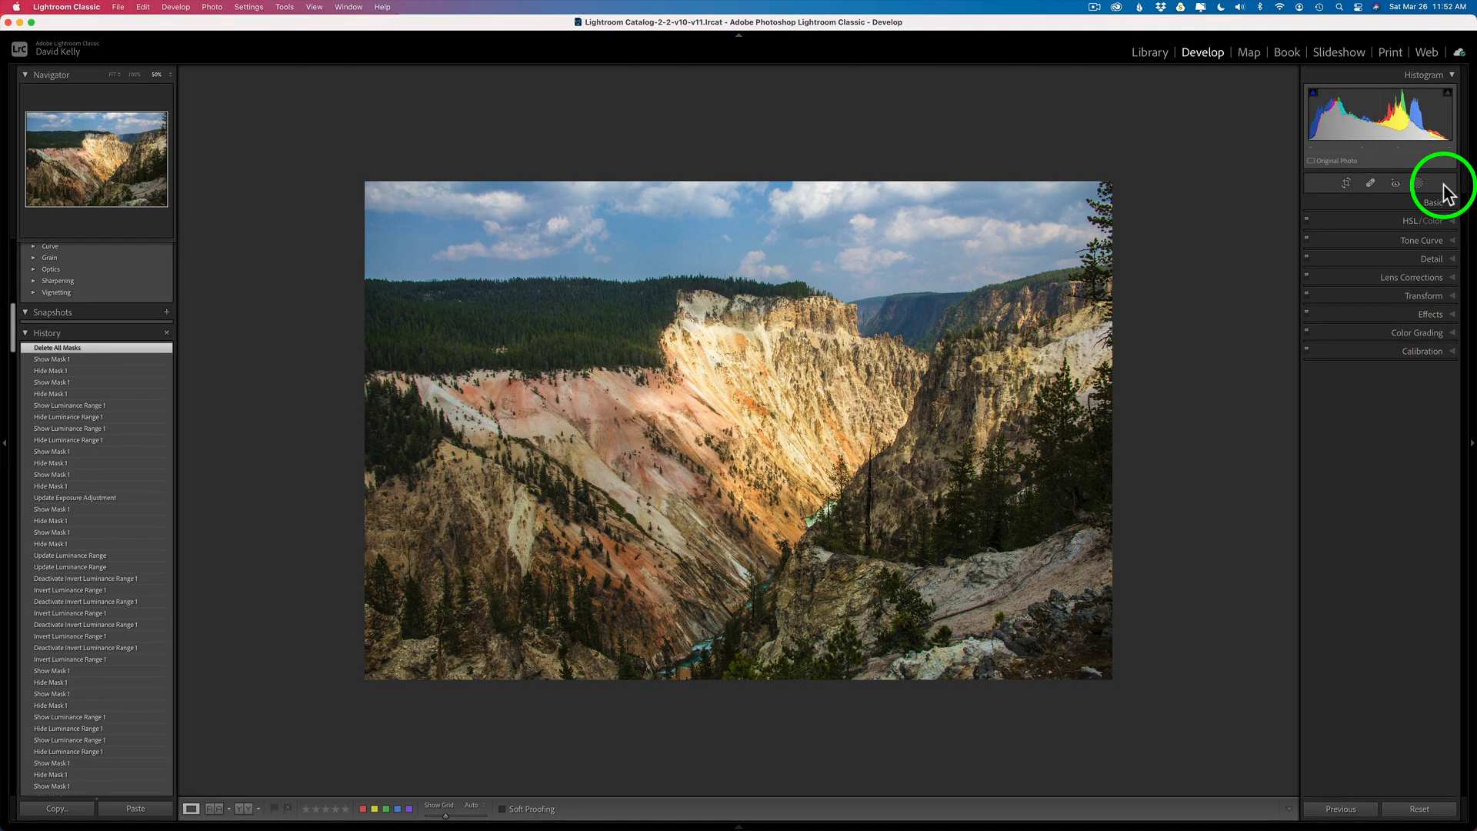
Add a new Radial Gradient mask from the Masking tool's Add New Mask list.
click(1416, 181)
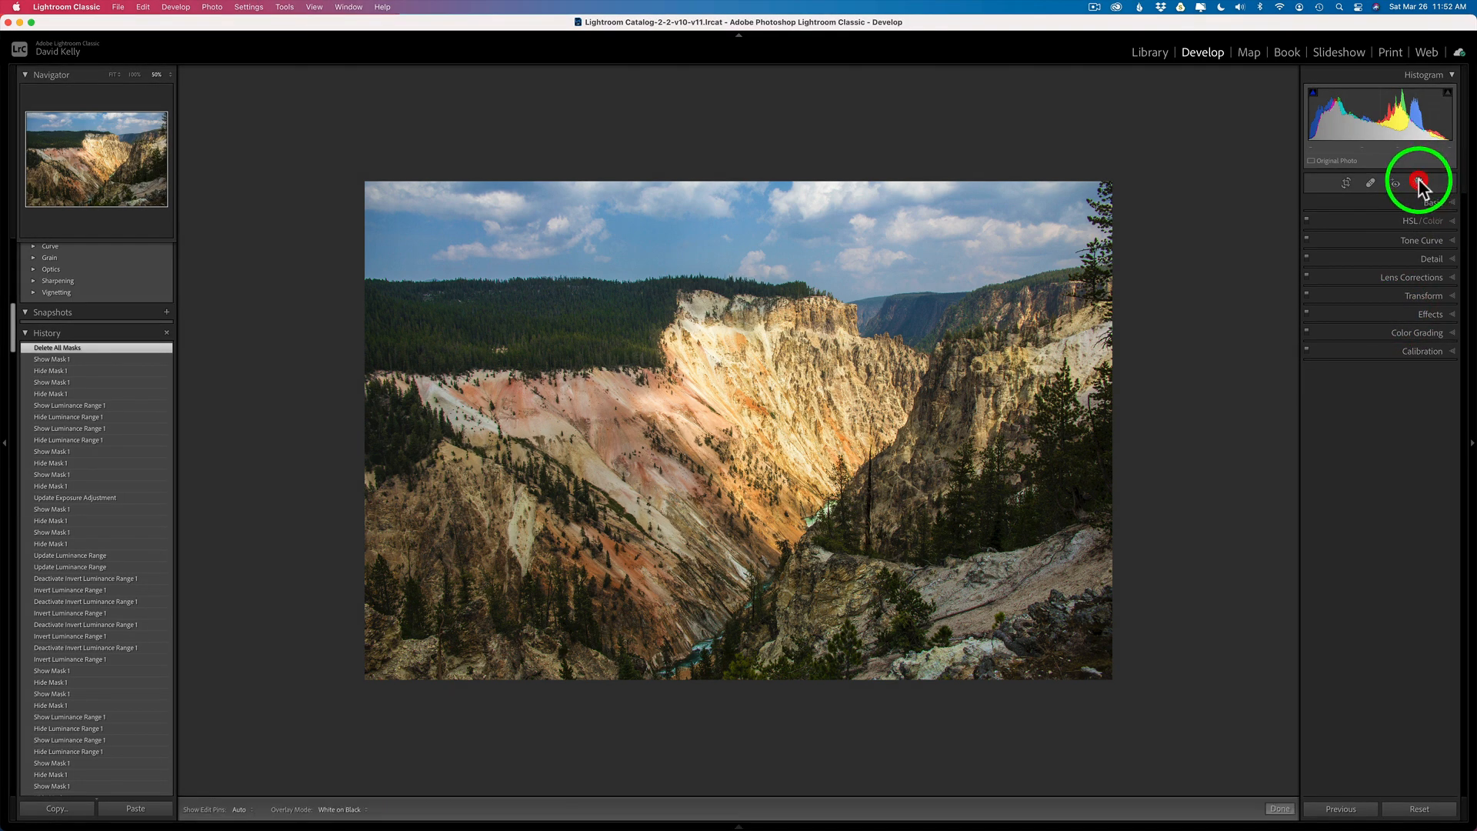
click(1416, 183)
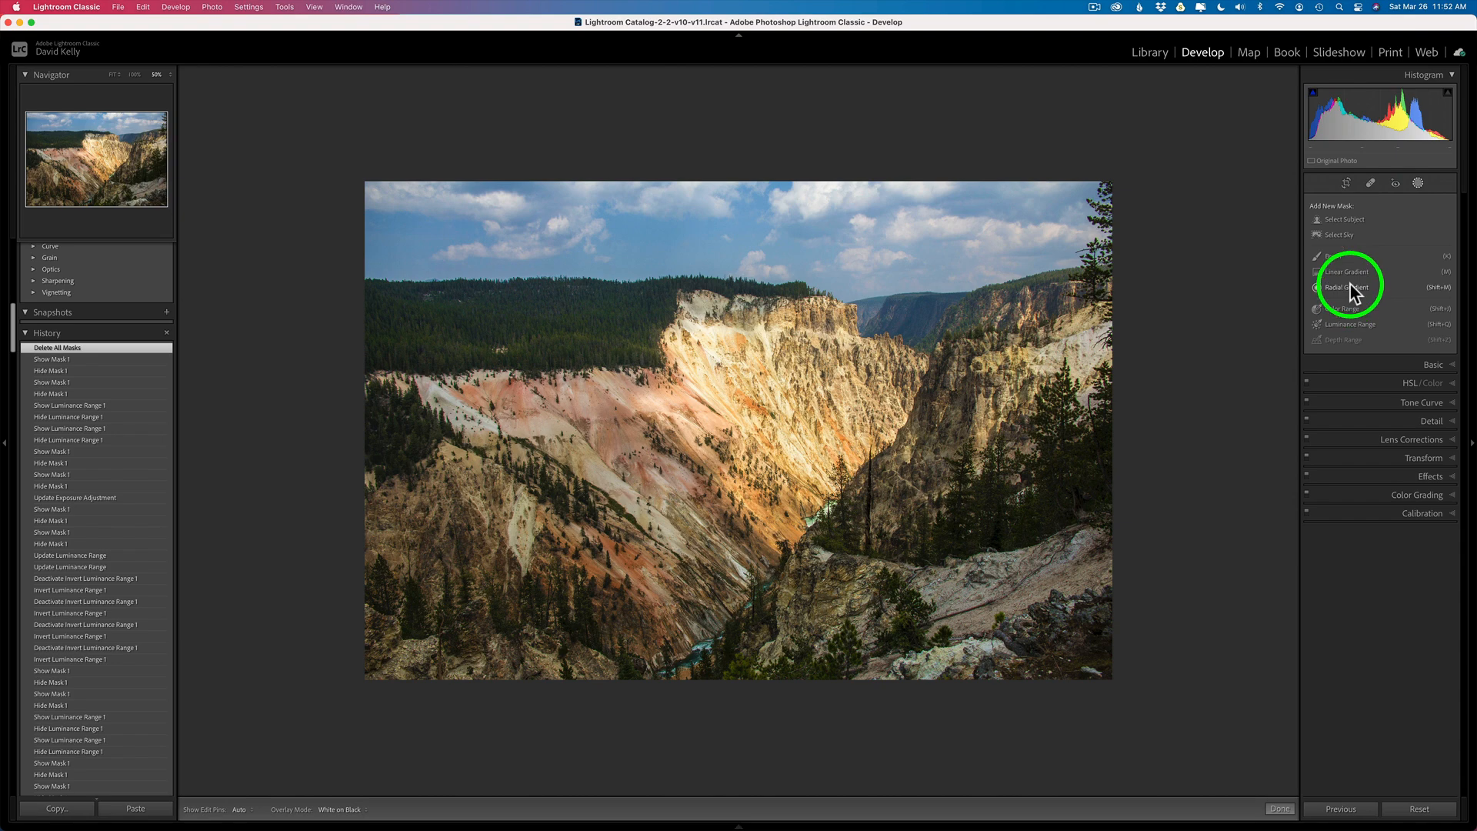
click(1345, 286)
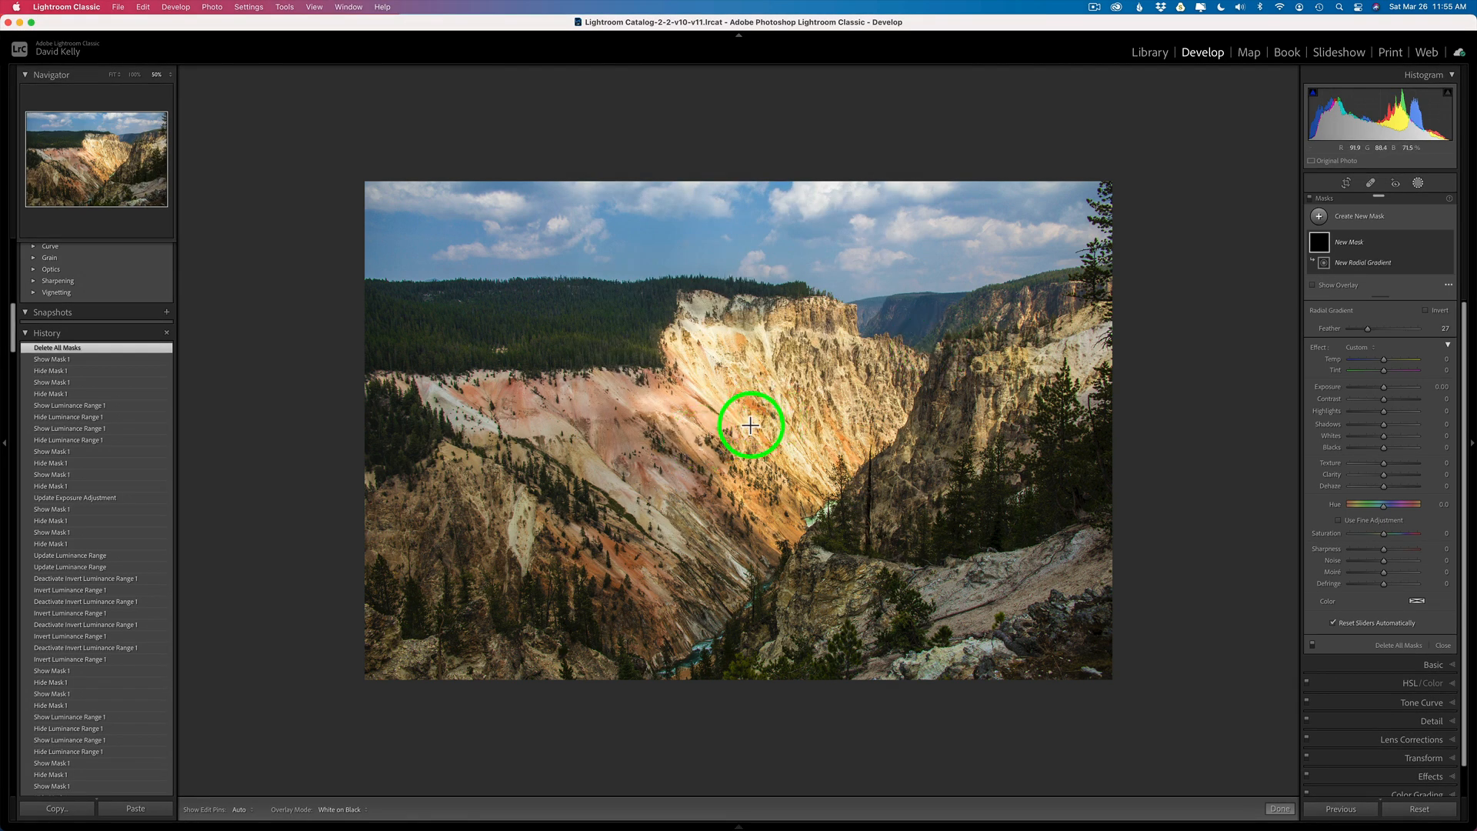
Draw a large radial gradient ellipse over the canyon and stretch its handles past the photo's edges.
drag(751, 425, 1121, 671)
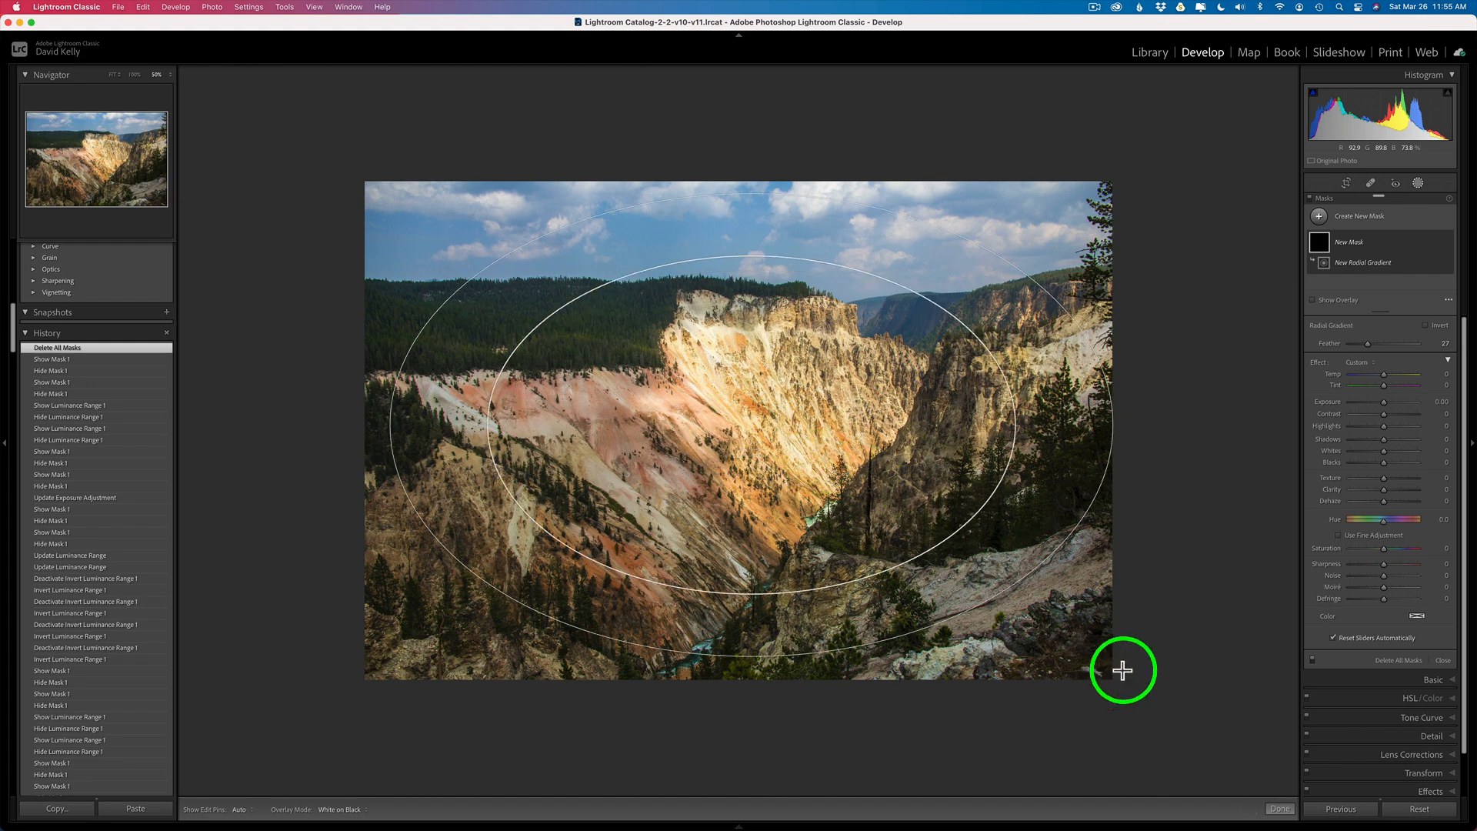
drag(1122, 670, 1226, 749)
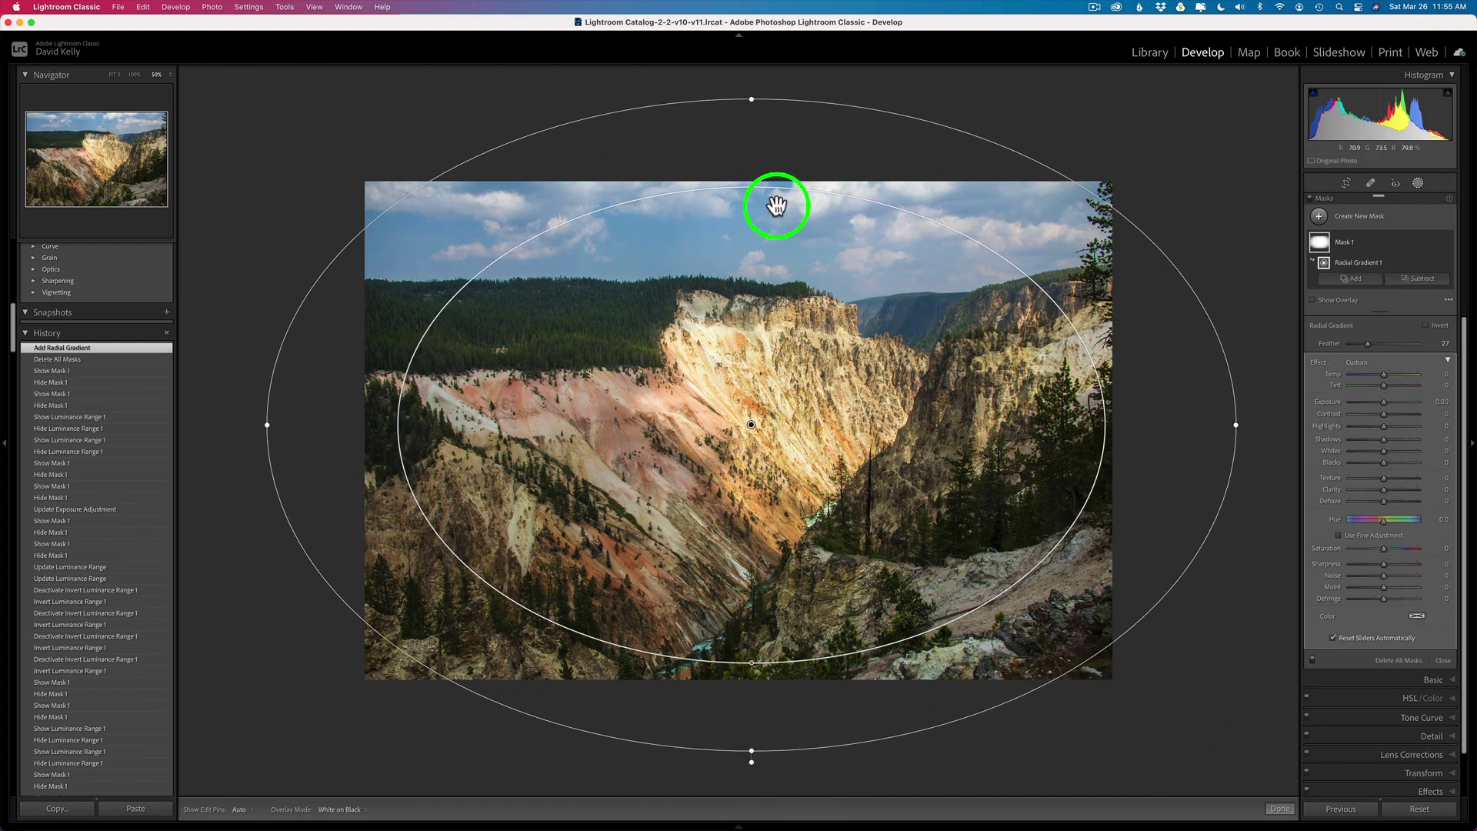
drag(751, 205, 756, 200)
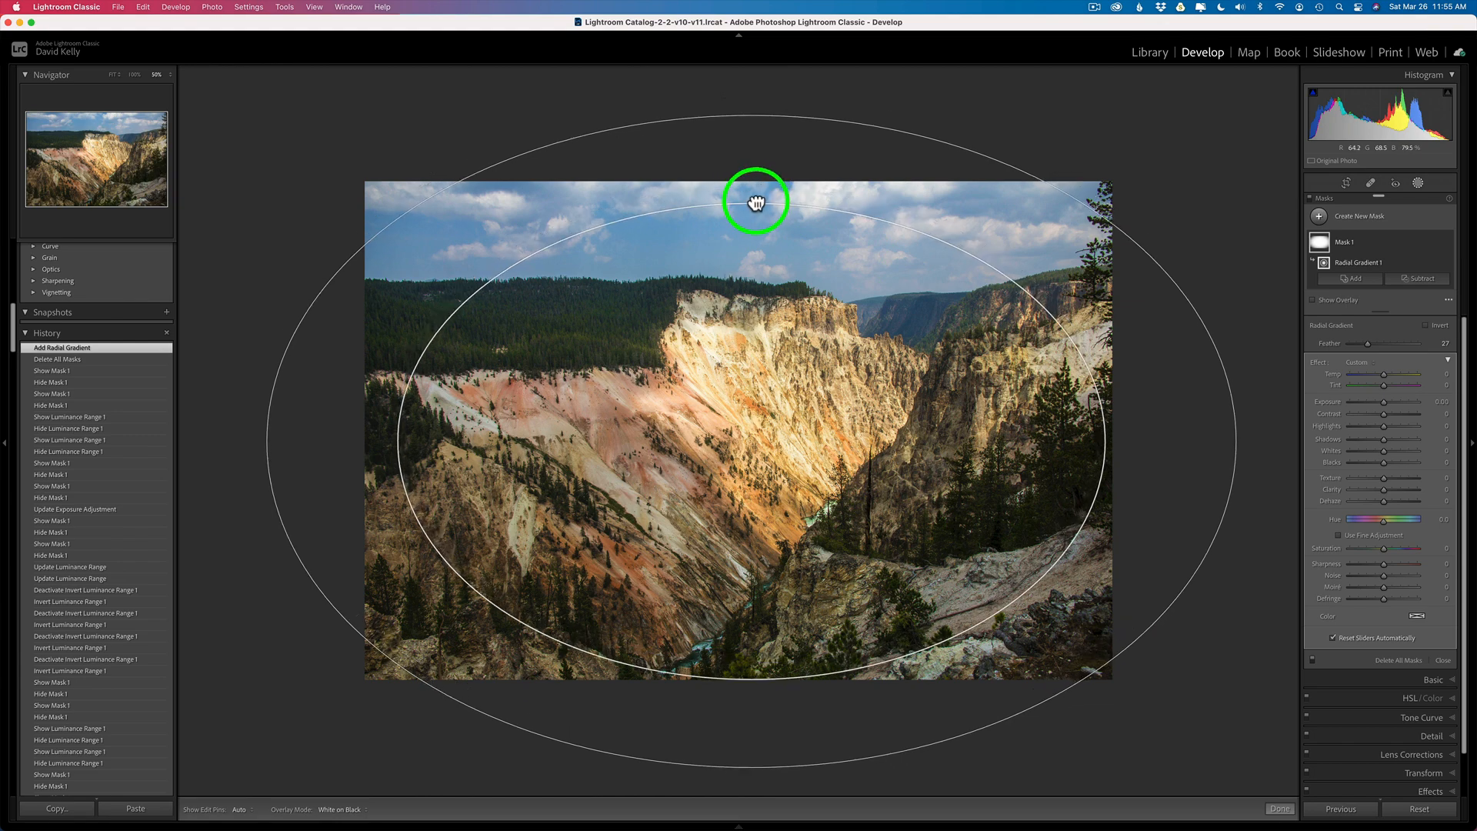
drag(754, 200, 602, 728)
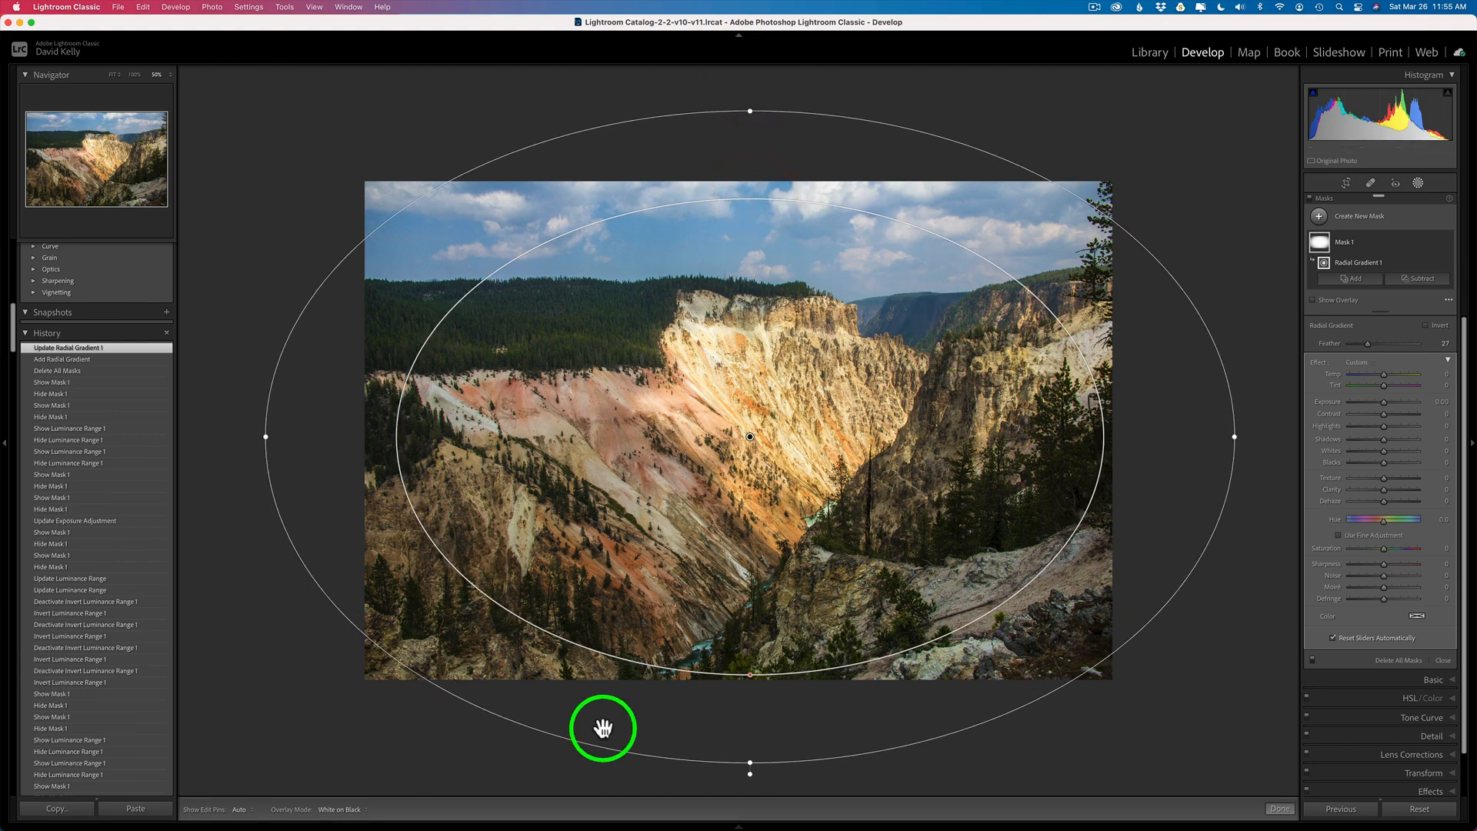
drag(603, 726, 744, 649)
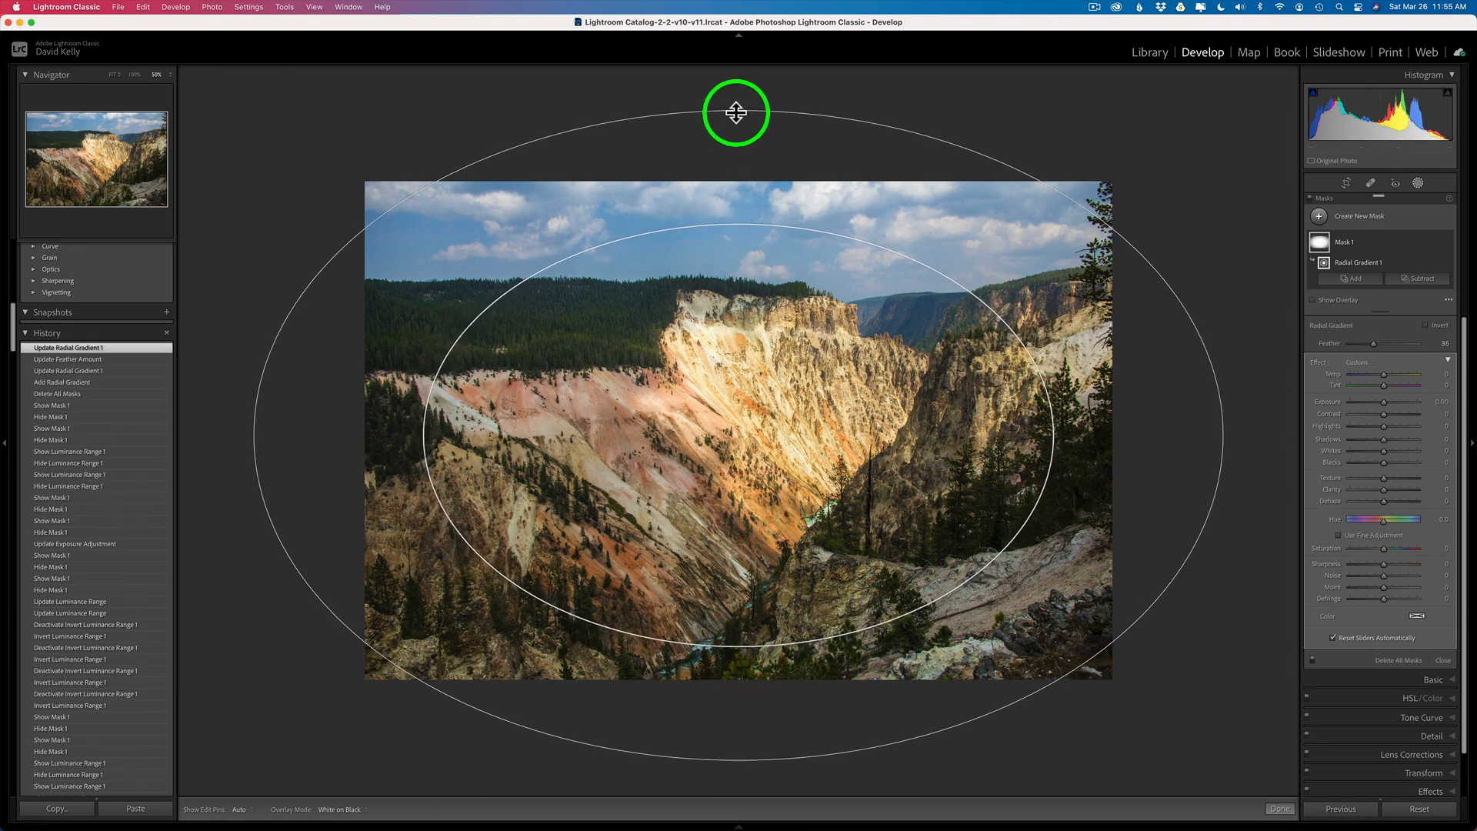
drag(736, 112, 1226, 436)
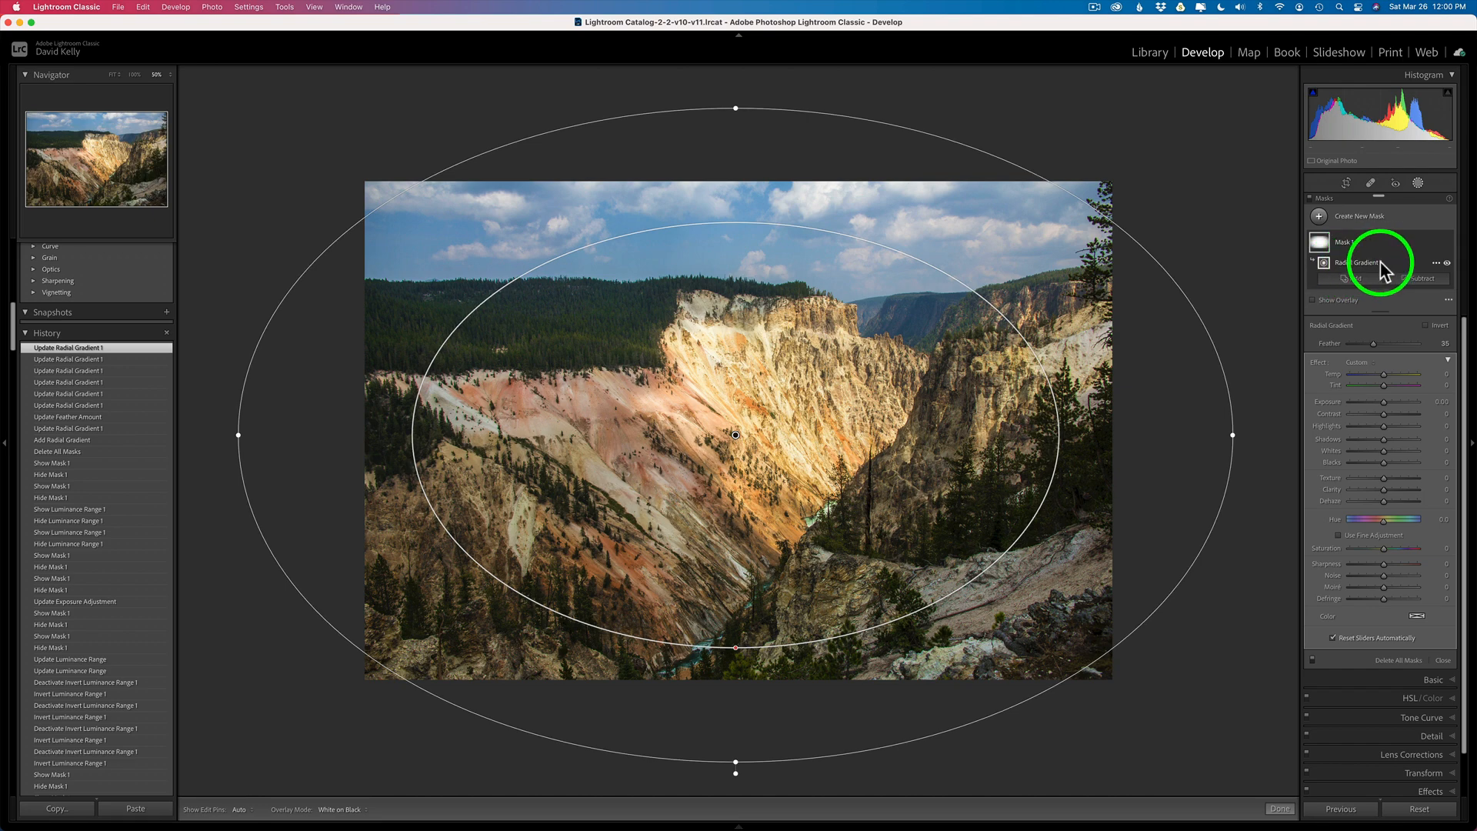
Select Radial Gradient 1 in the Masks panel to invert it toward the edges.
click(1434, 260)
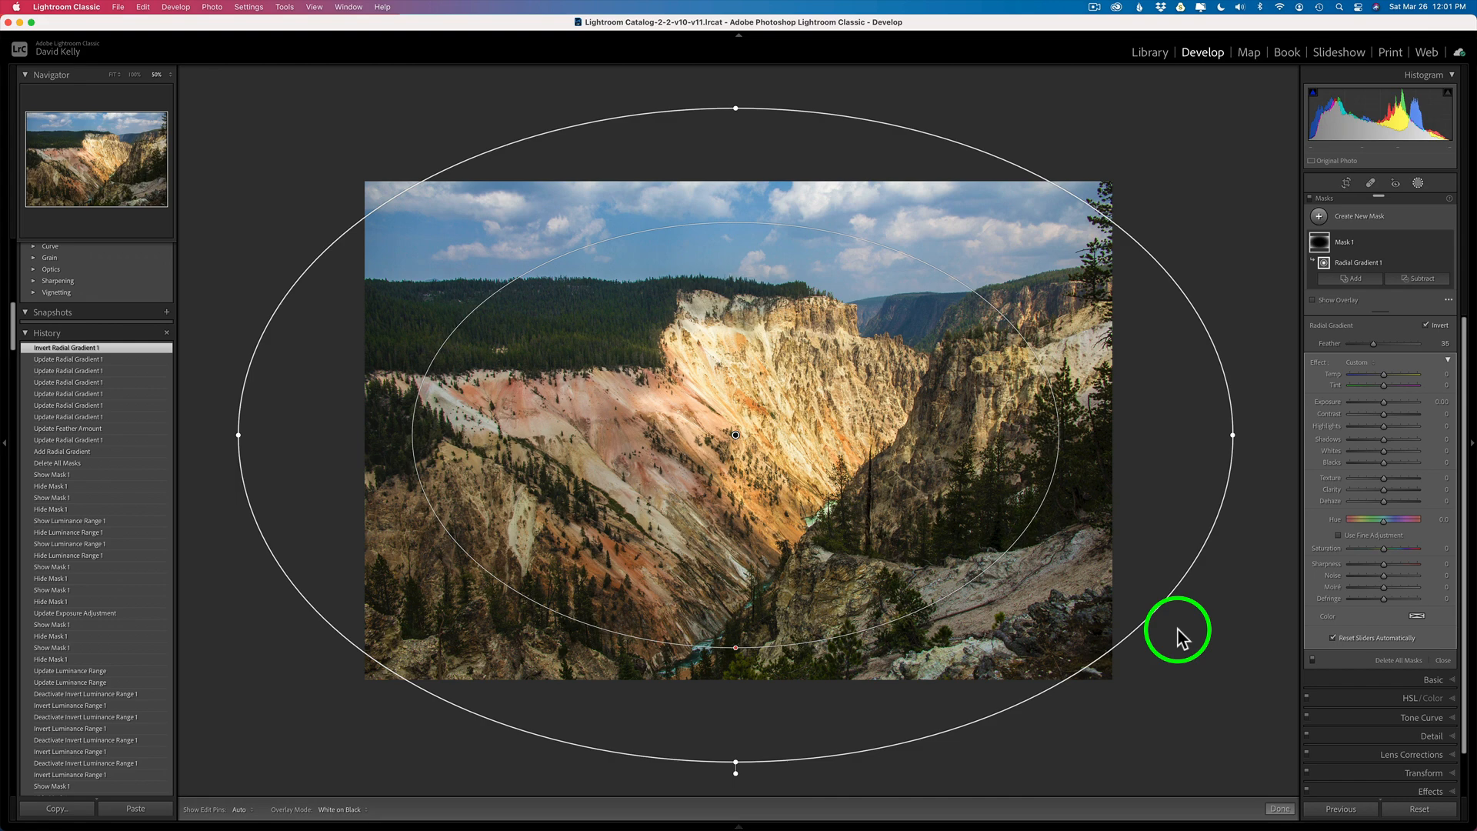
mouse_move(1219, 243)
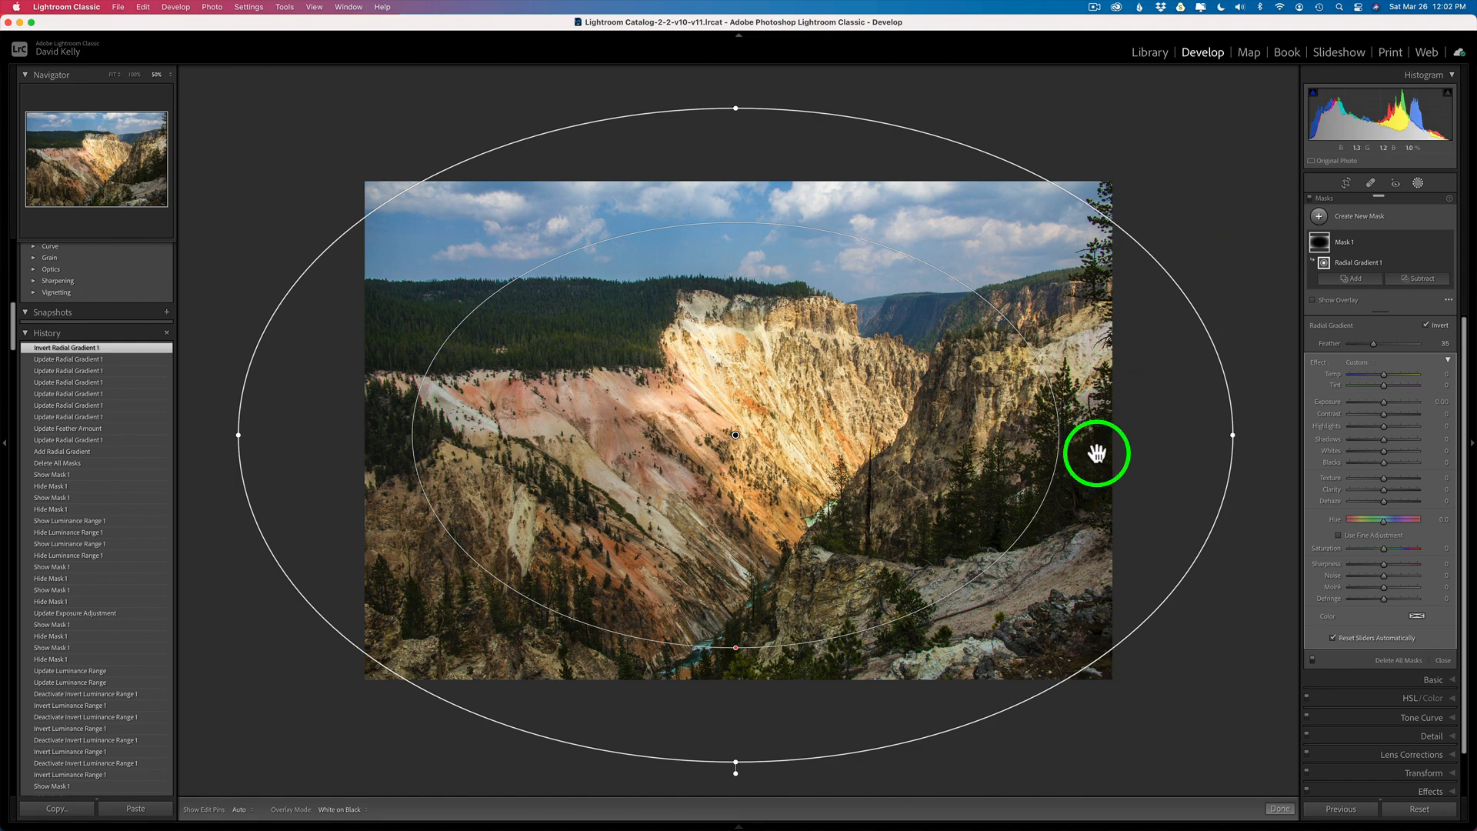
mouse_move(418, 353)
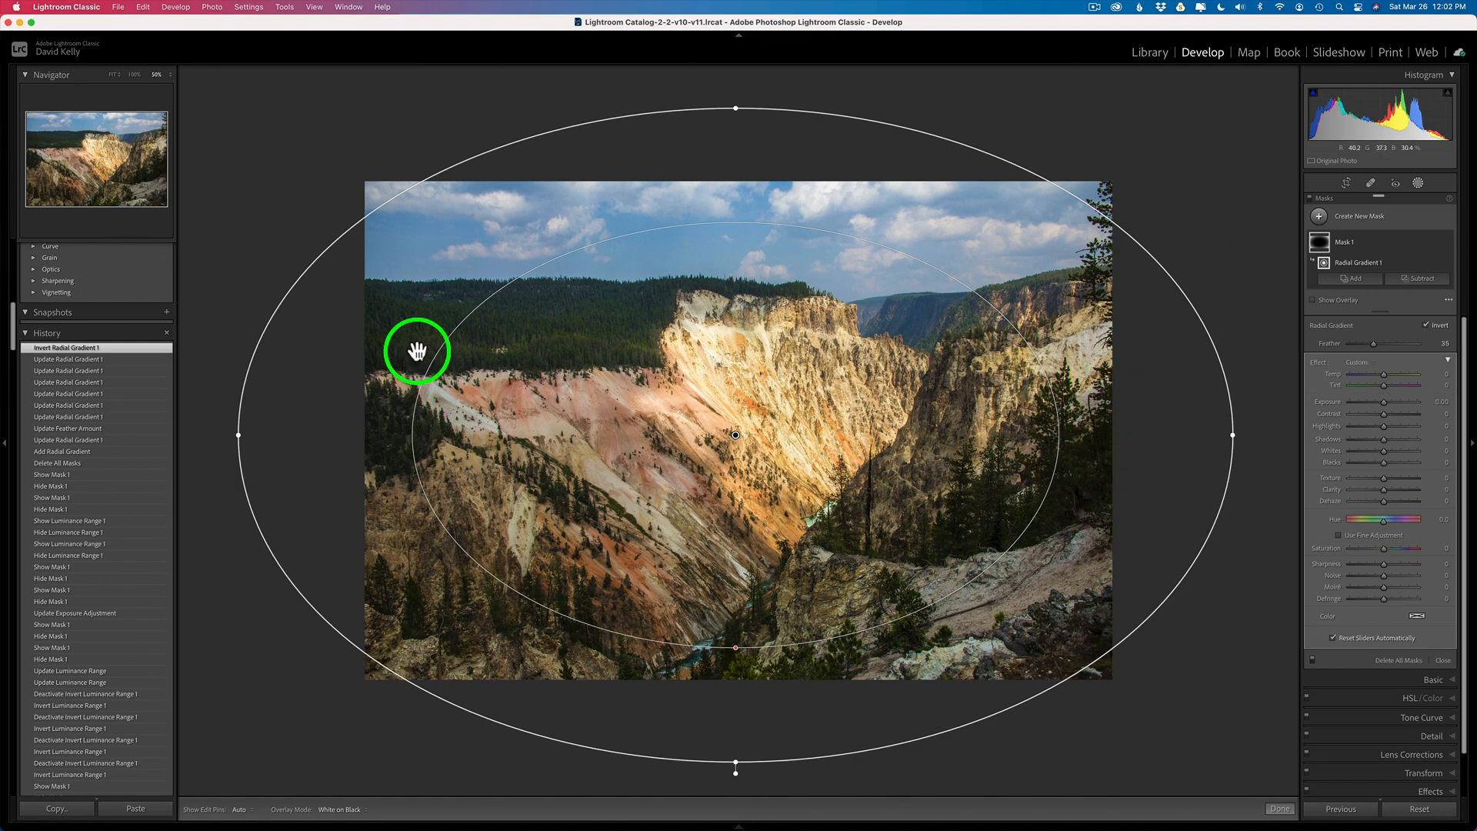
mouse_move(921, 458)
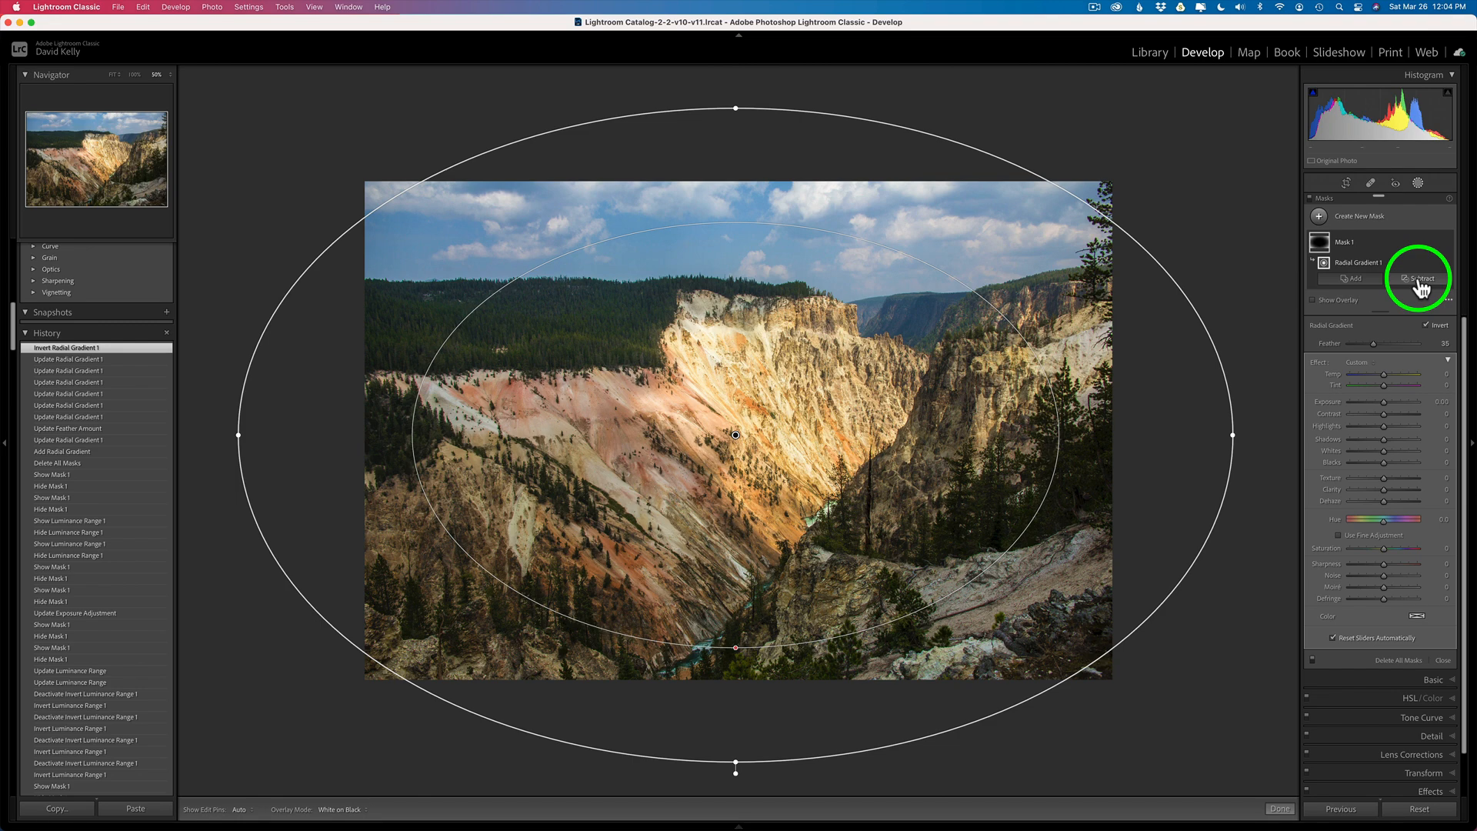
Subtract a Luminance Range from Mask 1 alongside the inverted radial gradient.
click(1421, 277)
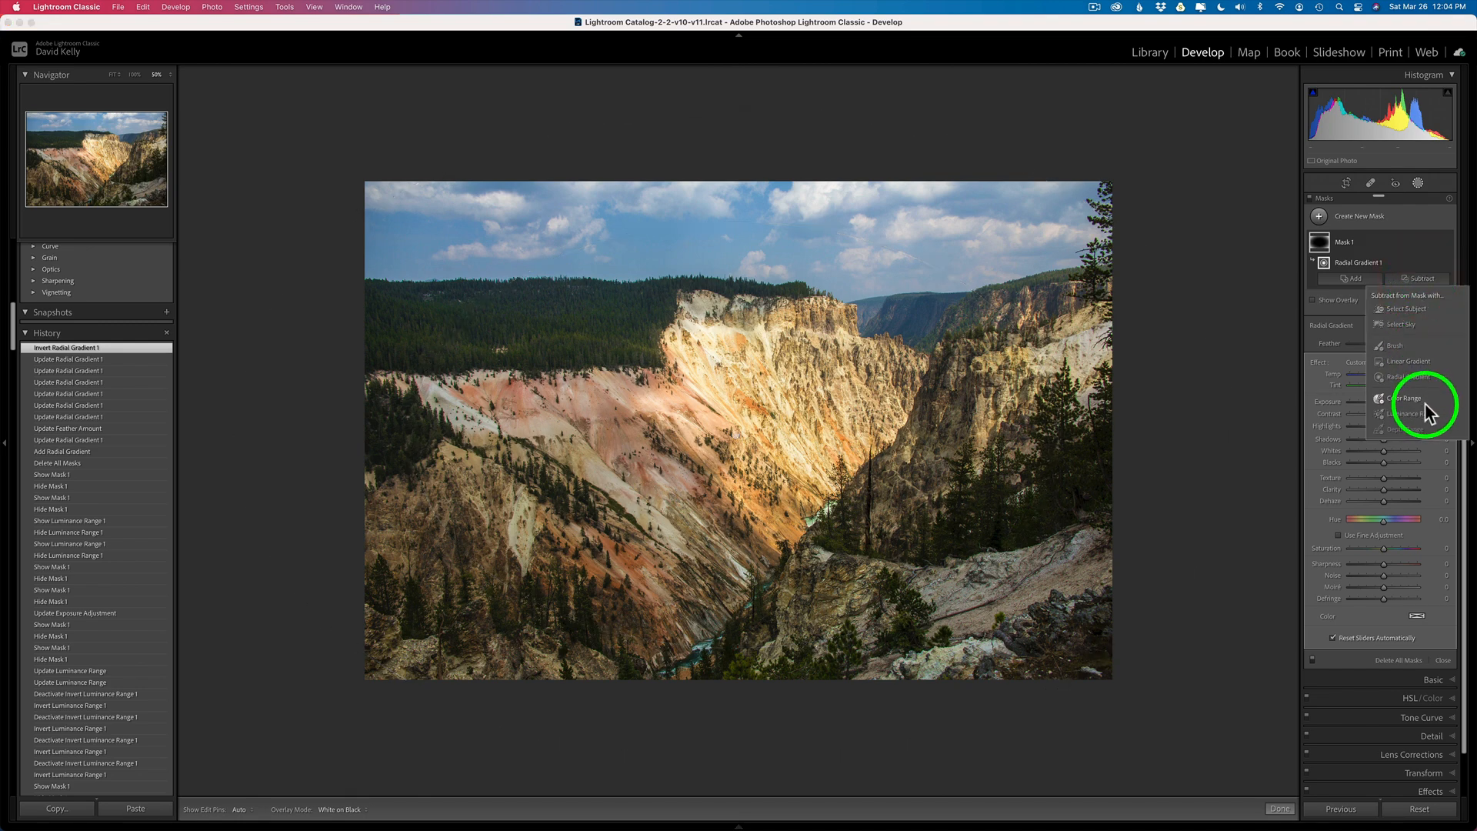
click(1416, 413)
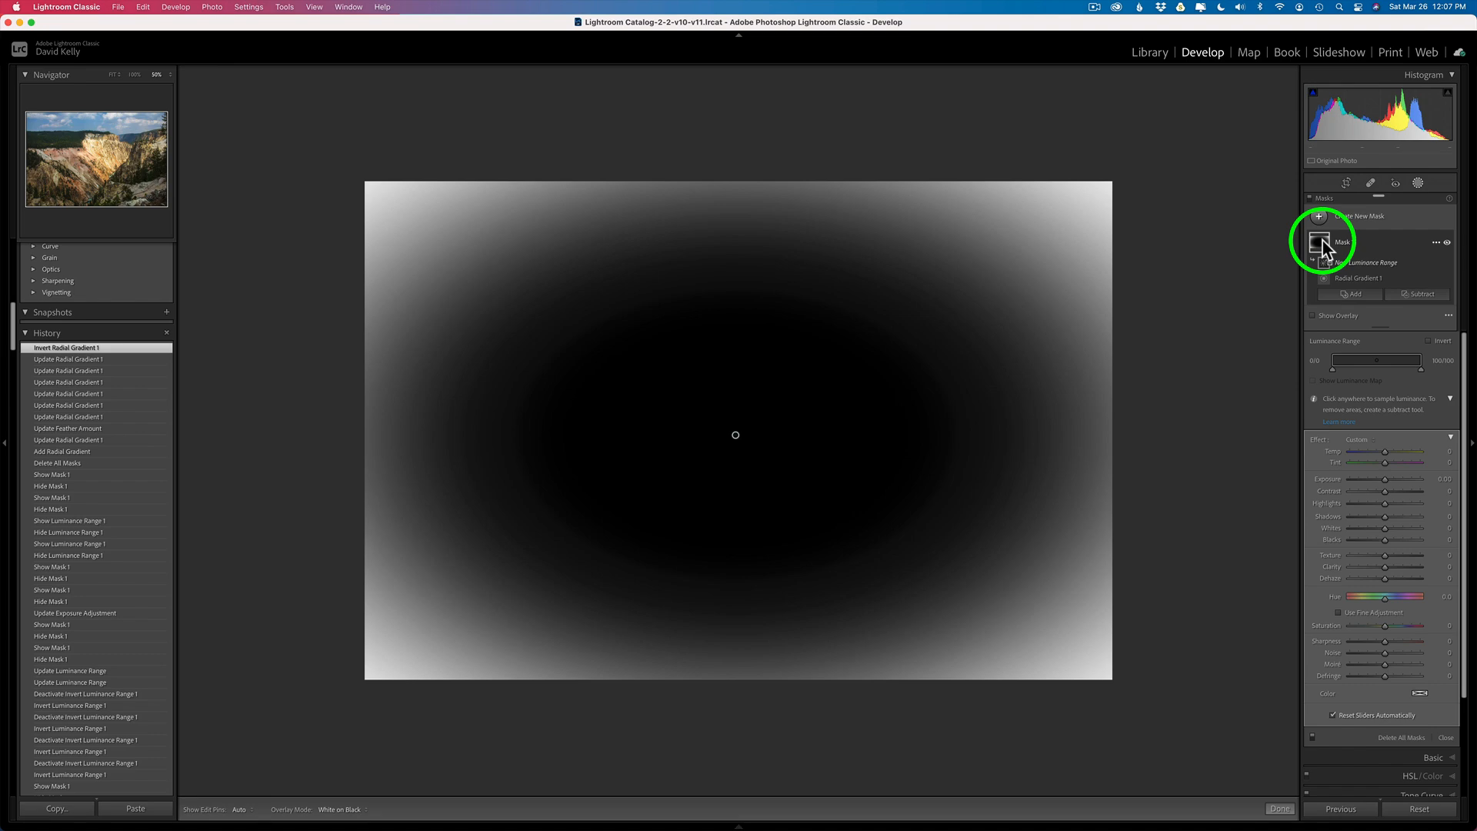
Hide the black-and-white mask overlay so the canyon photo shows normally.
click(1312, 315)
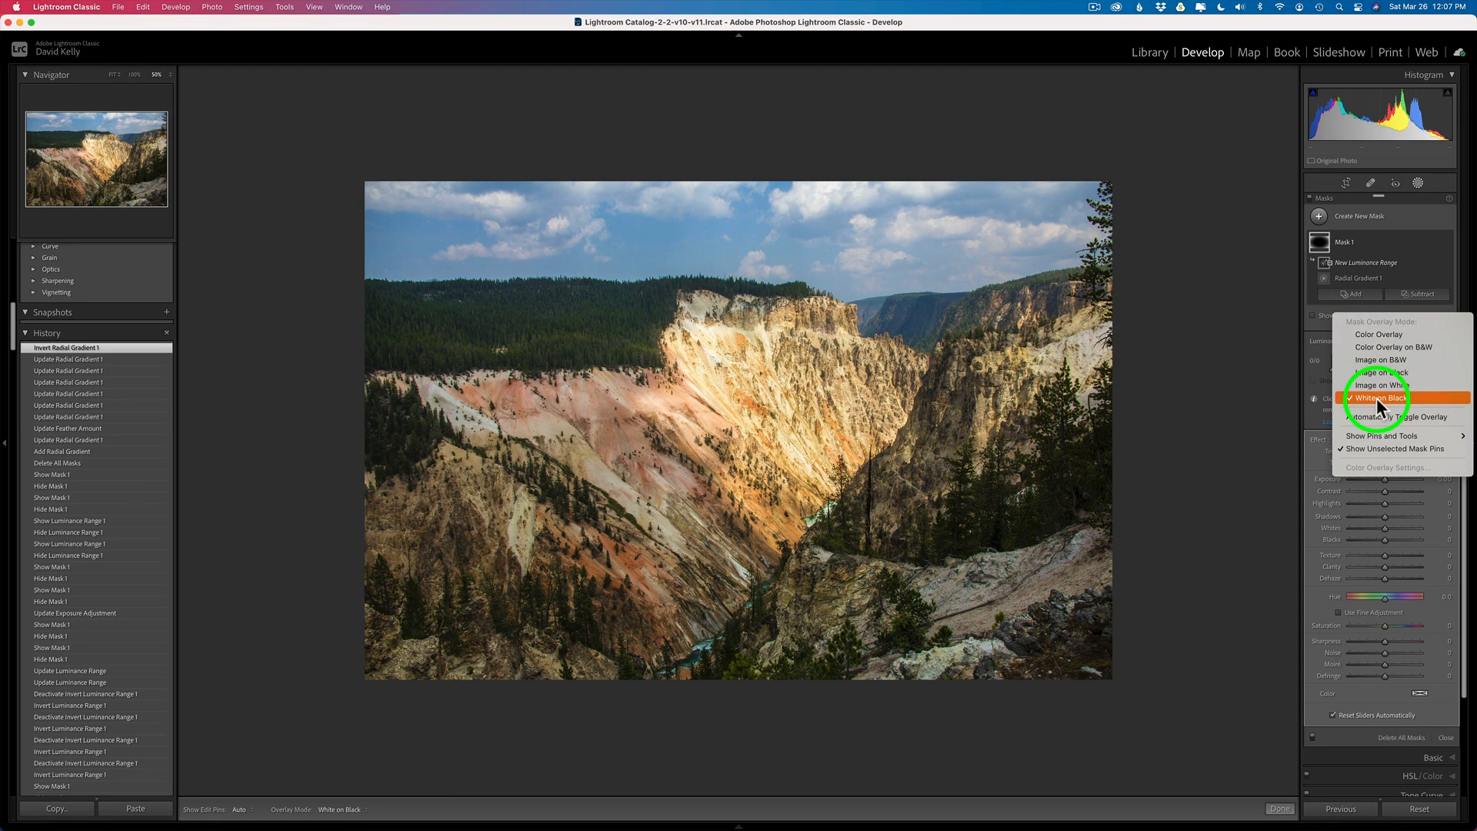
mouse_move(1391, 371)
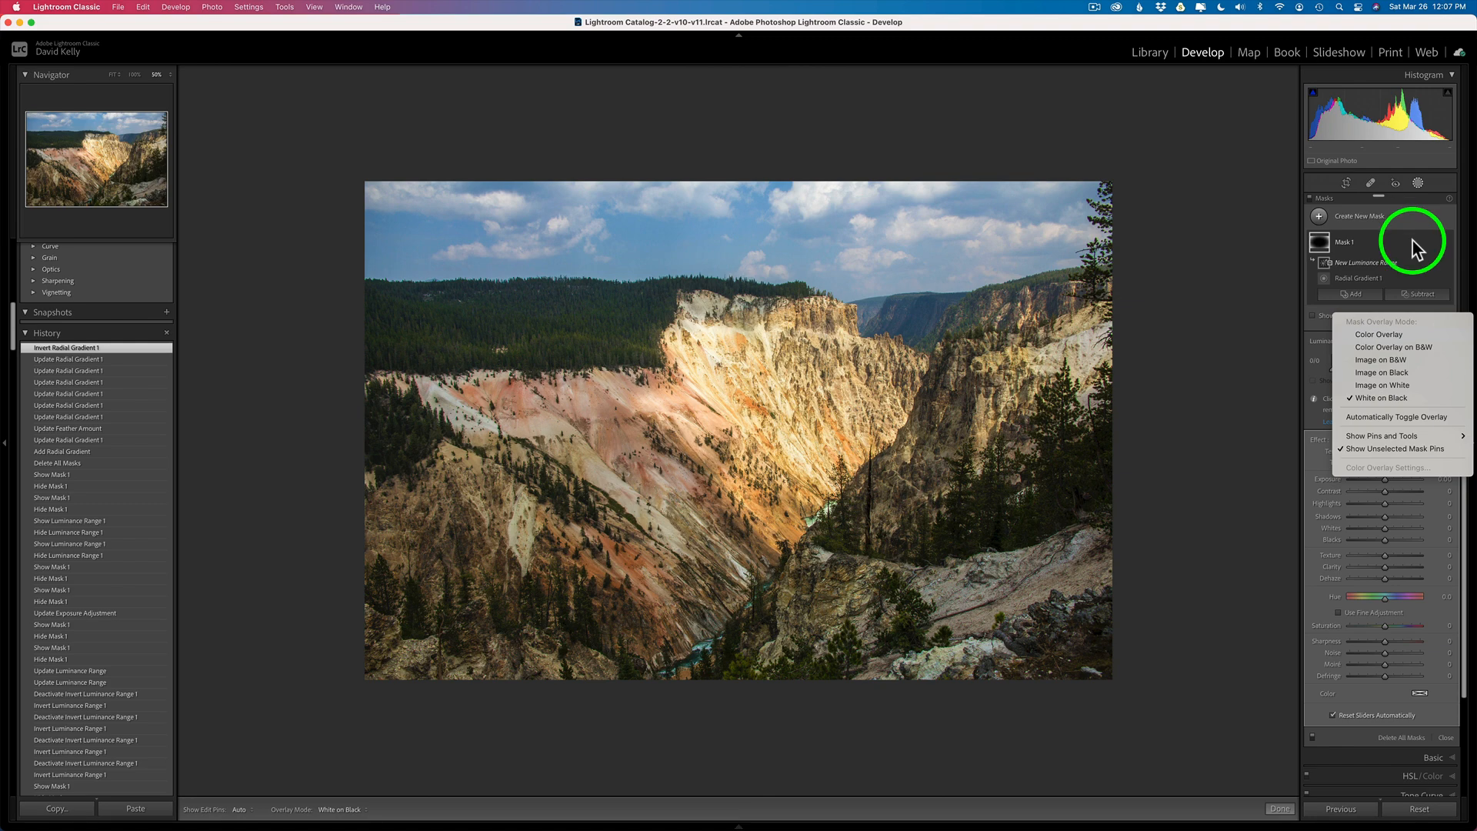
click(1422, 242)
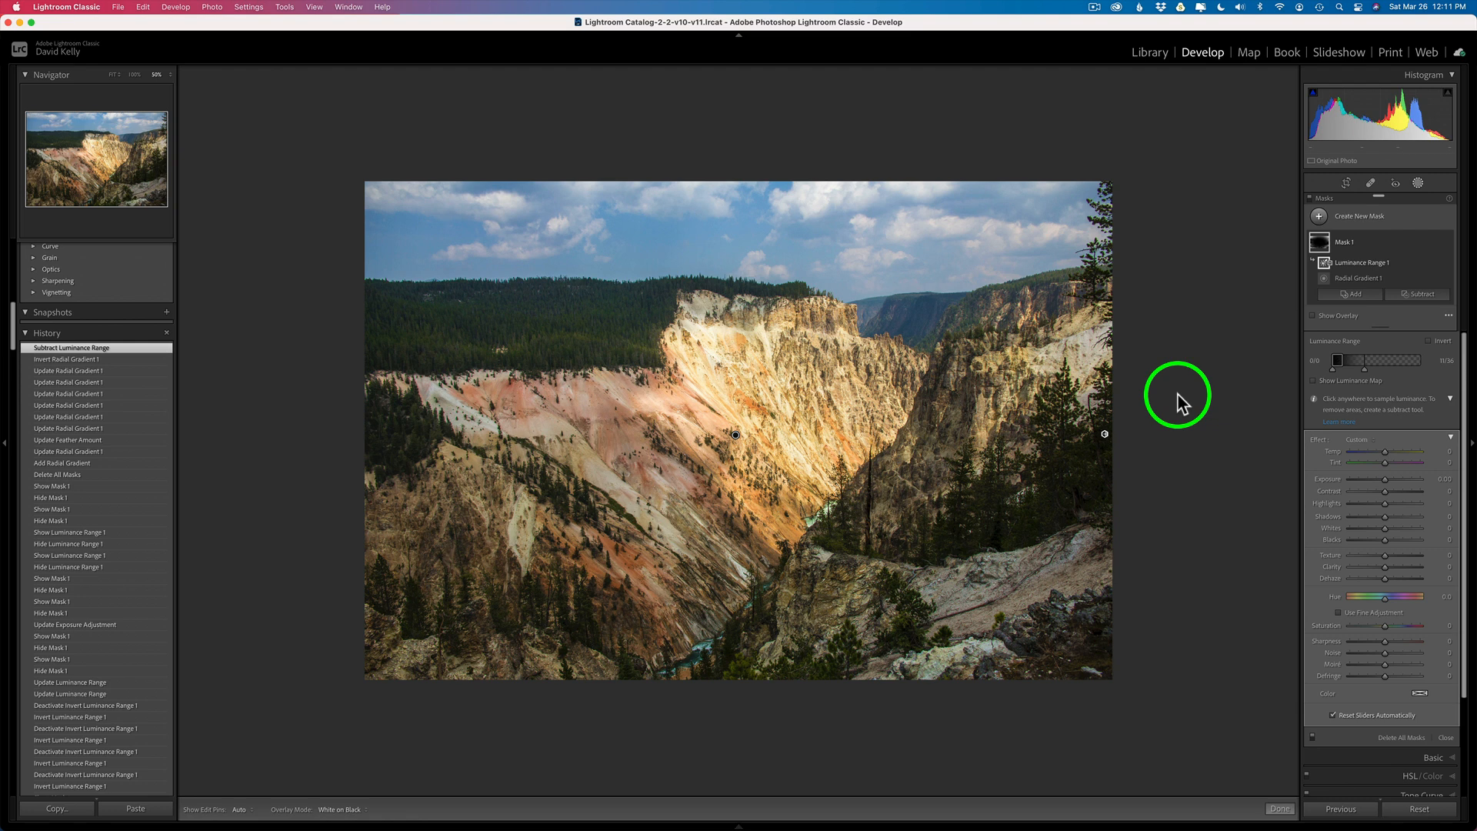
mouse_move(1200, 357)
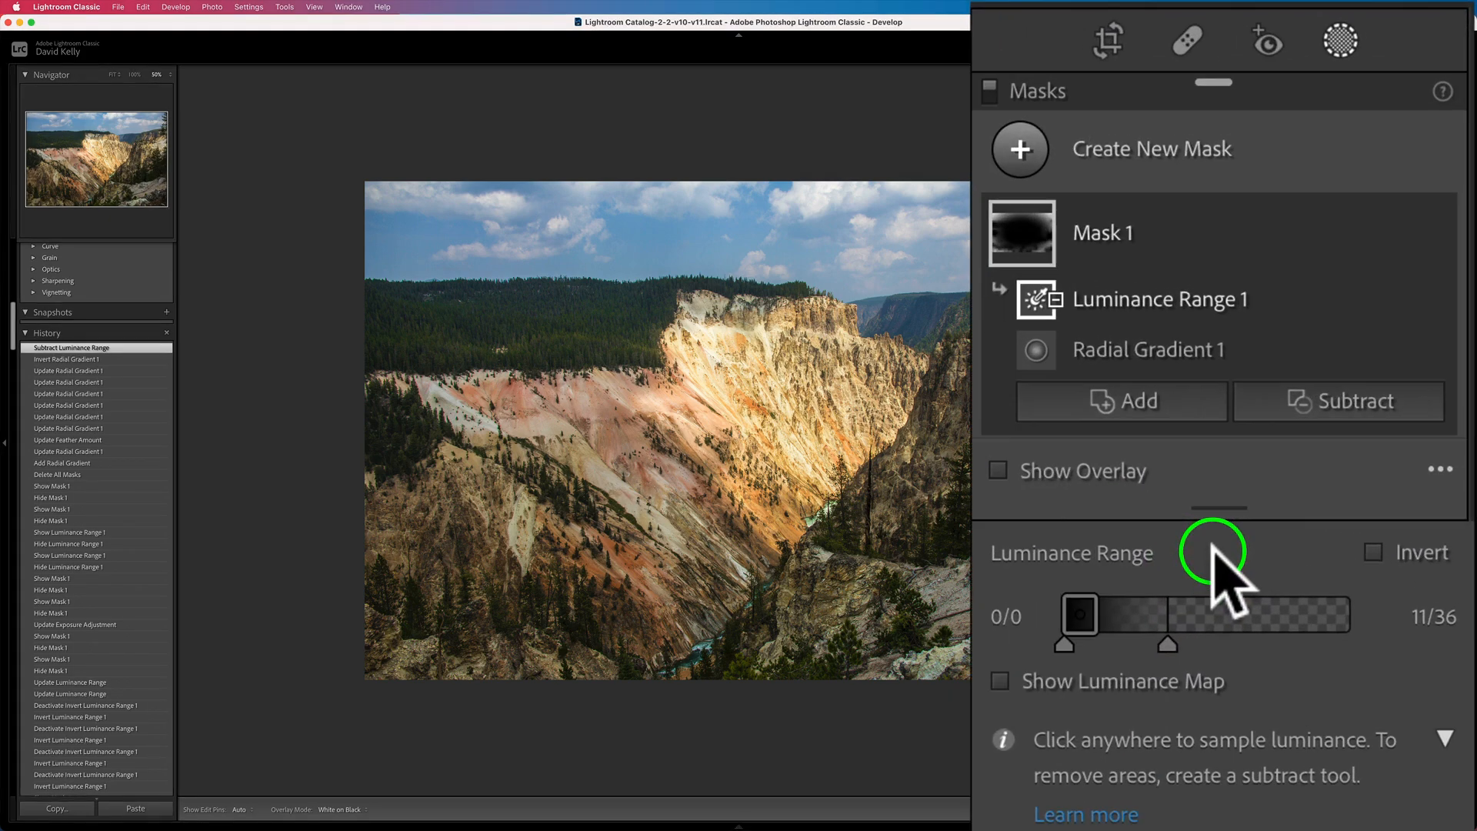
mouse_move(1143, 548)
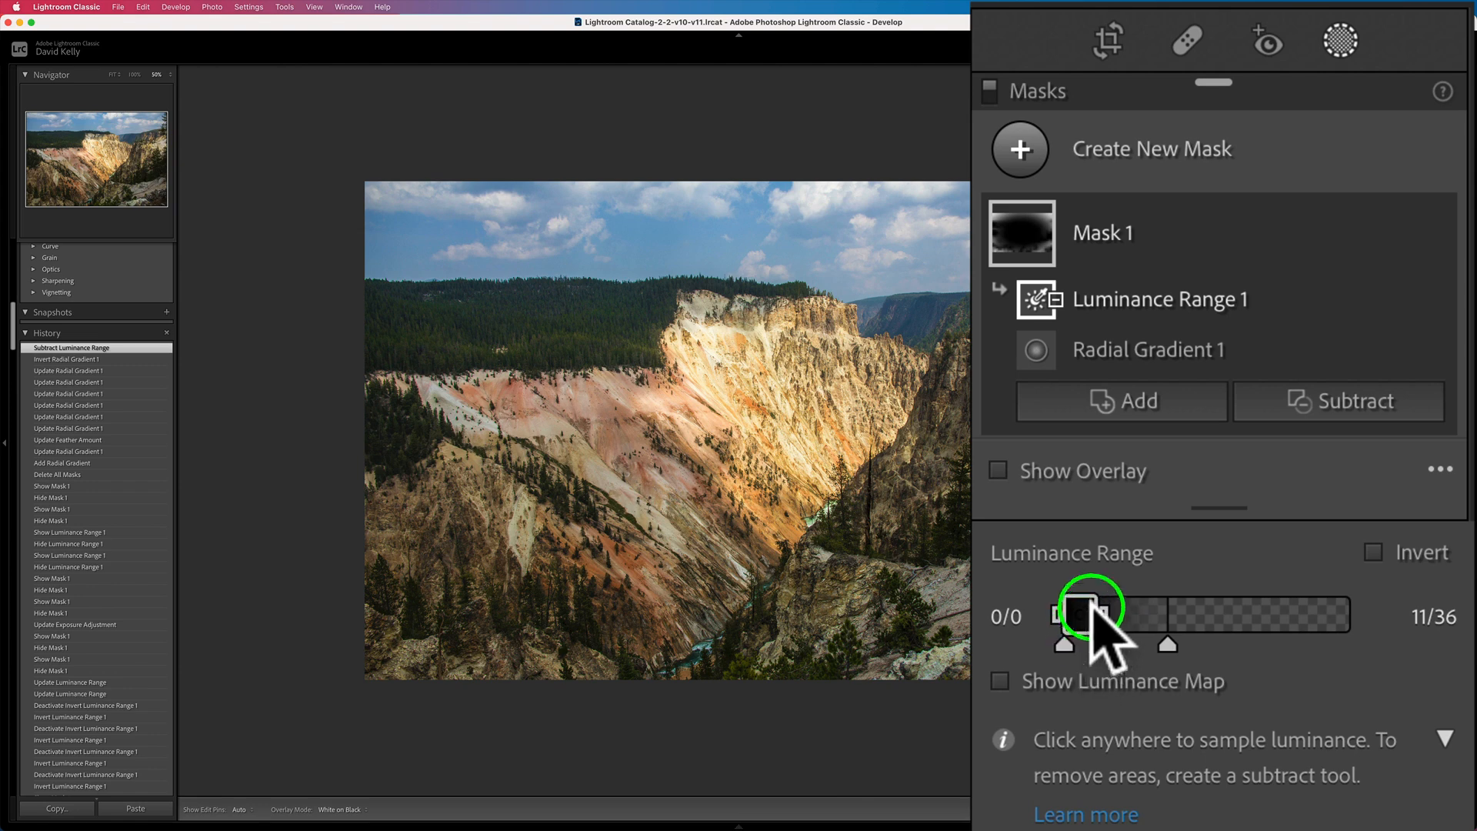
Sample tones on the photo and turn on Show Luminance Map for the subtracted range.
drag(1087, 607, 1082, 617)
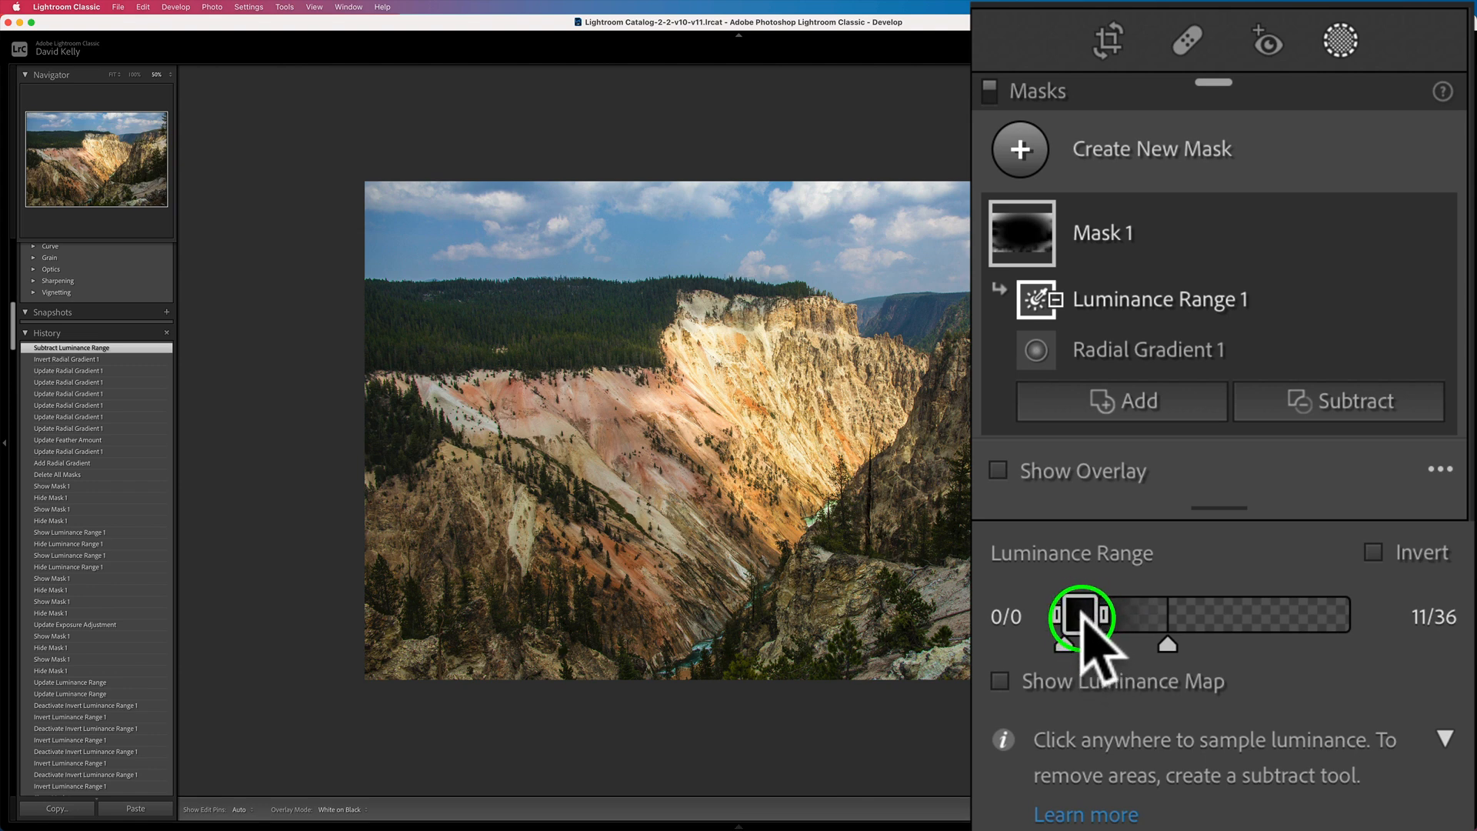
drag(1081, 619, 1110, 623)
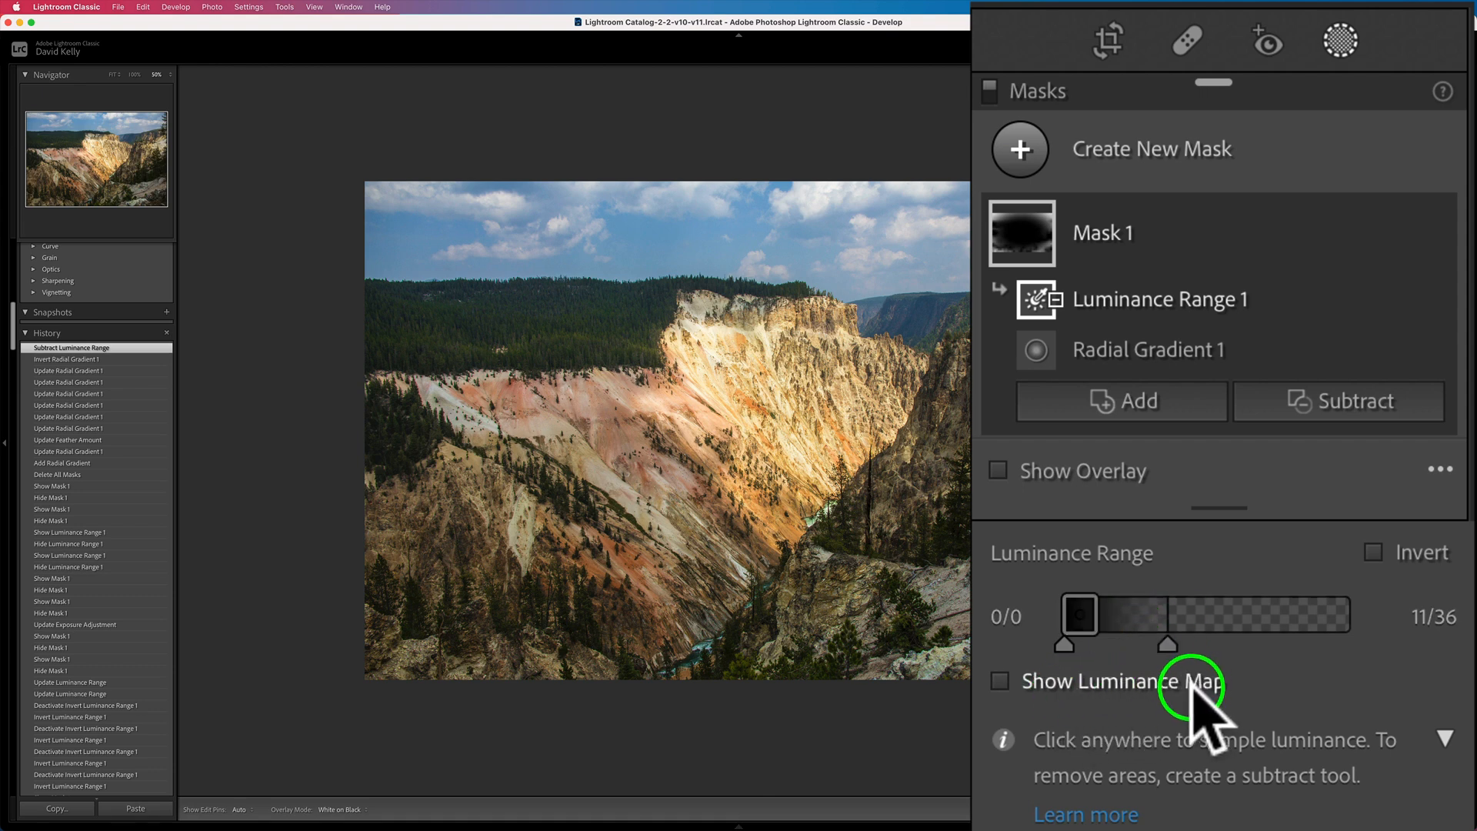
click(1001, 680)
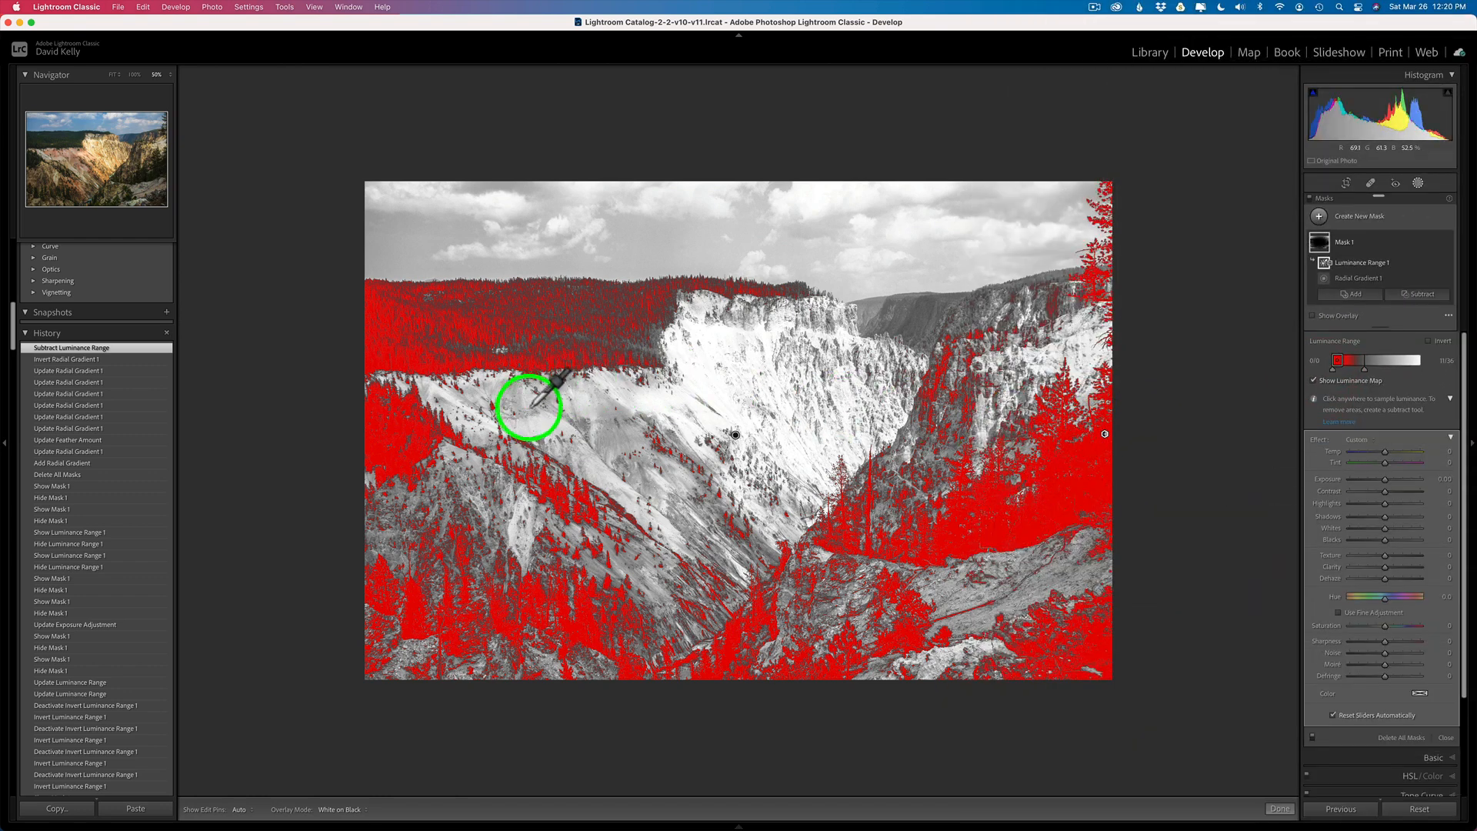
mouse_move(869, 472)
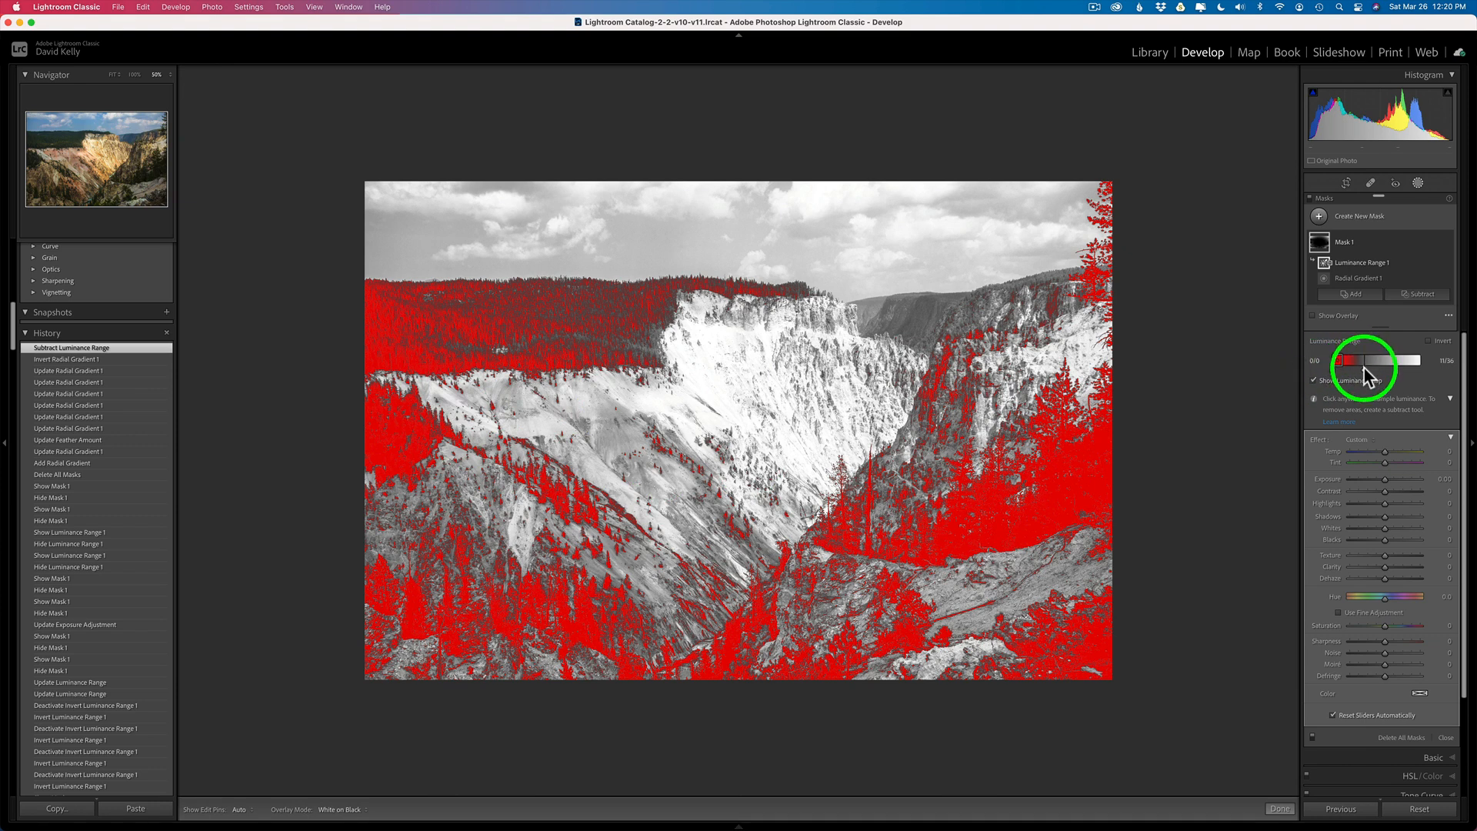
Narrow Luminance Range 1's slider handles so only the darker shadow tones stay protected.
drag(1376, 360, 1389, 360)
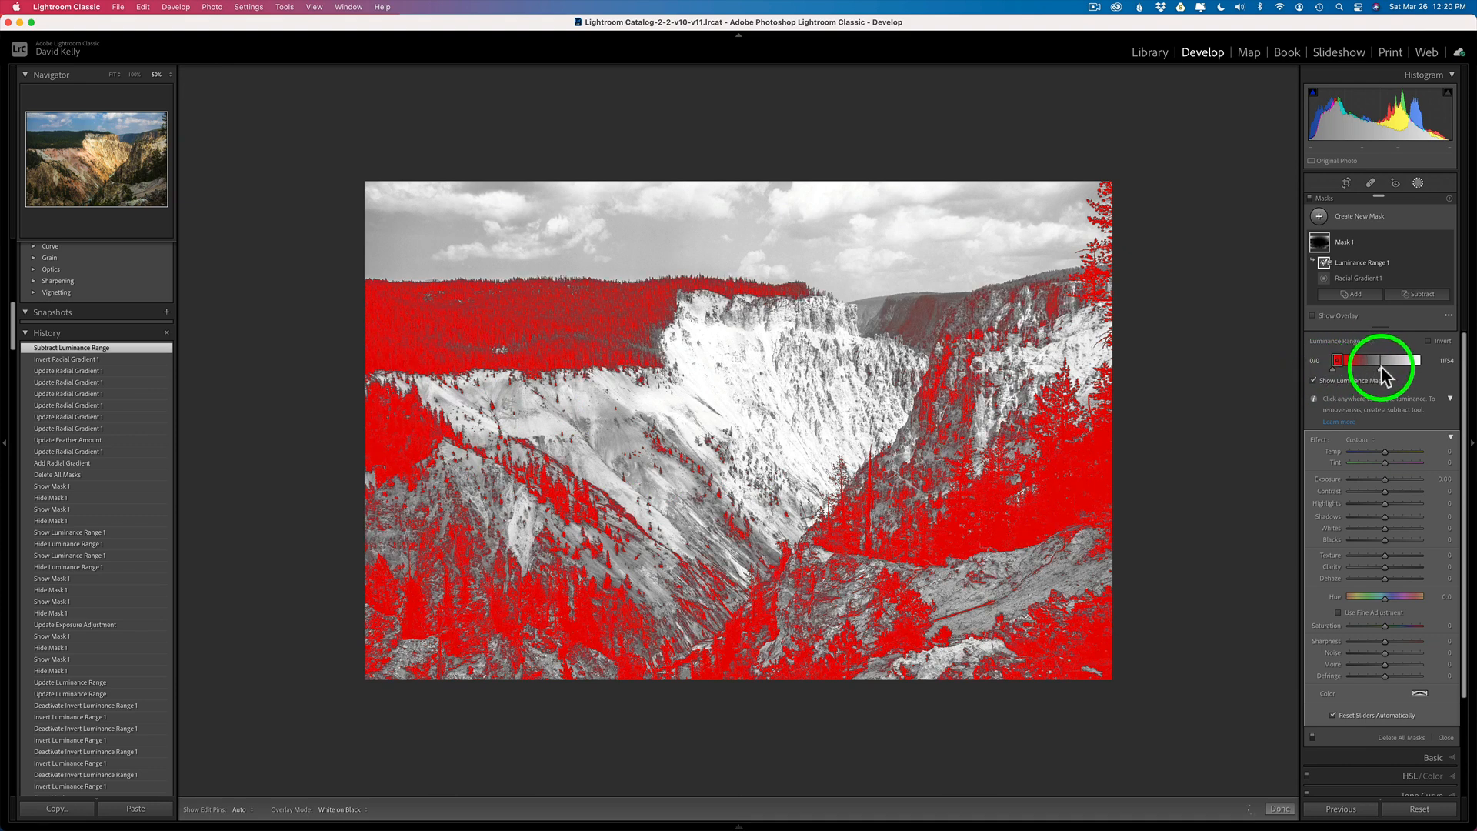
drag(1383, 360, 1403, 360)
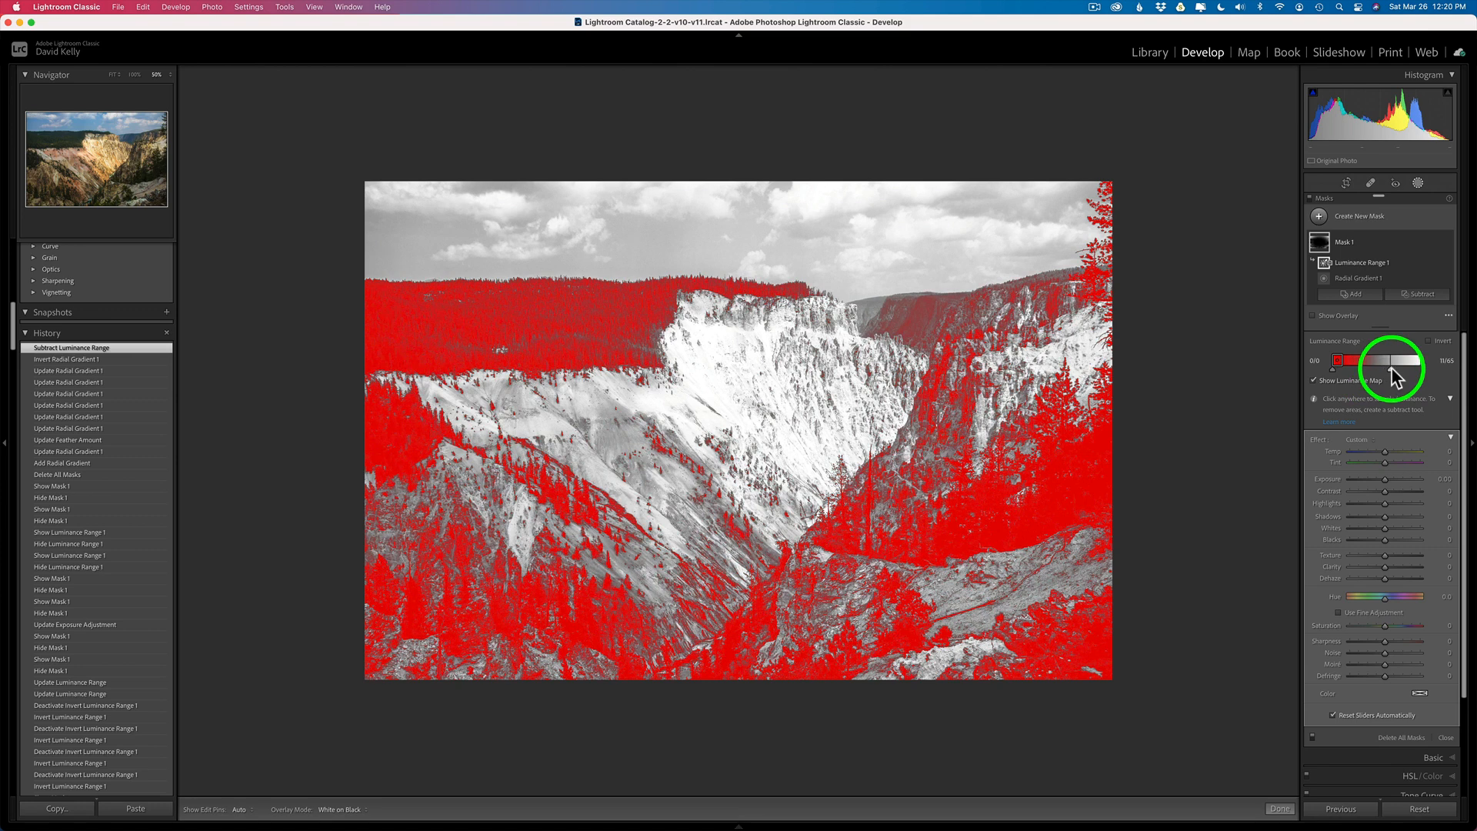
drag(1412, 360, 1375, 360)
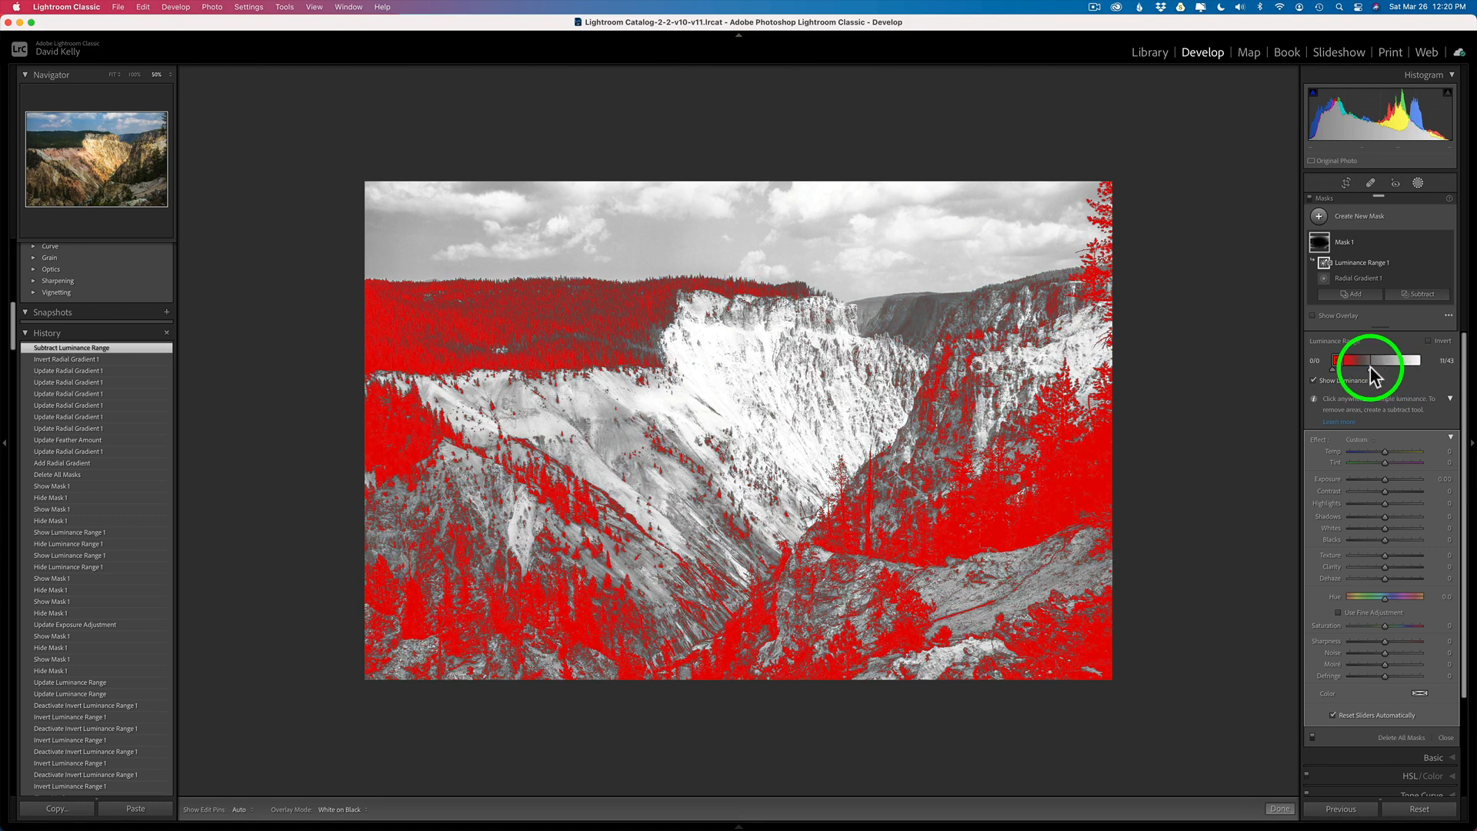
drag(1389, 360, 1350, 360)
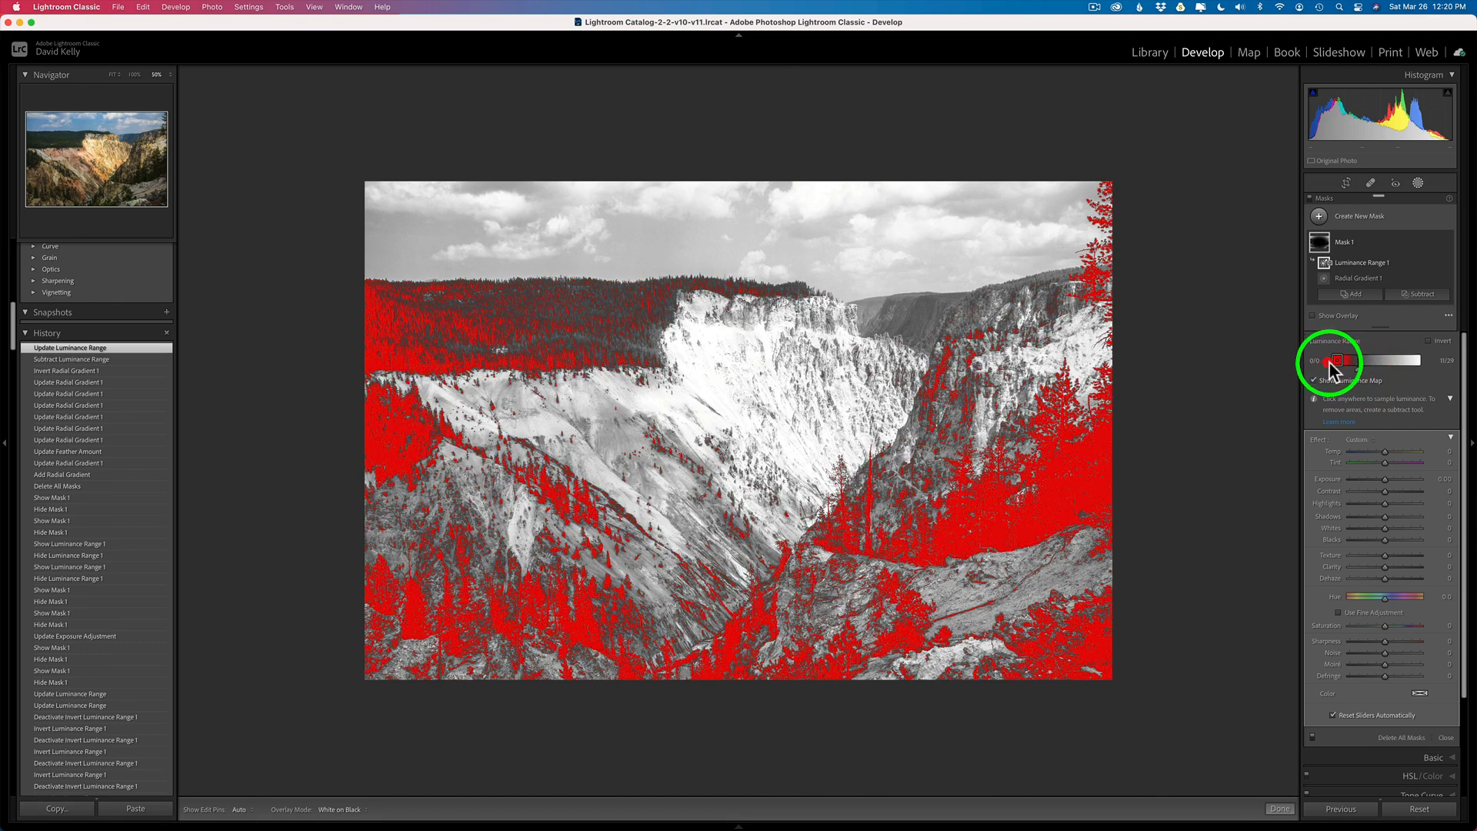
drag(1333, 360, 1333, 360)
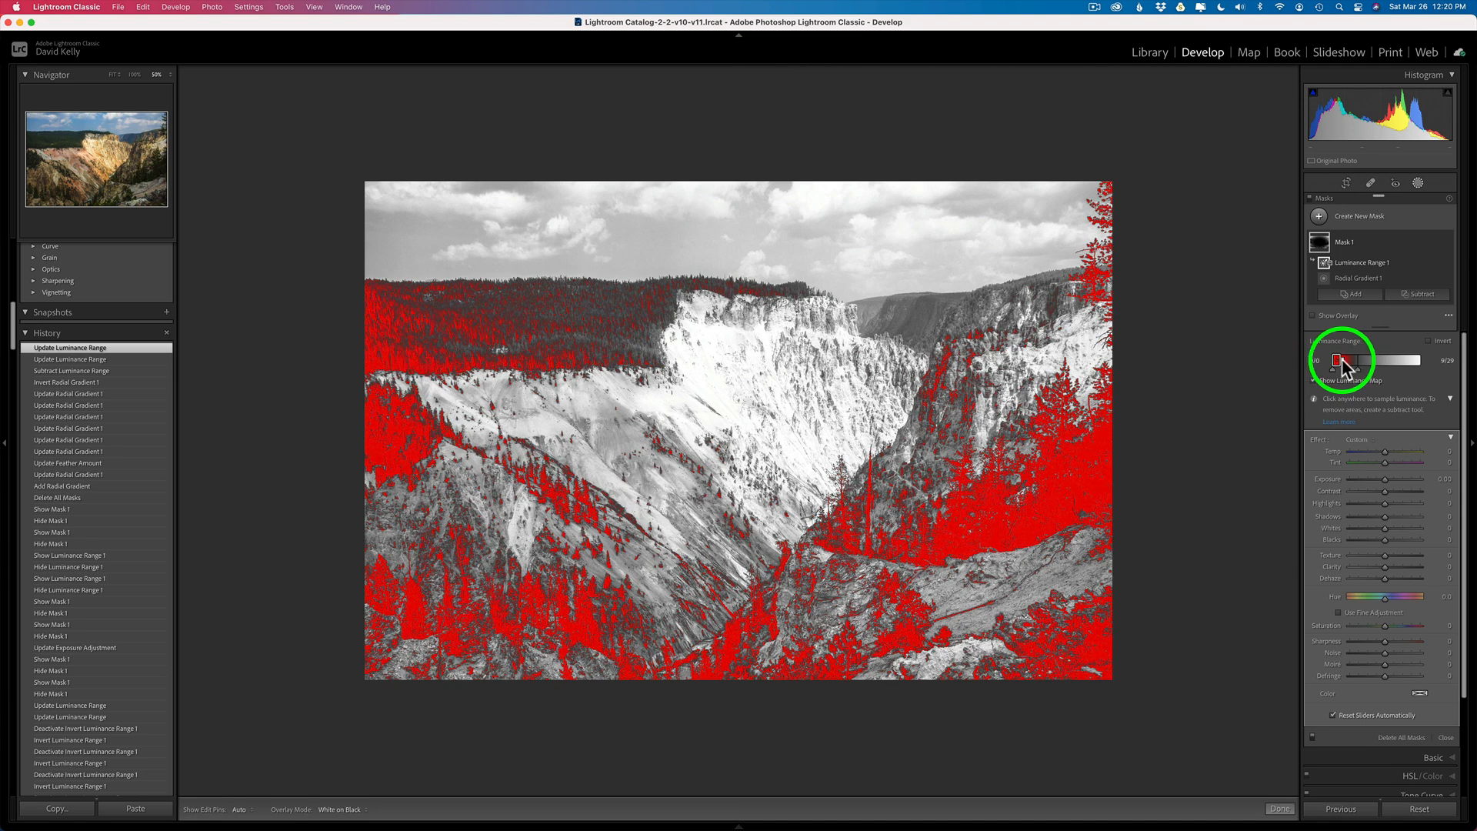
drag(1333, 360, 1335, 360)
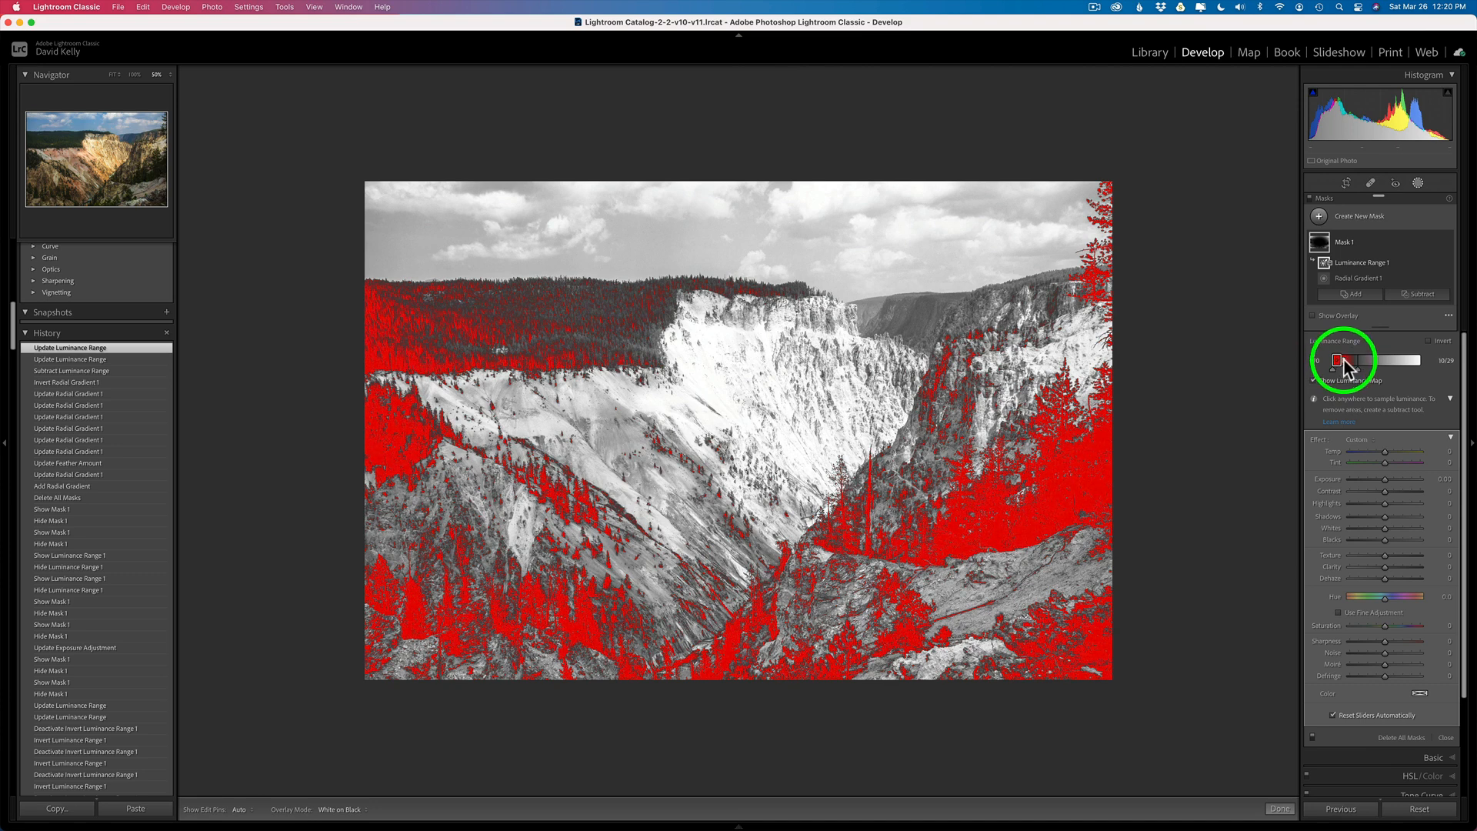
drag(1336, 360, 1371, 360)
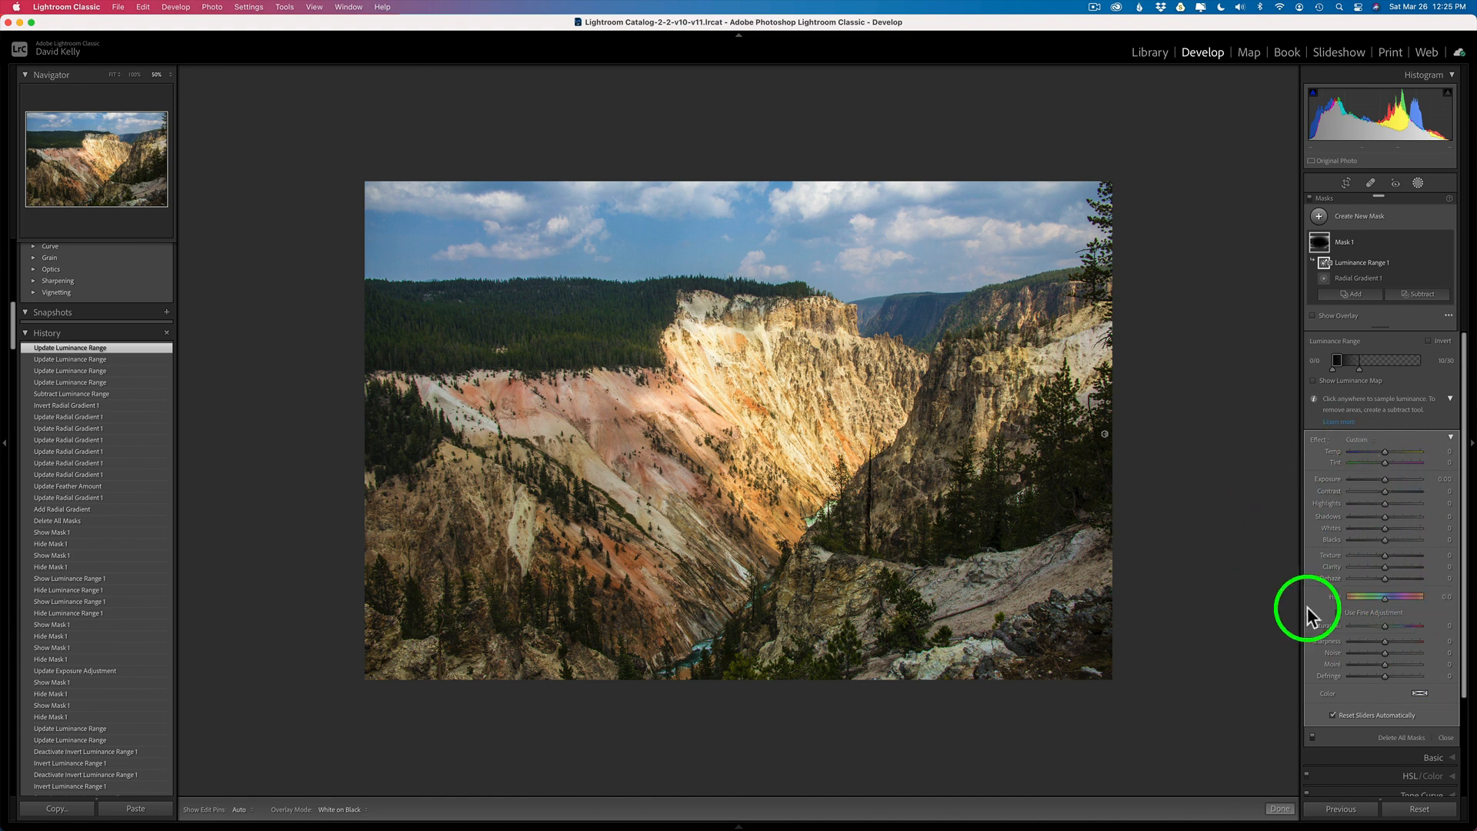
mouse_move(1332, 530)
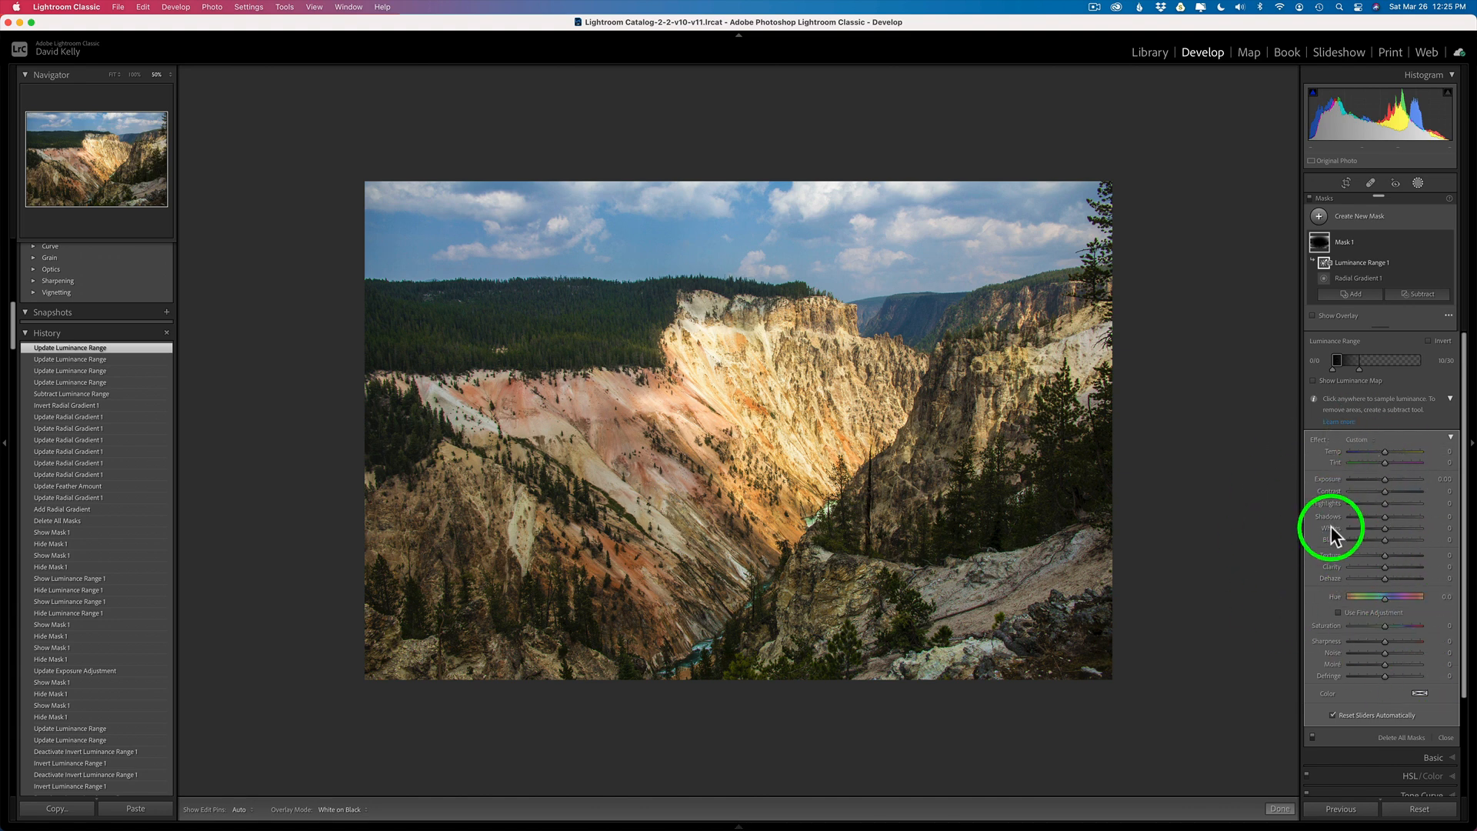
mouse_move(1385, 483)
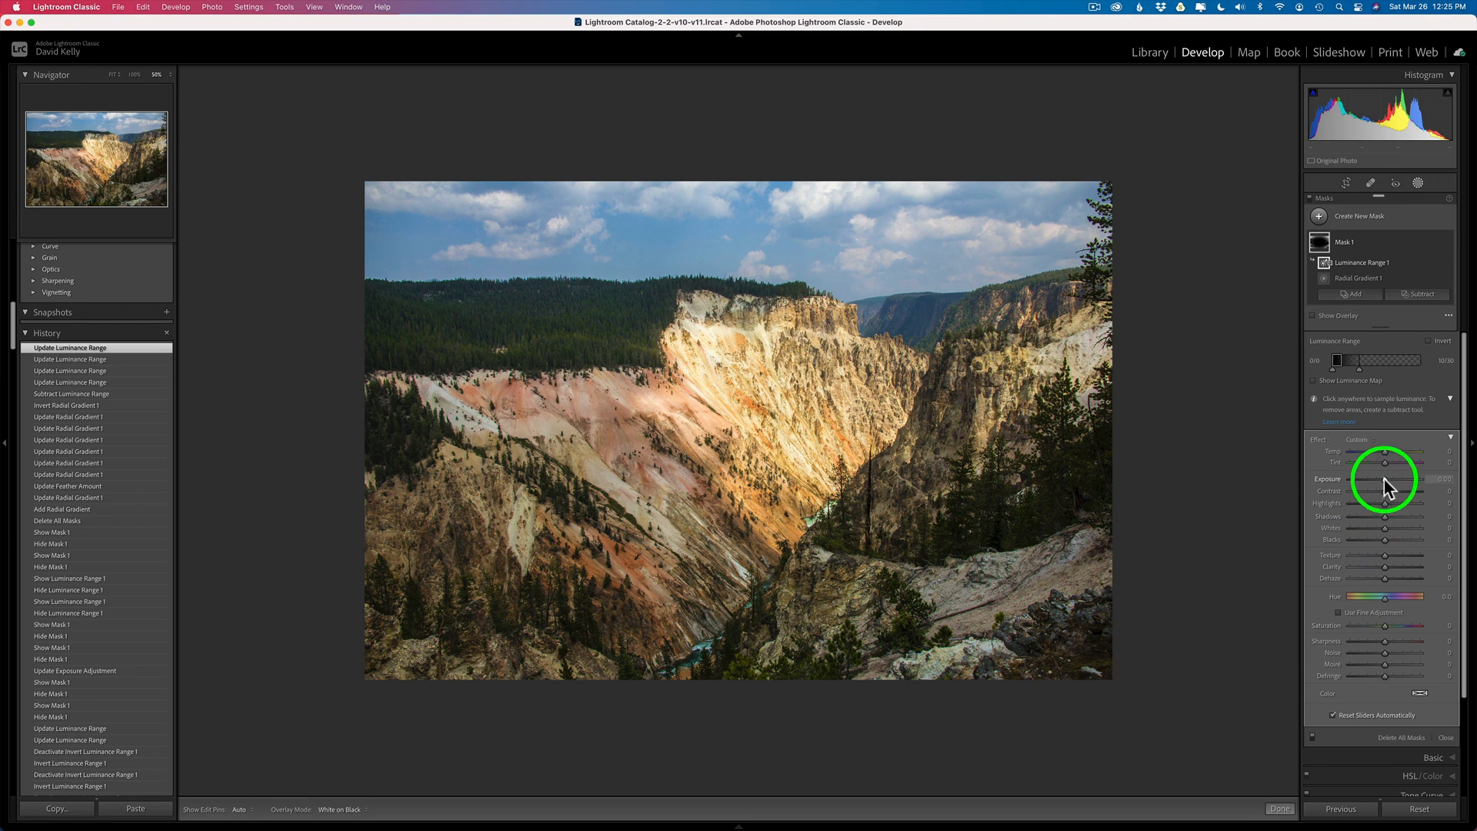
Lower Mask 1's Exposure to about -2.6 so the canyon photo's edges darken strongly.
drag(1386, 485, 1370, 485)
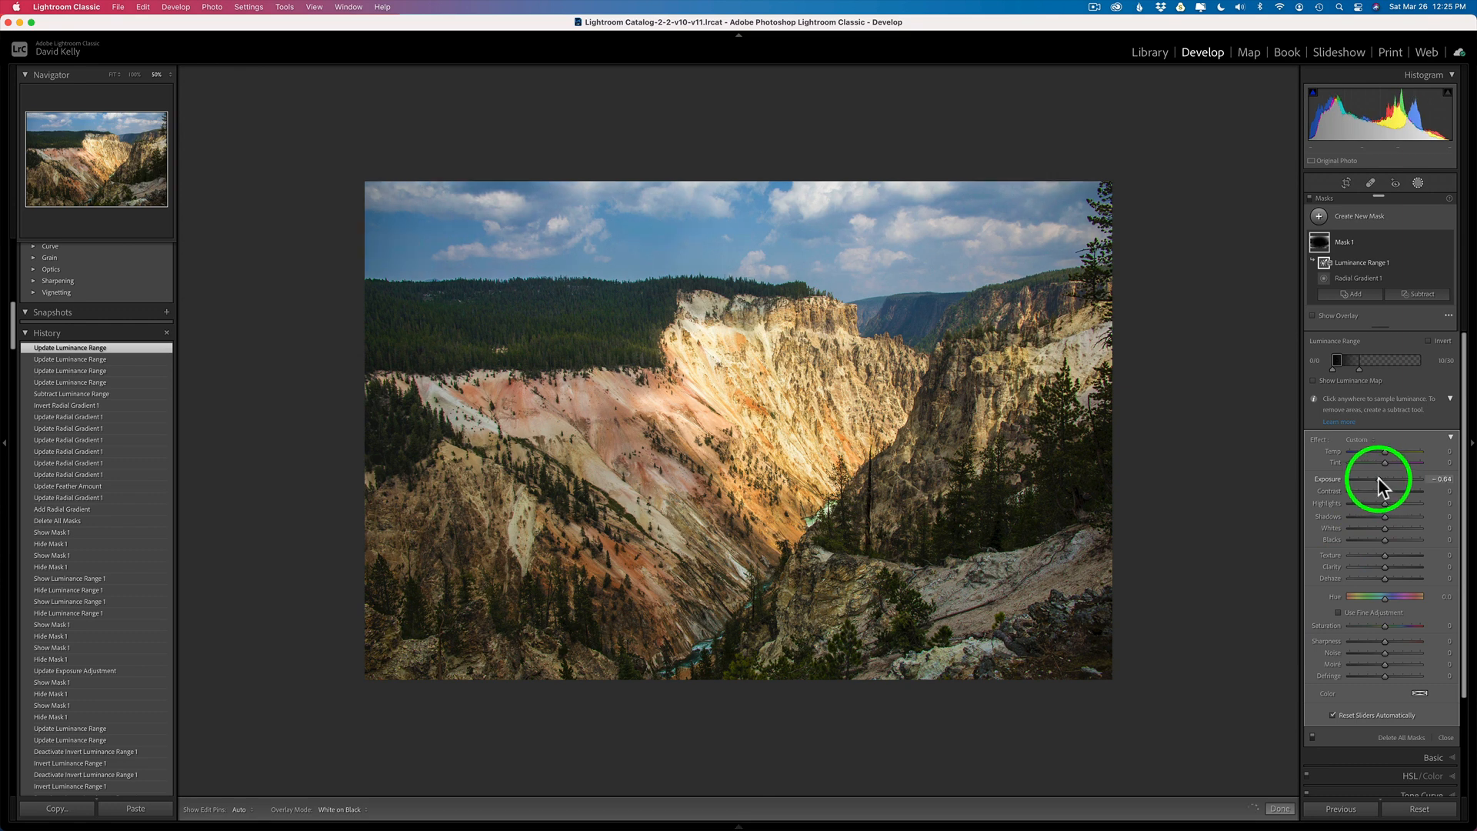
drag(1390, 478, 1403, 478)
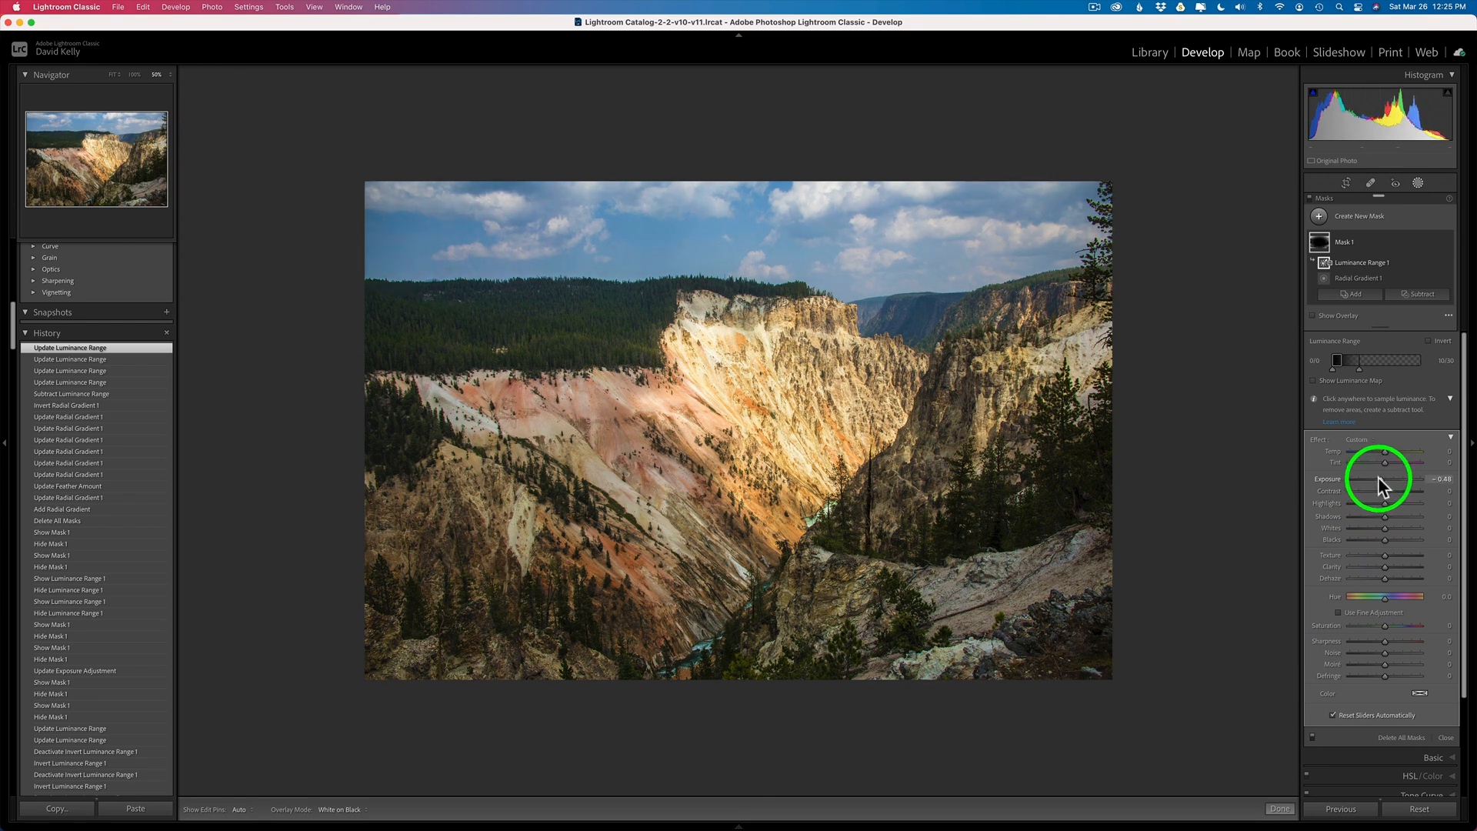
drag(1385, 477, 1403, 471)
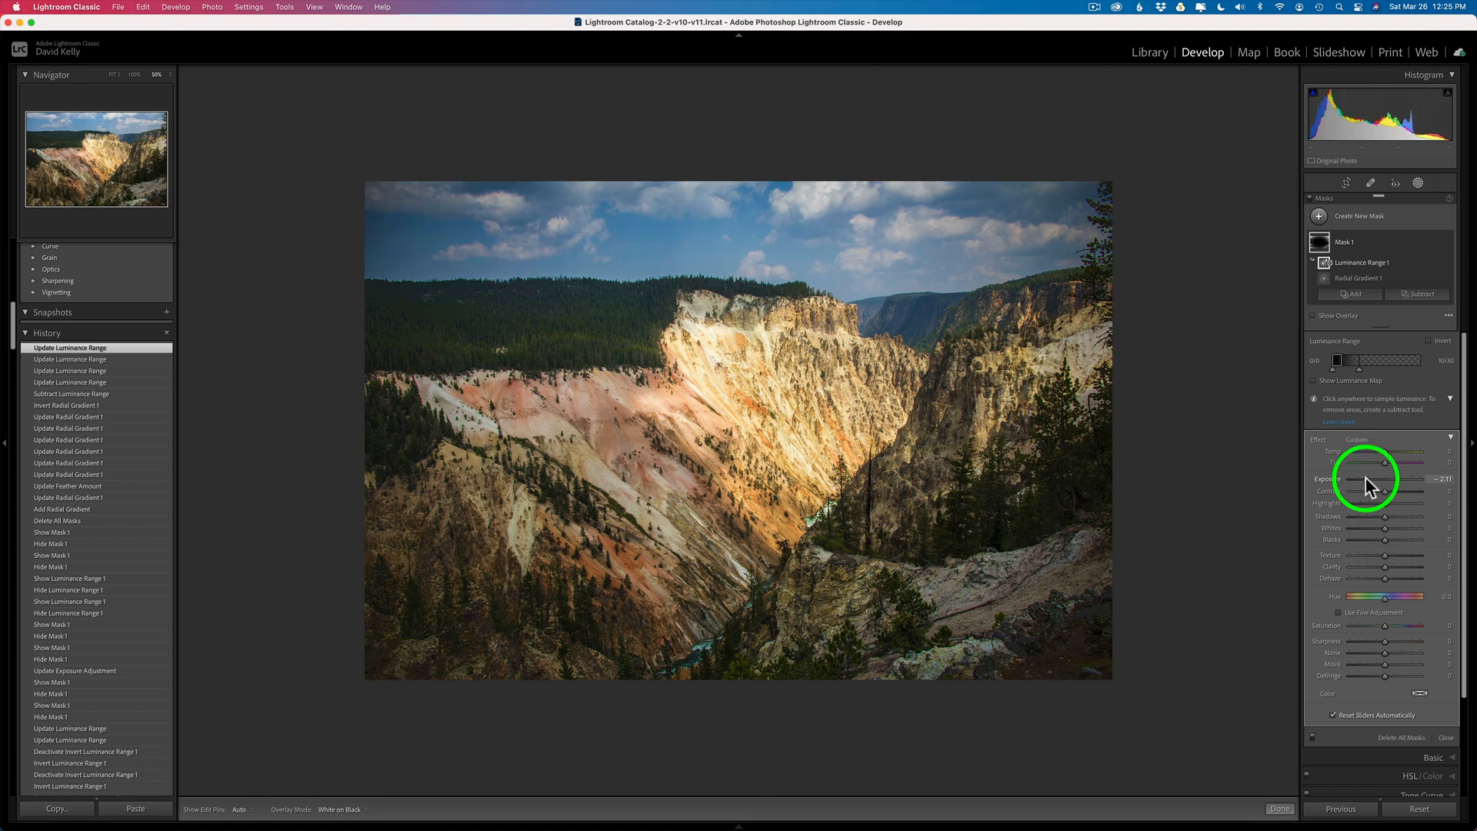
drag(1387, 466, 1371, 466)
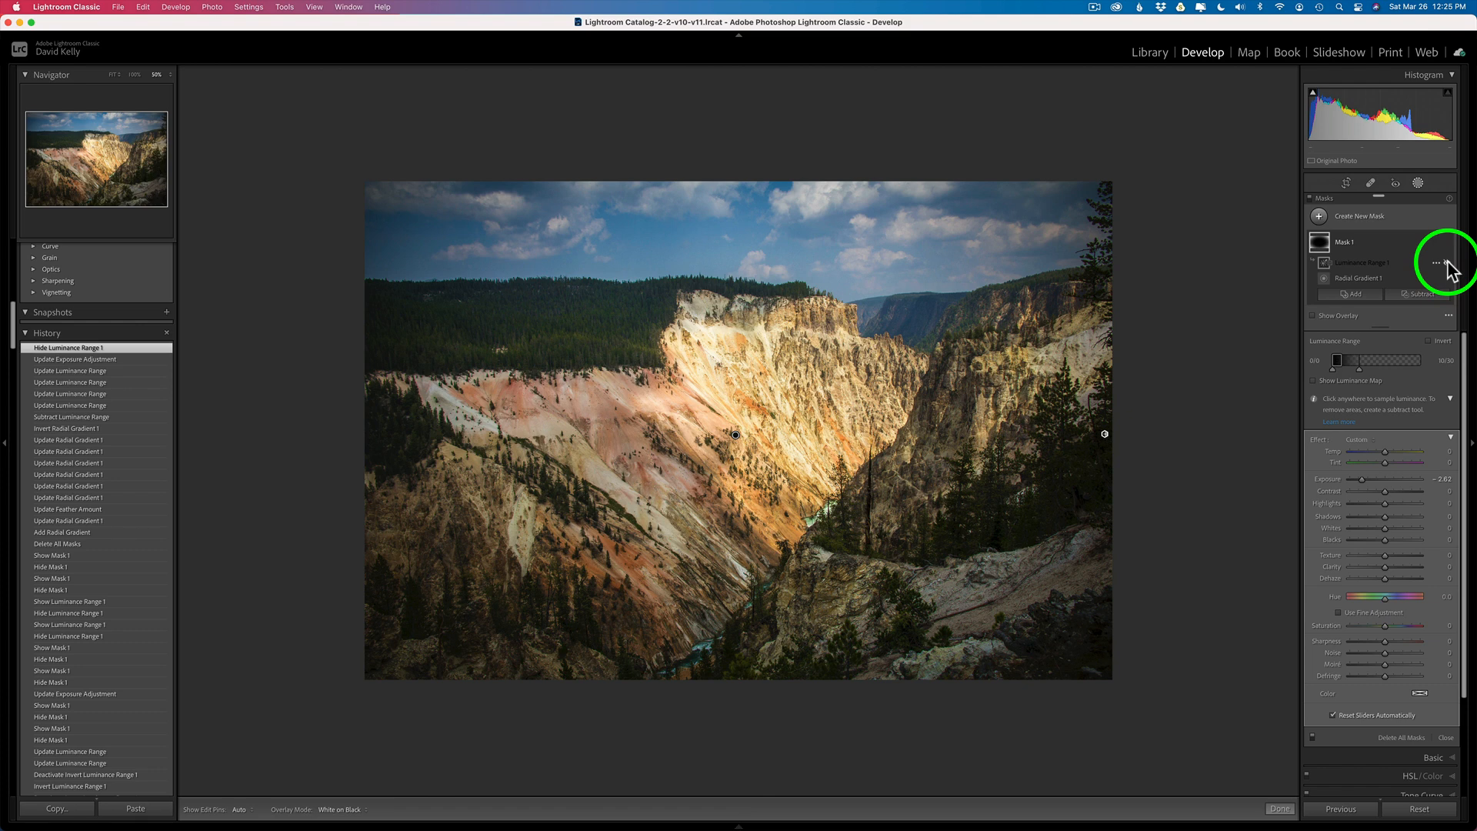
click(1324, 261)
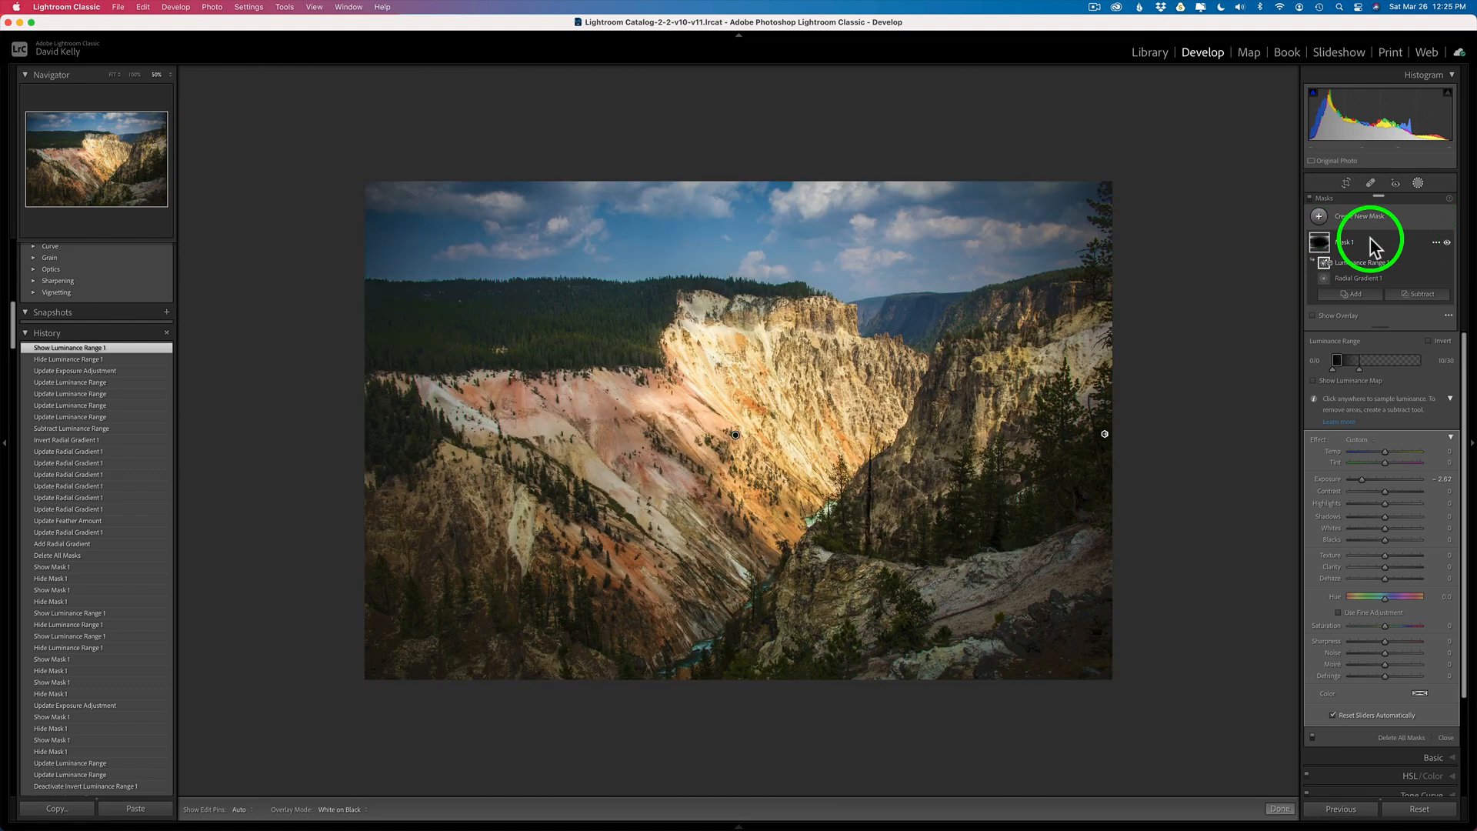
mouse_move(1471, 248)
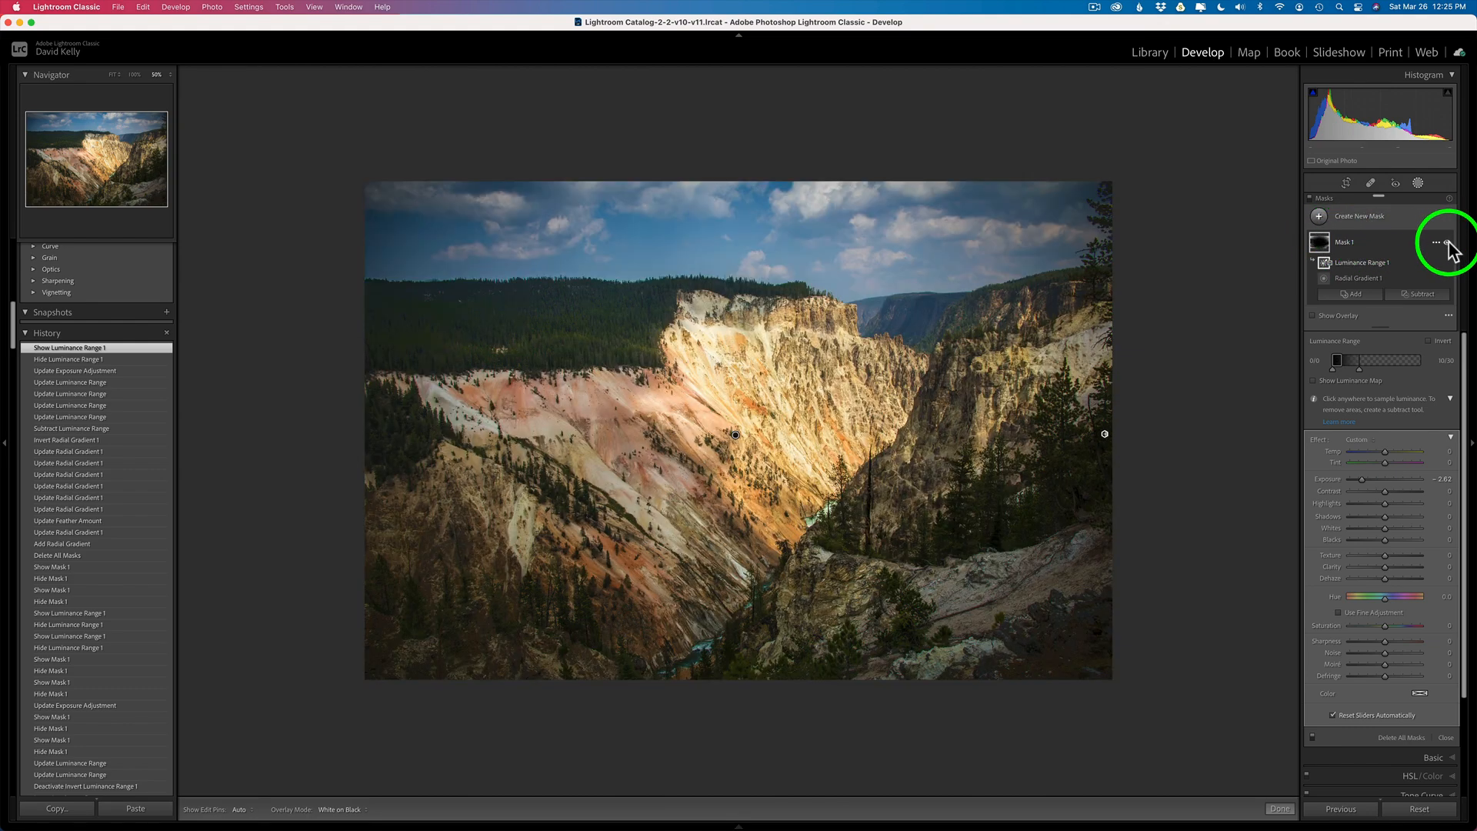
click(1434, 243)
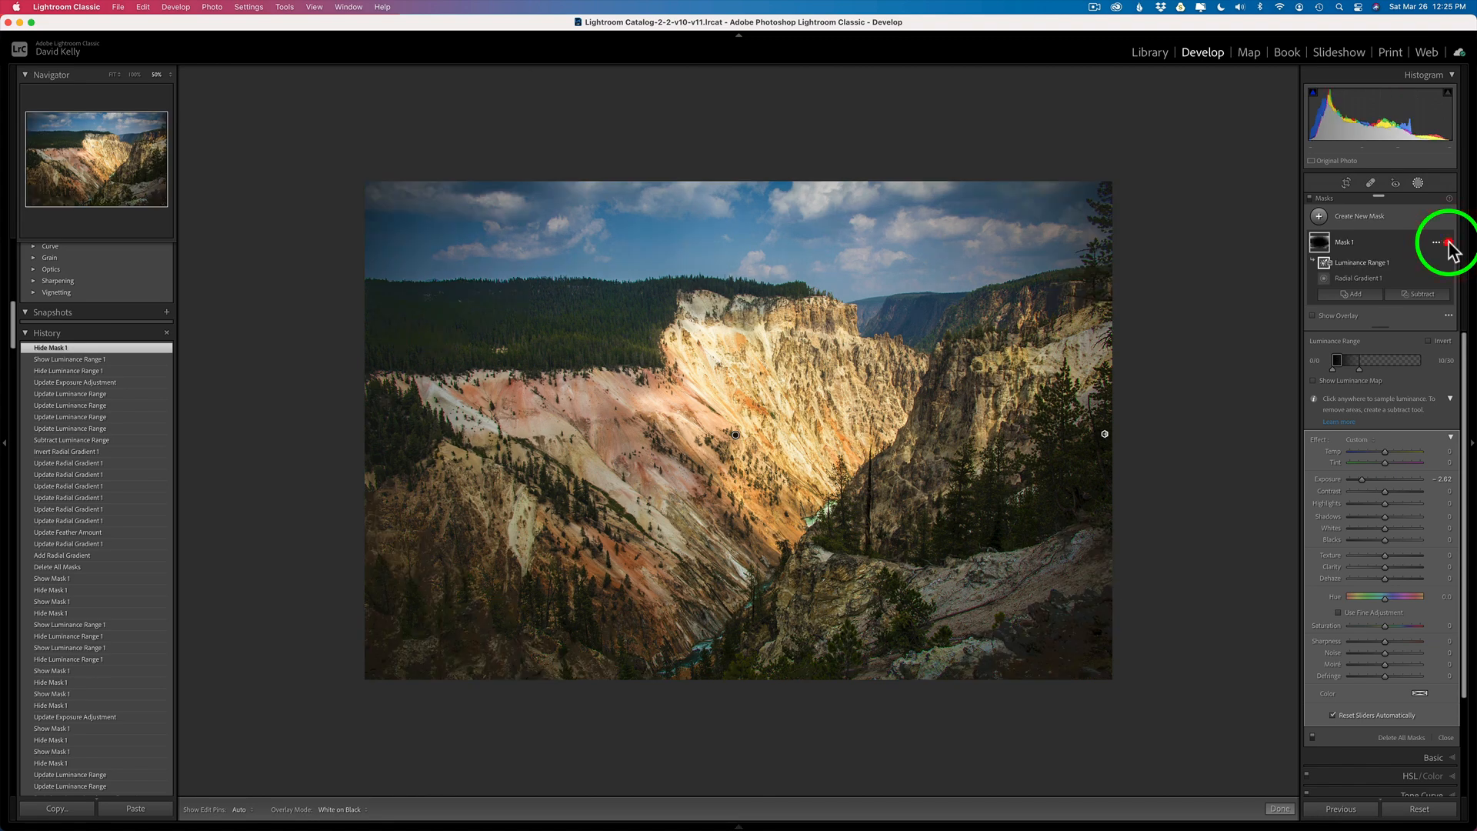
click(1448, 243)
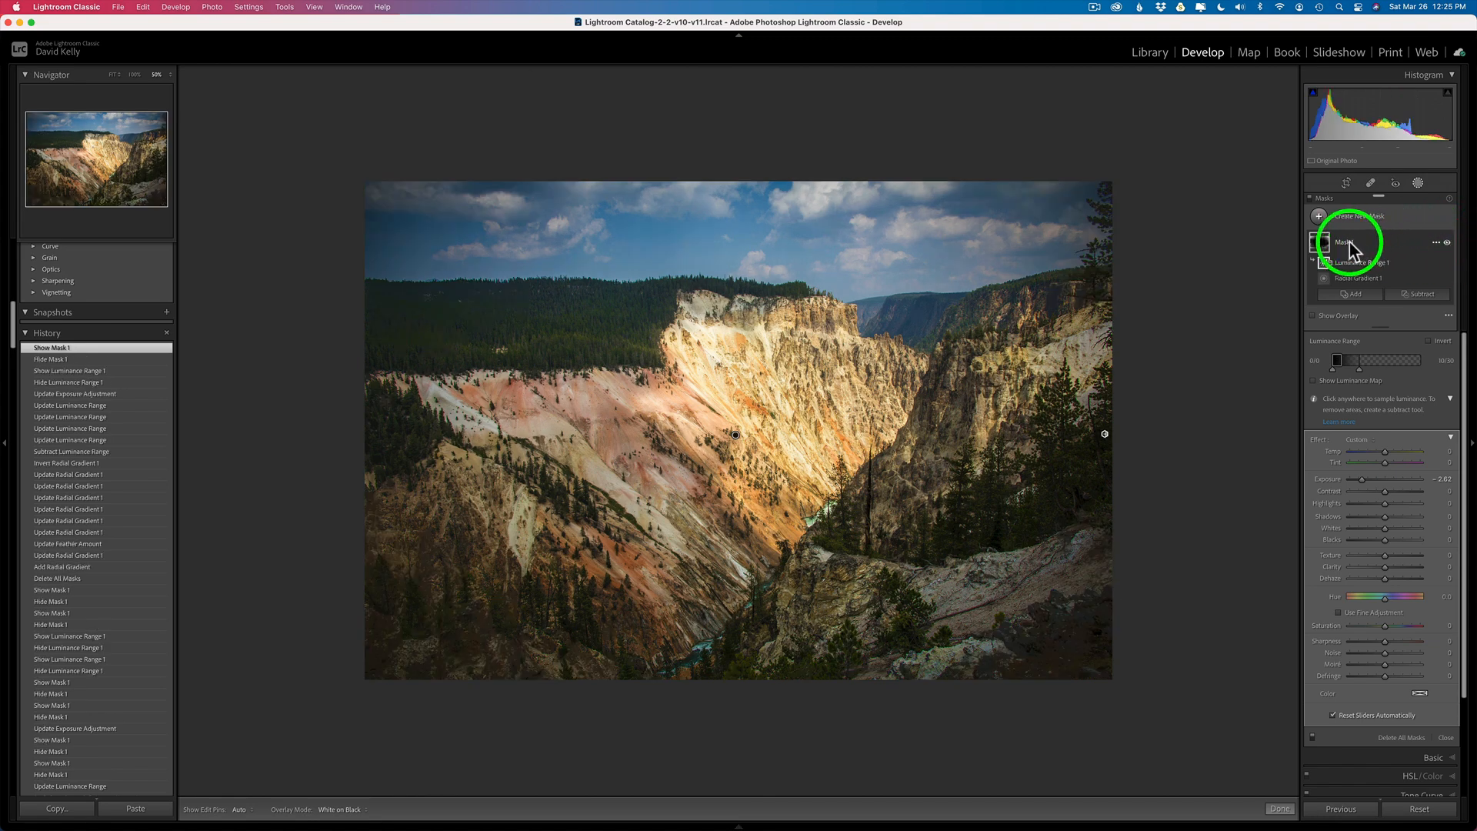
click(1336, 243)
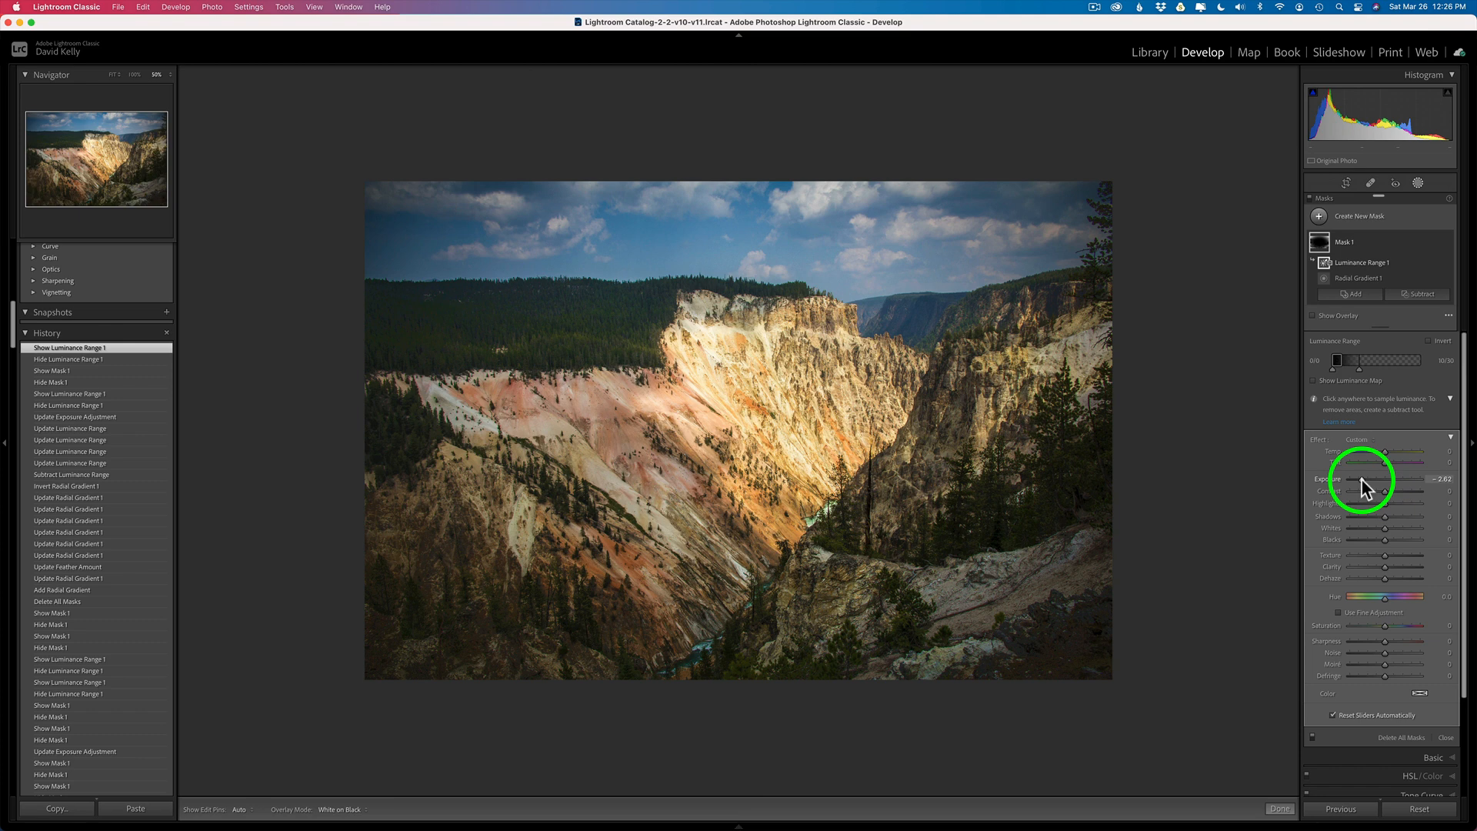
Ease Mask 1's Exposure to about -1.38 and save it as the preset 'Radial Vignette Shadow Protection'.
drag(1380, 485, 1398, 485)
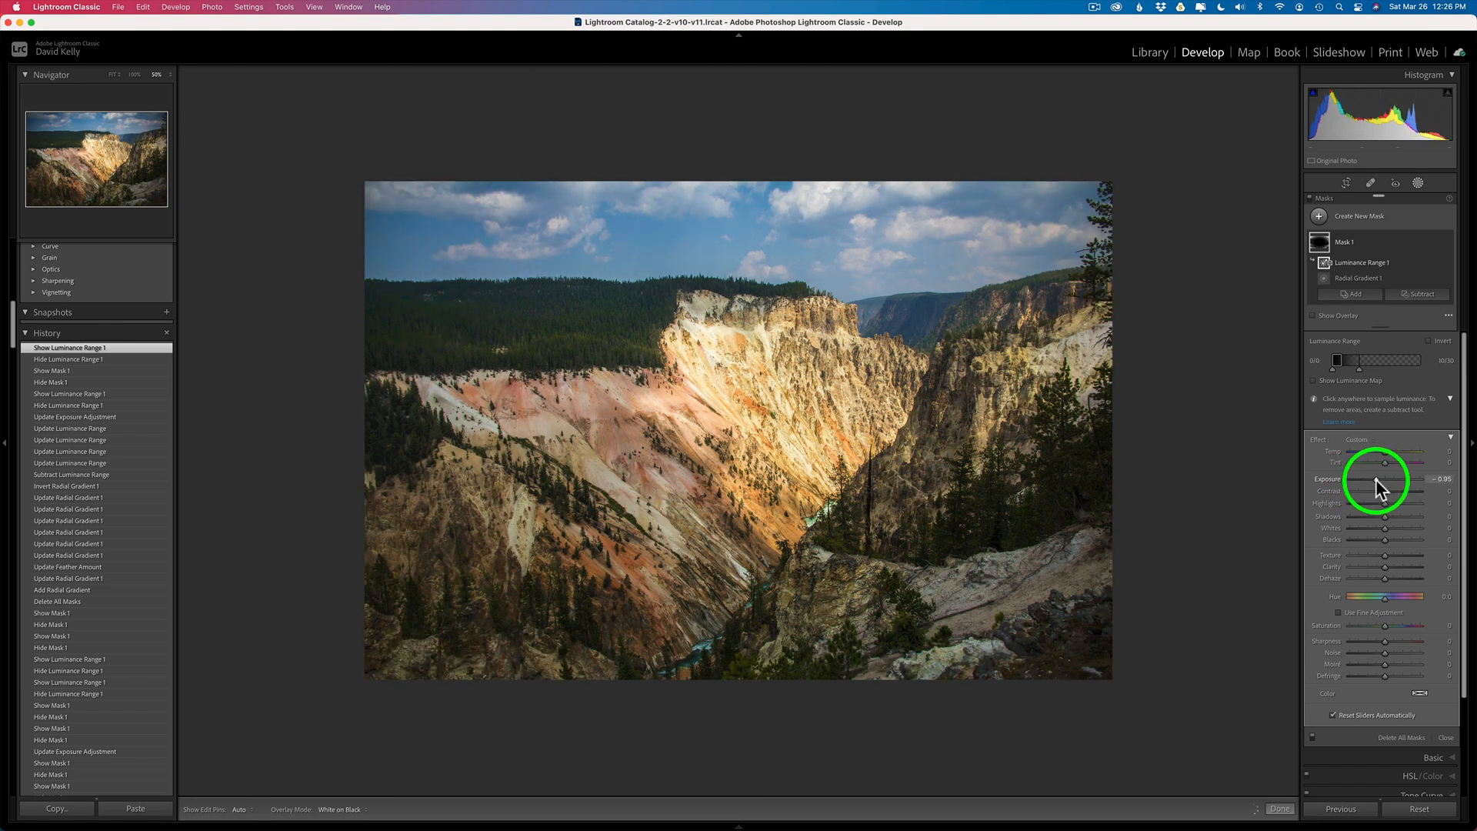
drag(1385, 480, 1374, 480)
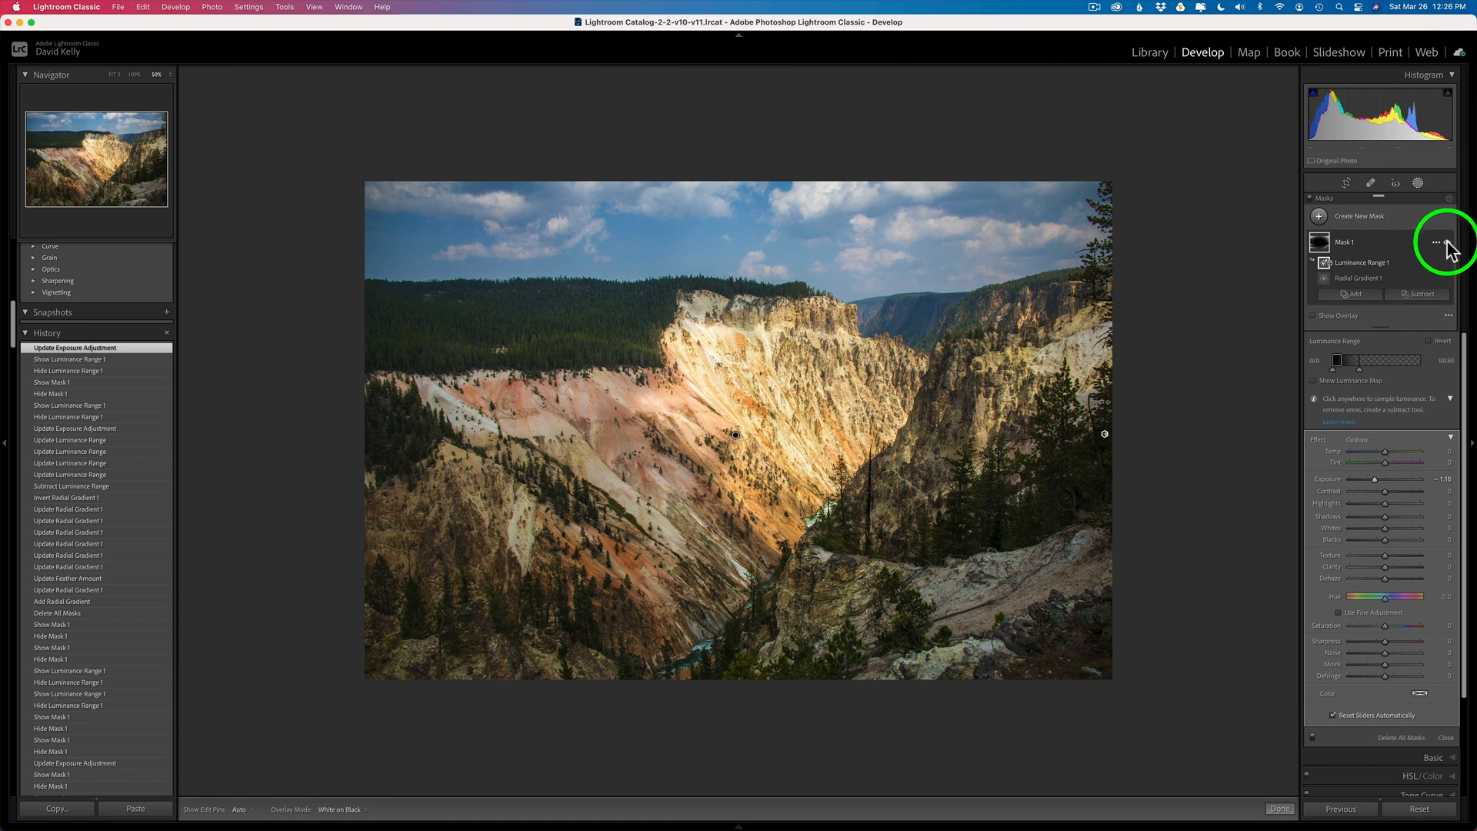
click(1444, 241)
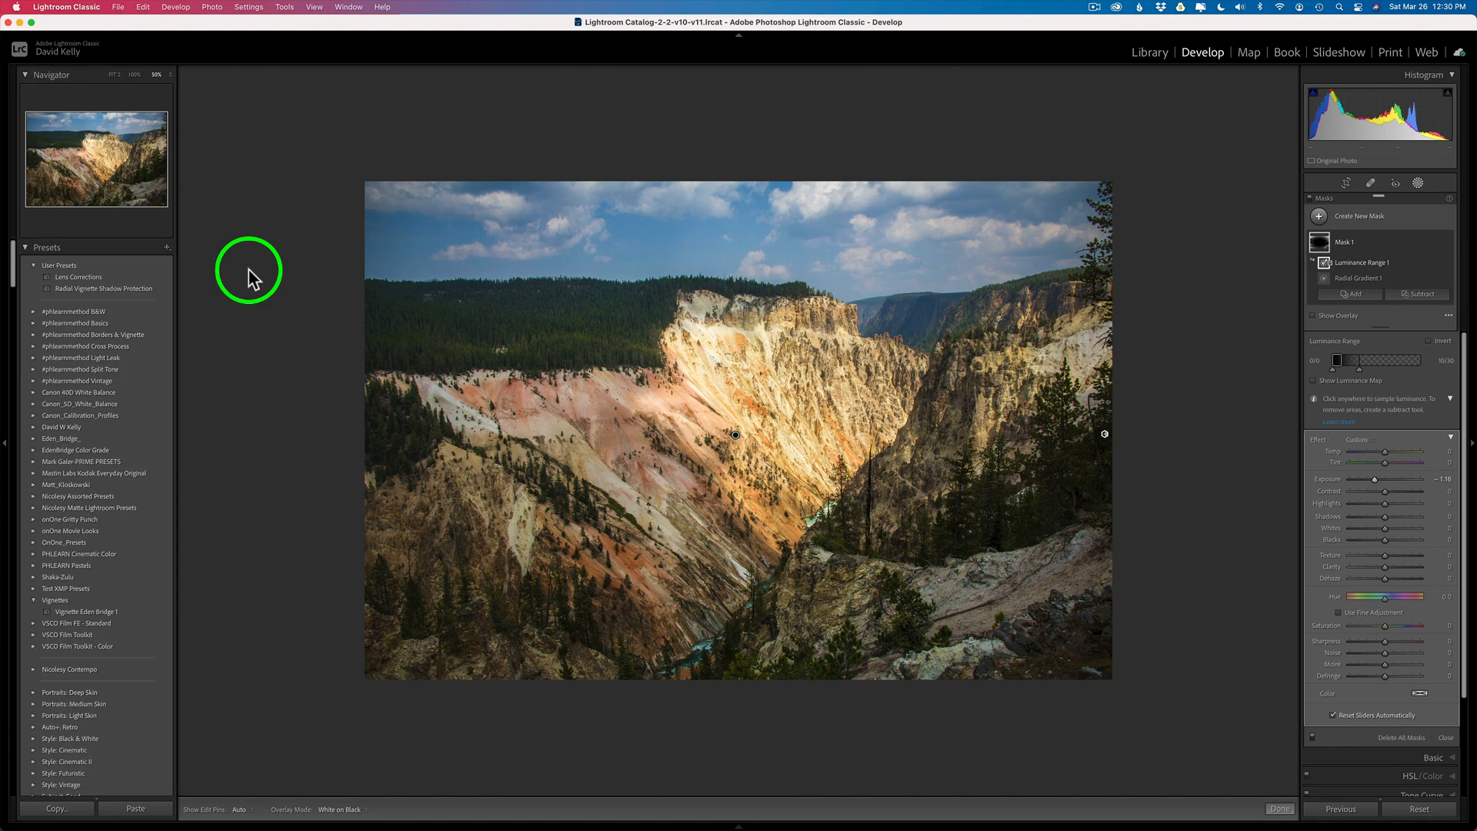
mouse_move(94, 283)
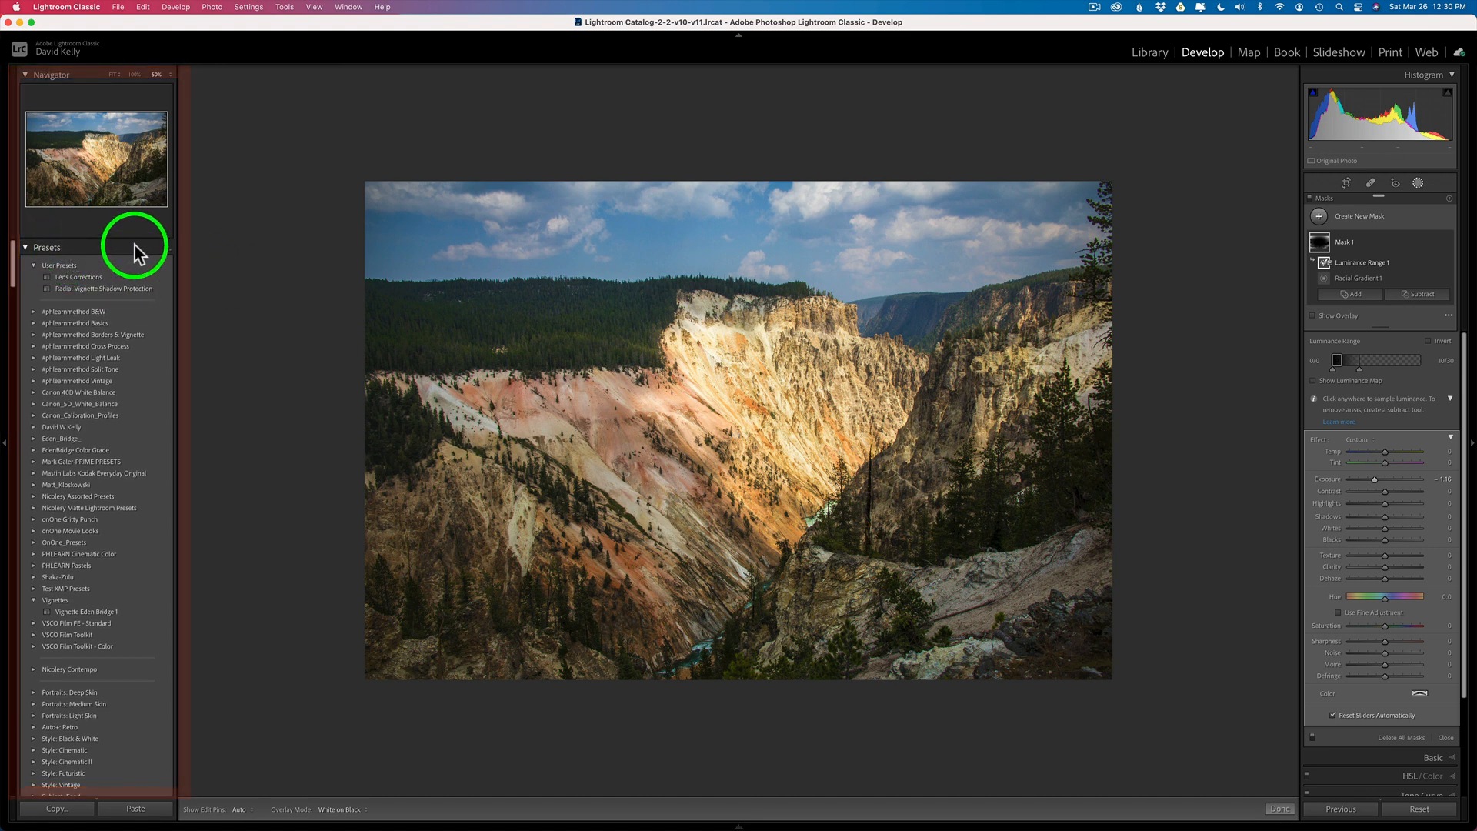
Start a new develop preset from the Presets panel's + menu via Create Preset.
click(161, 250)
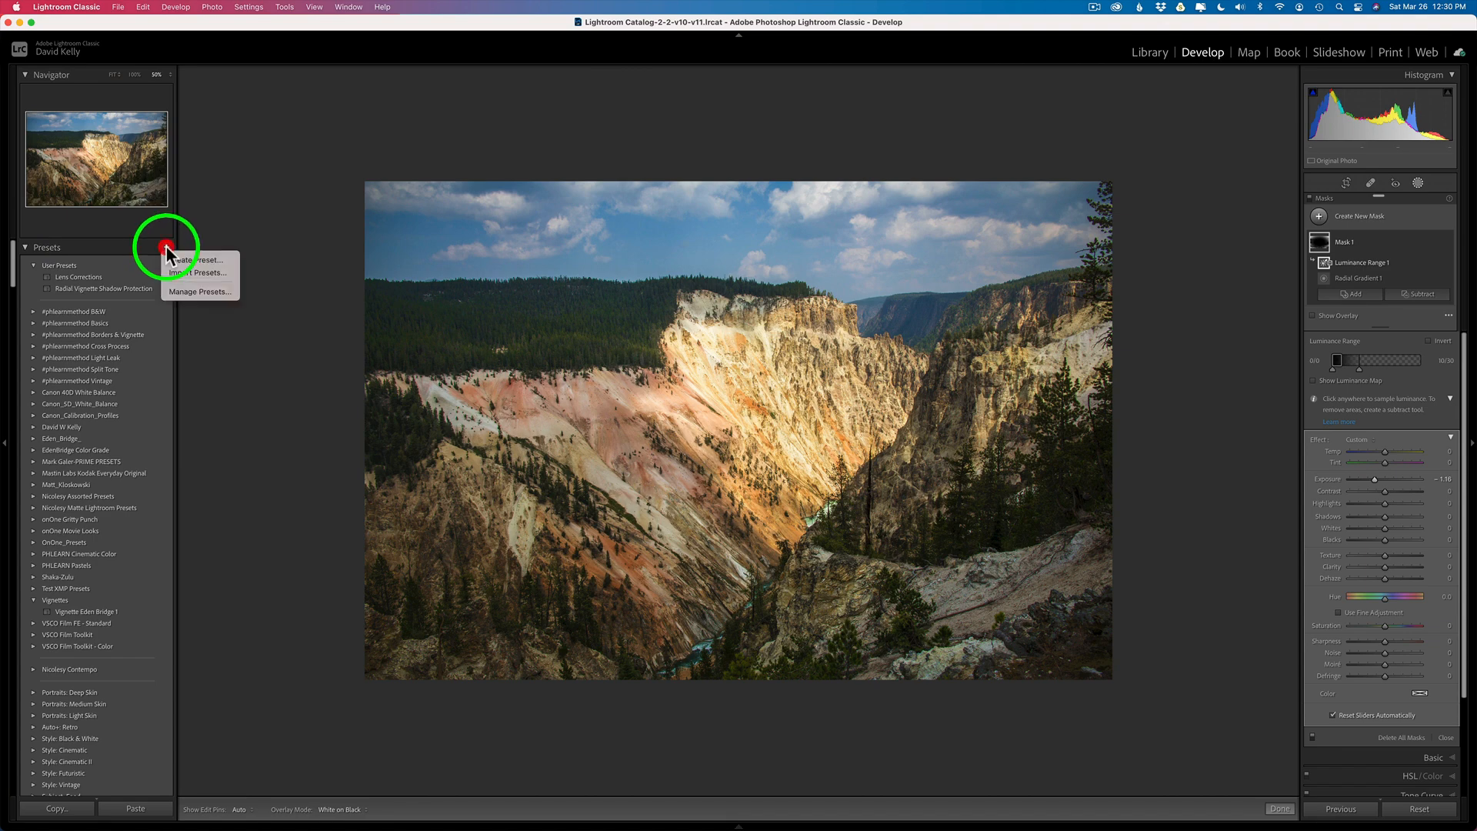
click(188, 259)
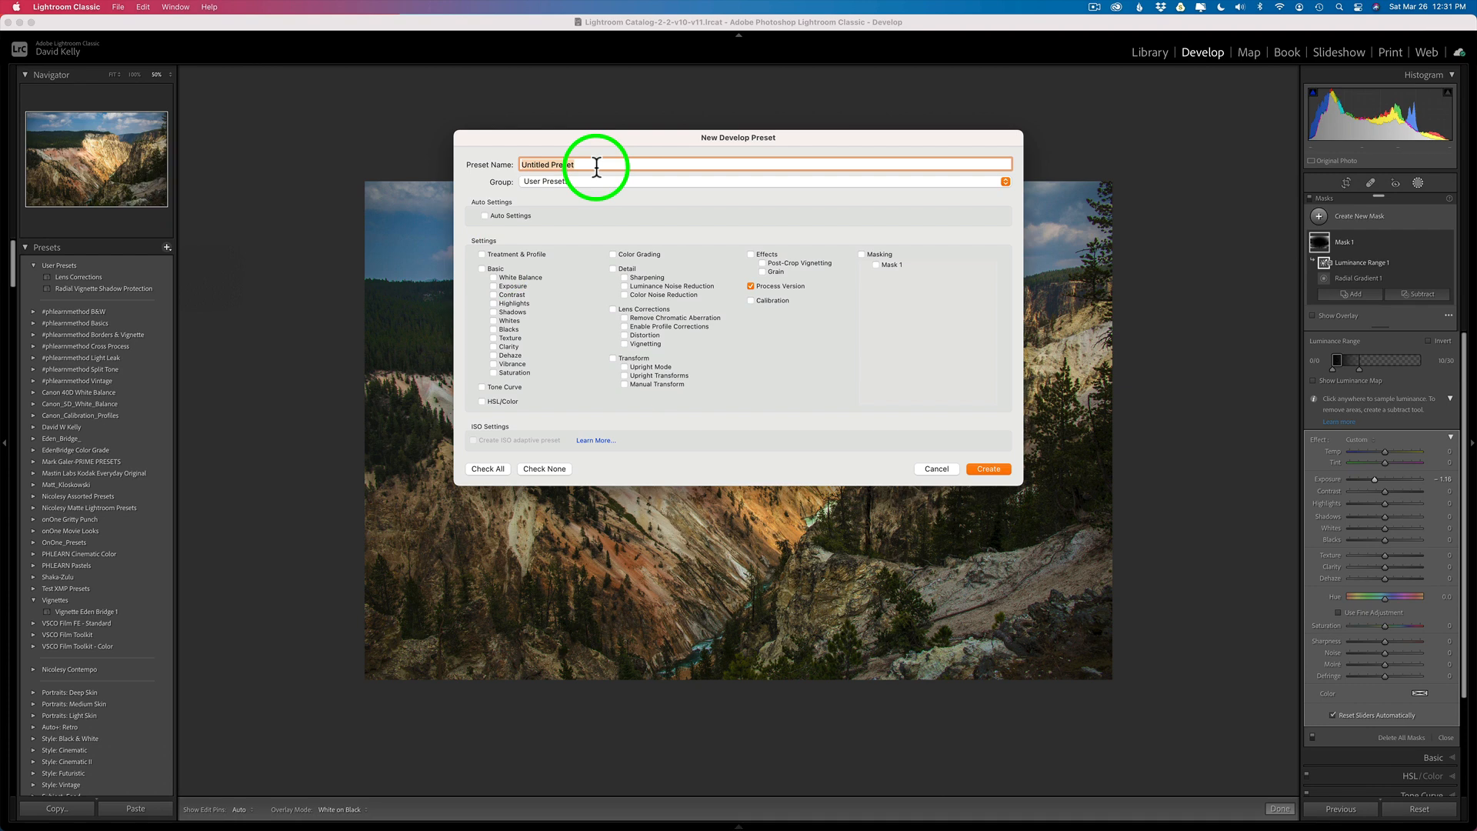
Name the preset 'Vignette With Shadow Protection' in User Presets with only Masking and Mask 1 checked, then cancel it.
text(Vignette With Shadow Protection)
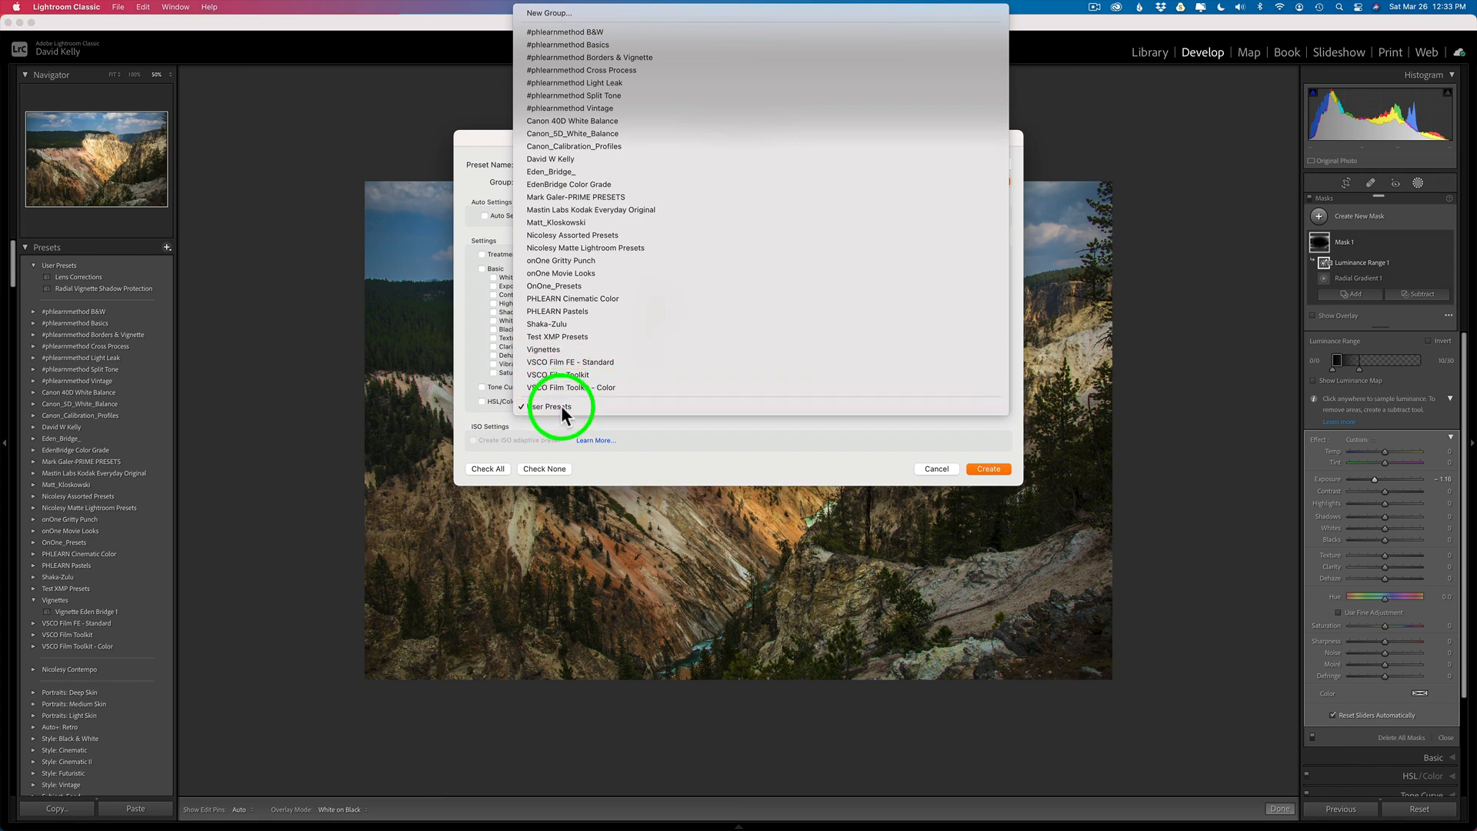
click(555, 406)
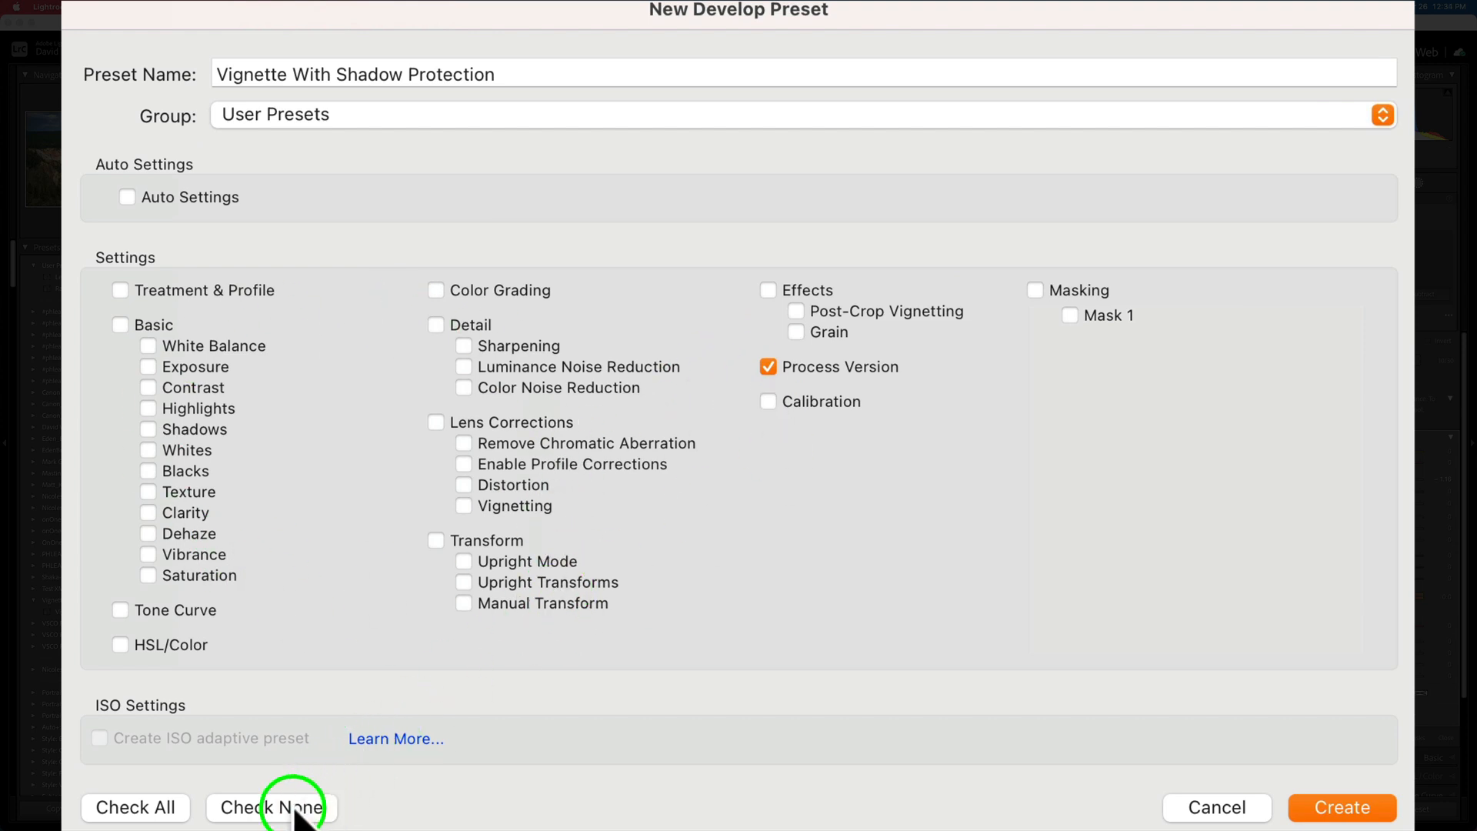
click(271, 808)
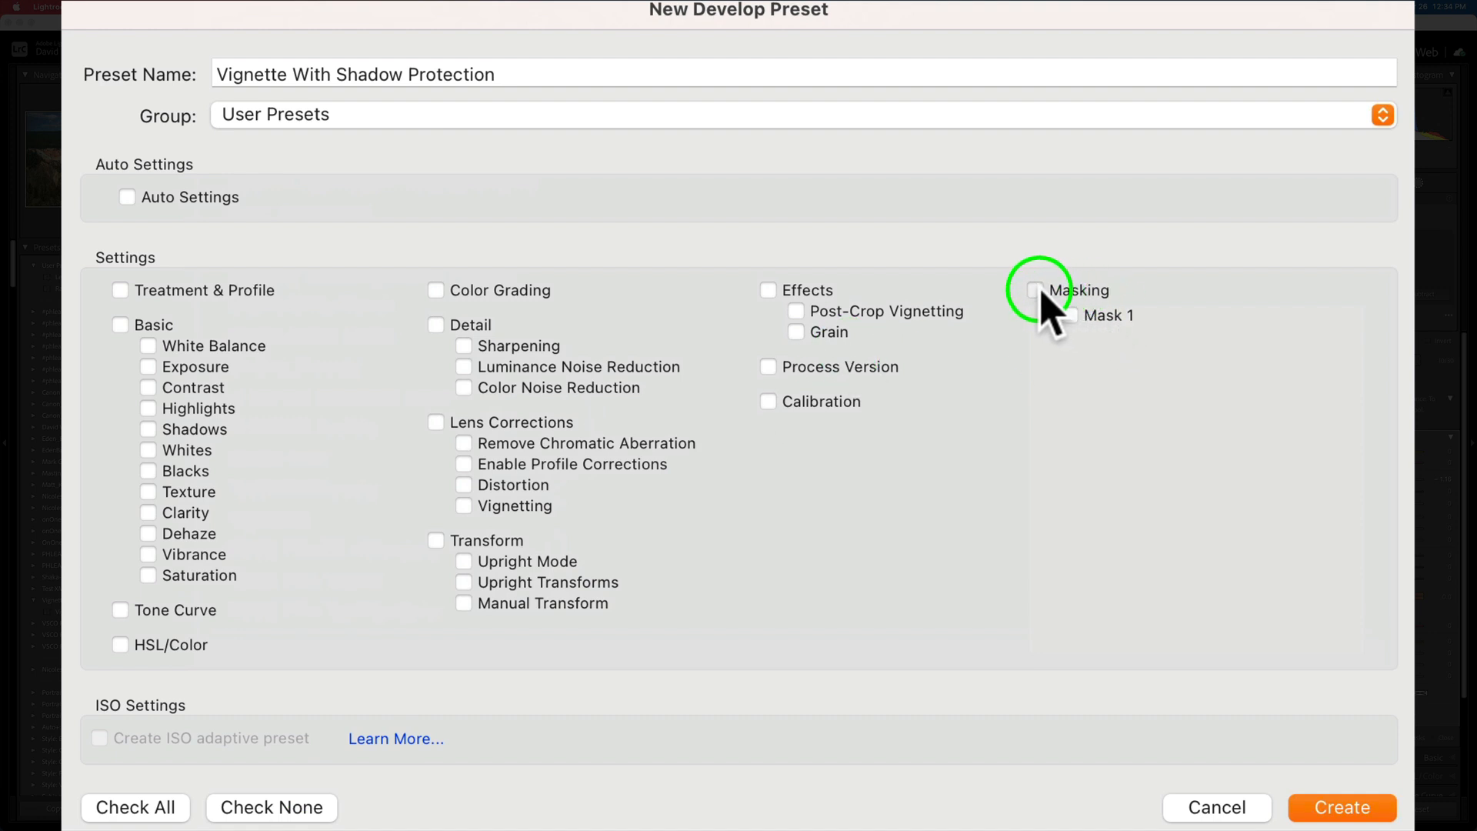
click(1037, 289)
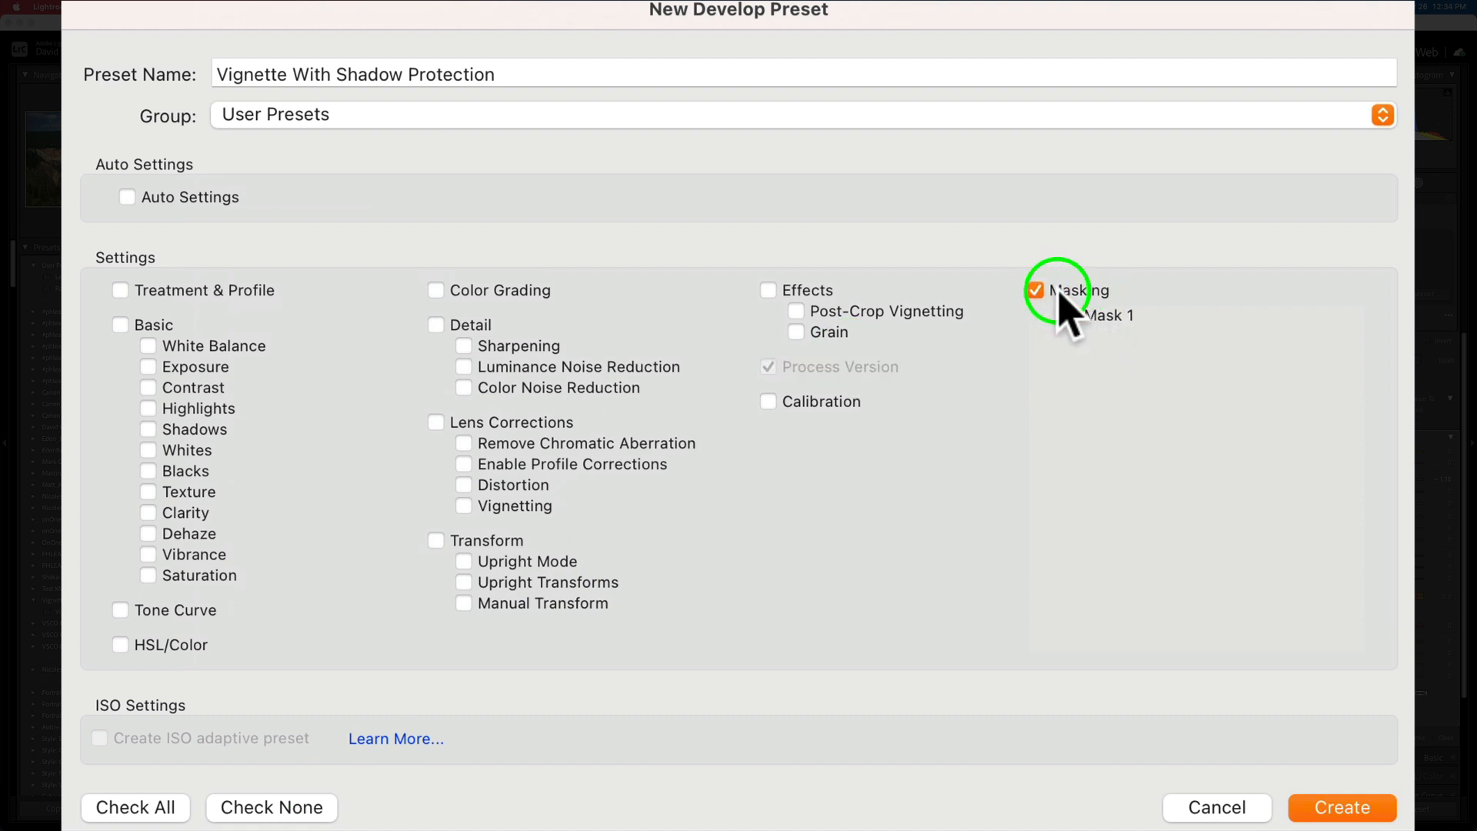
click(1069, 315)
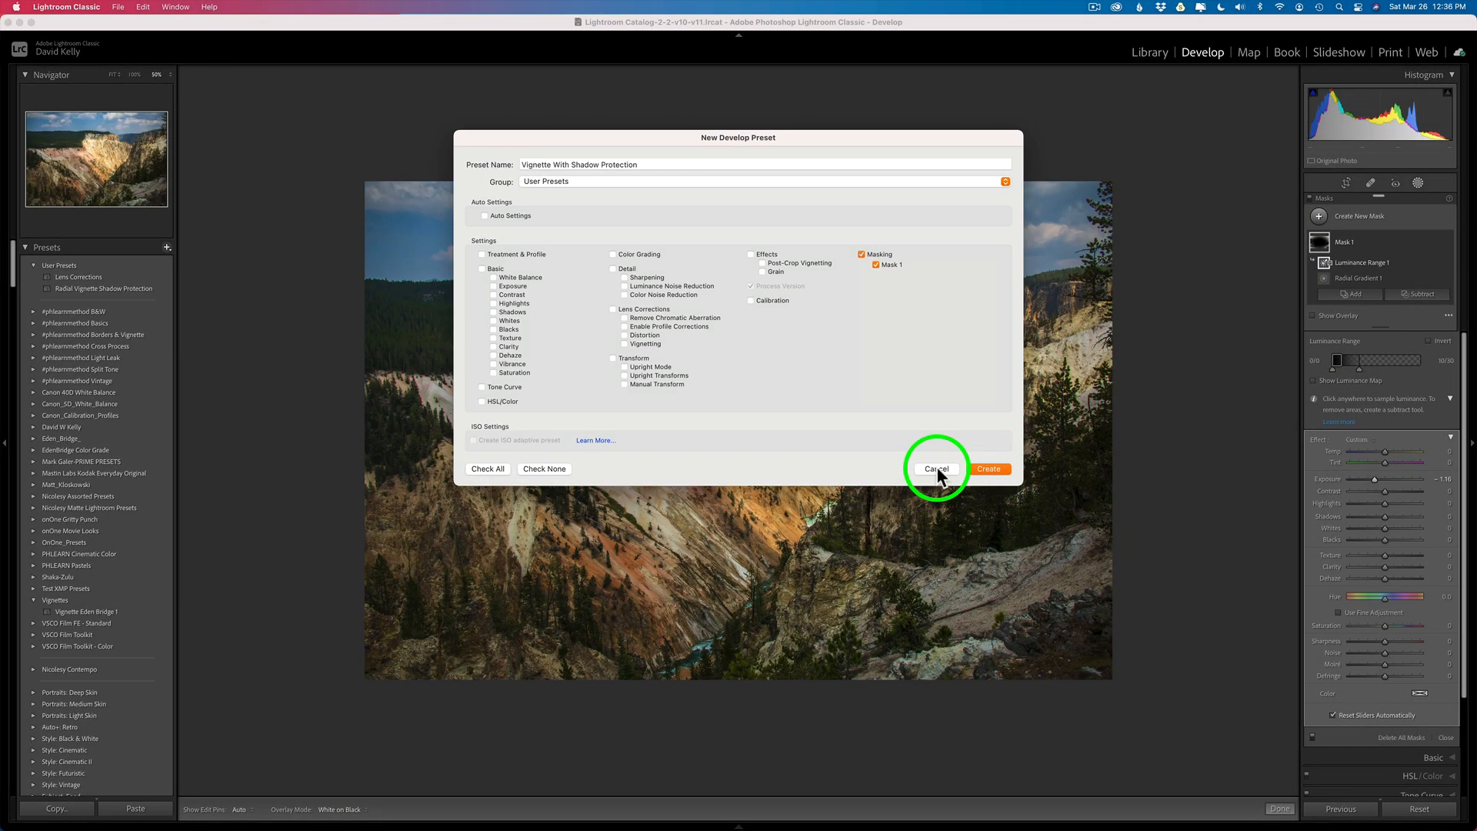
click(935, 467)
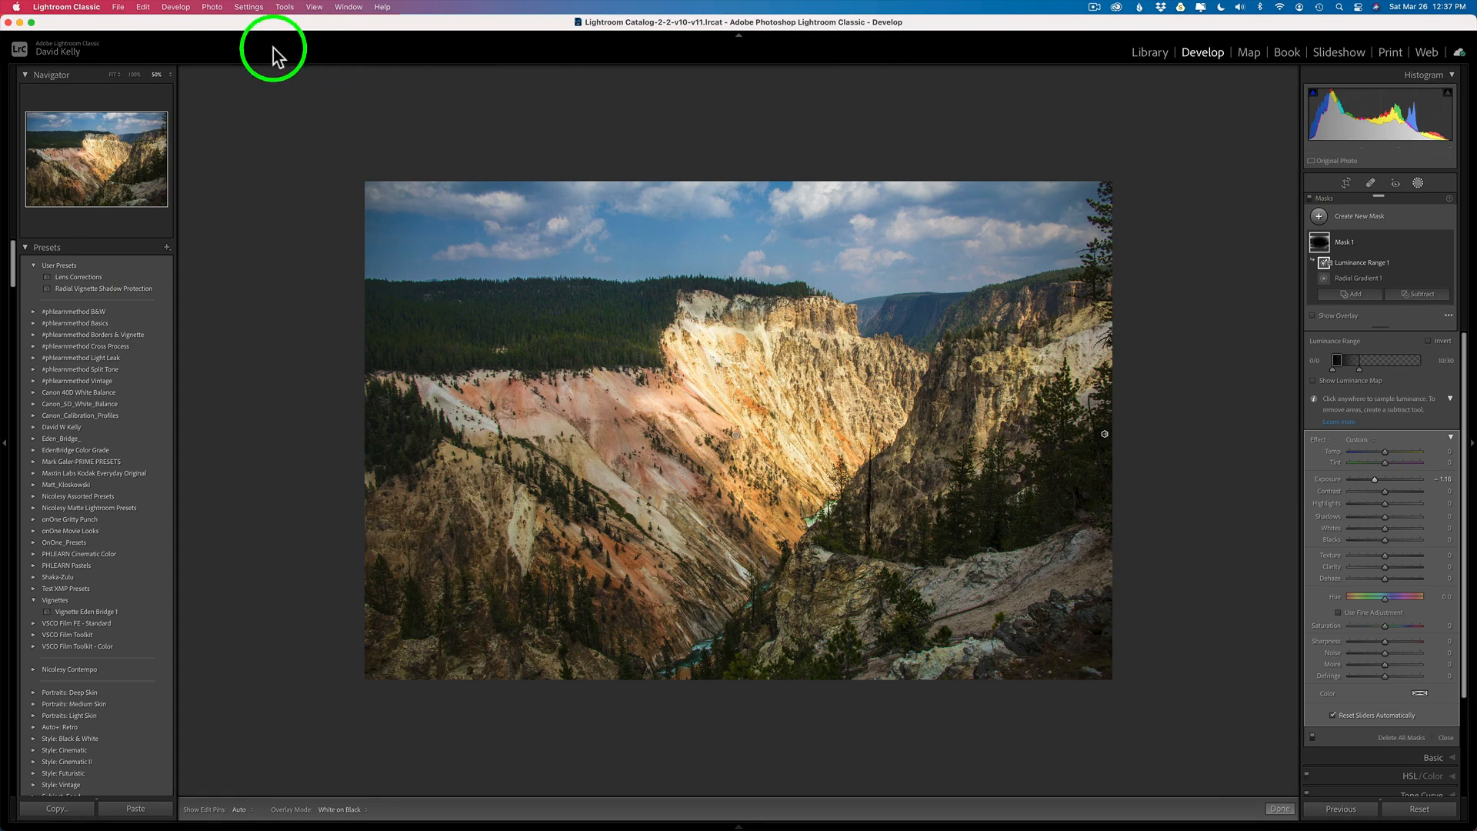
mouse_move(117, 80)
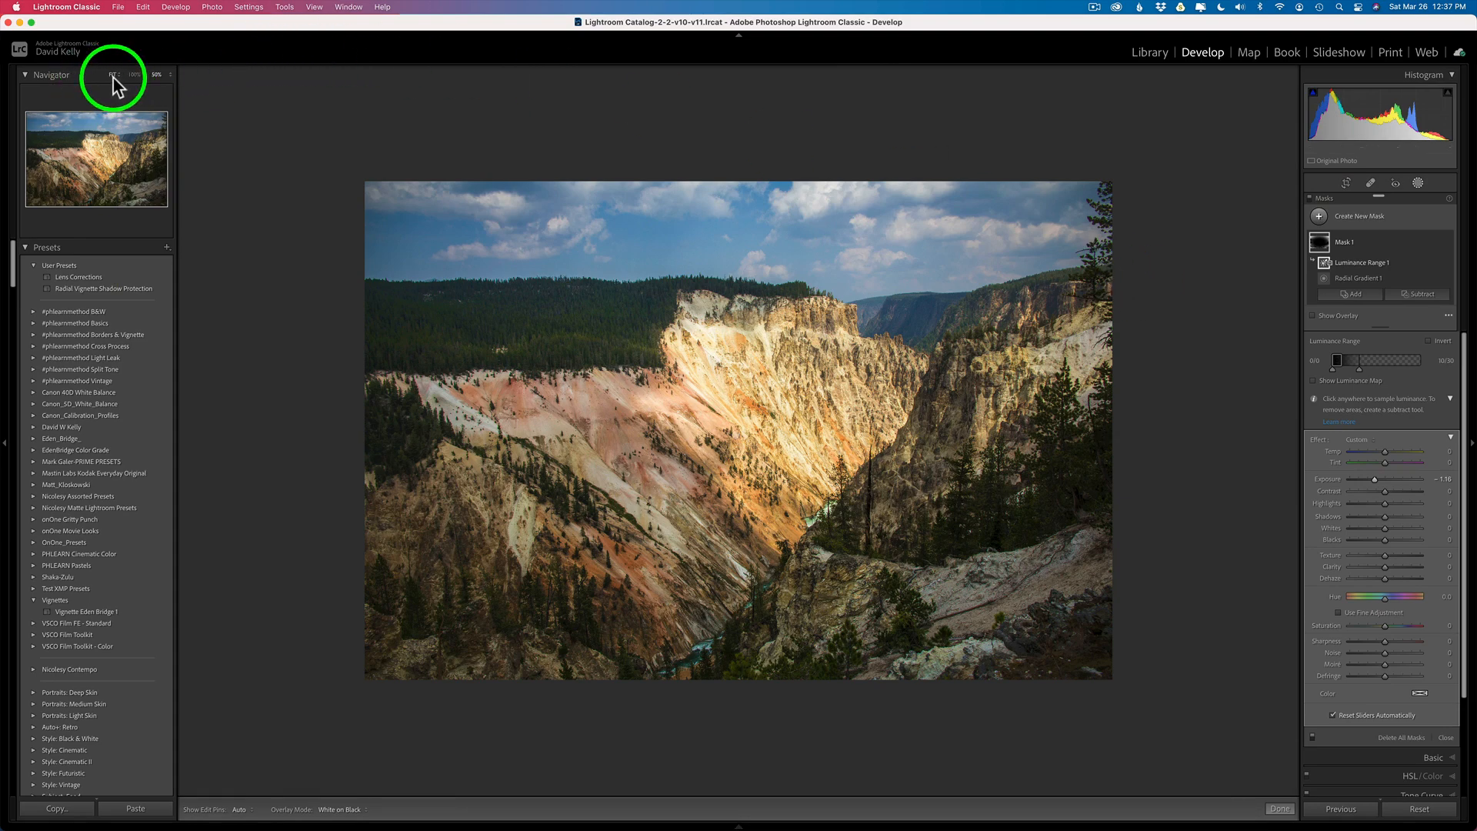
mouse_move(304, 212)
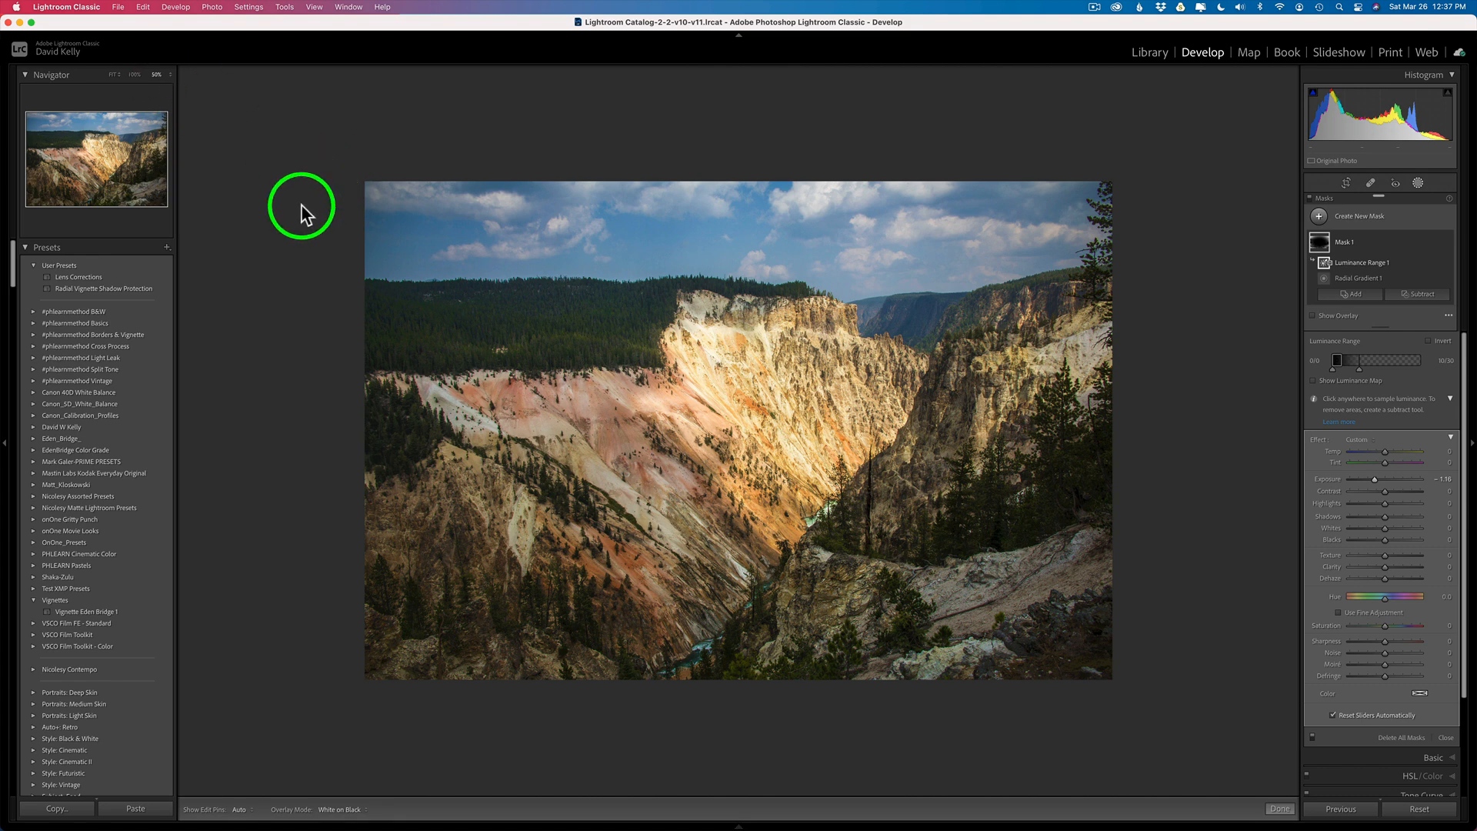
mouse_move(850, 529)
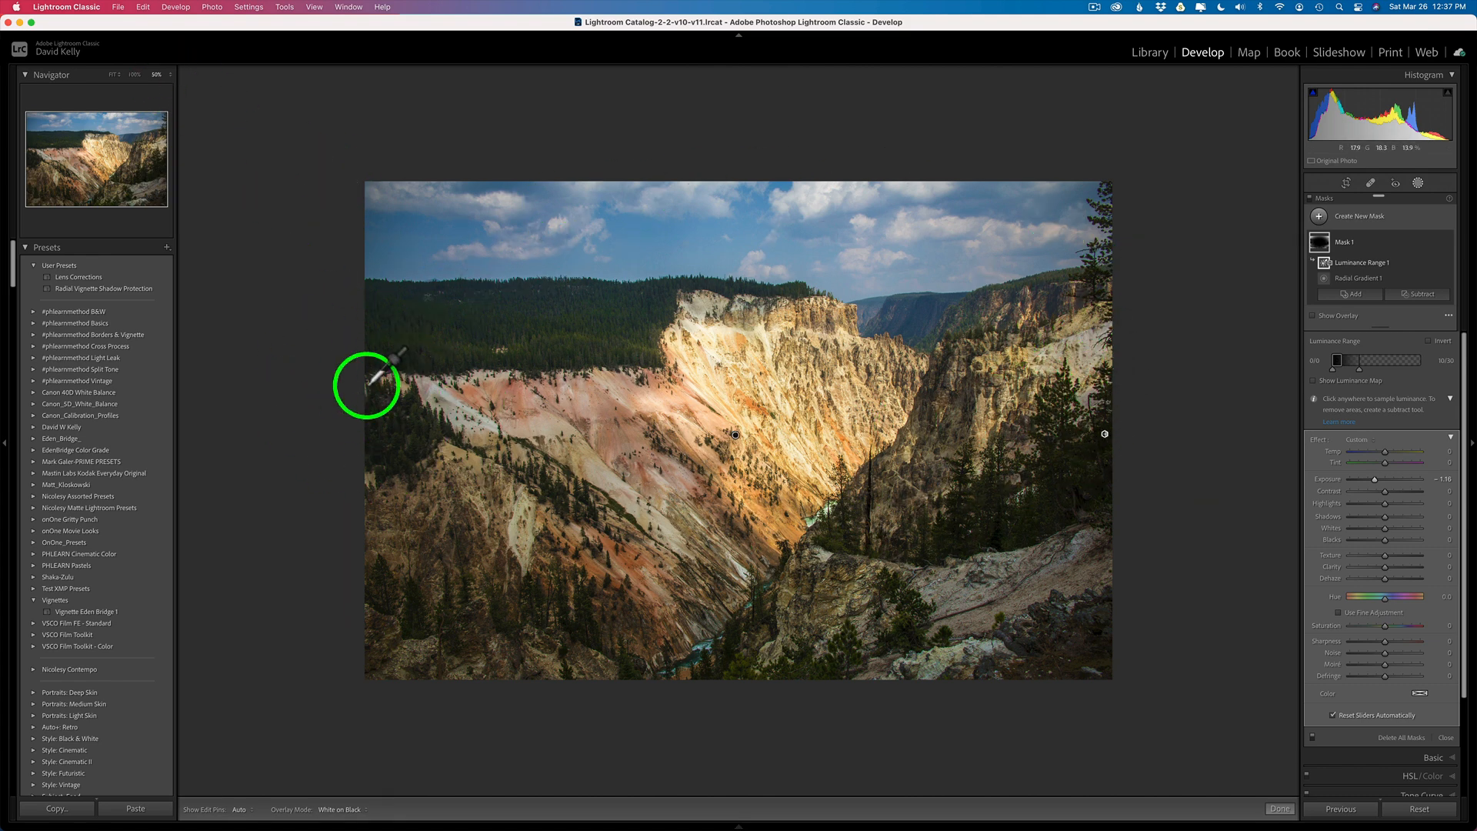
mouse_move(1153, 371)
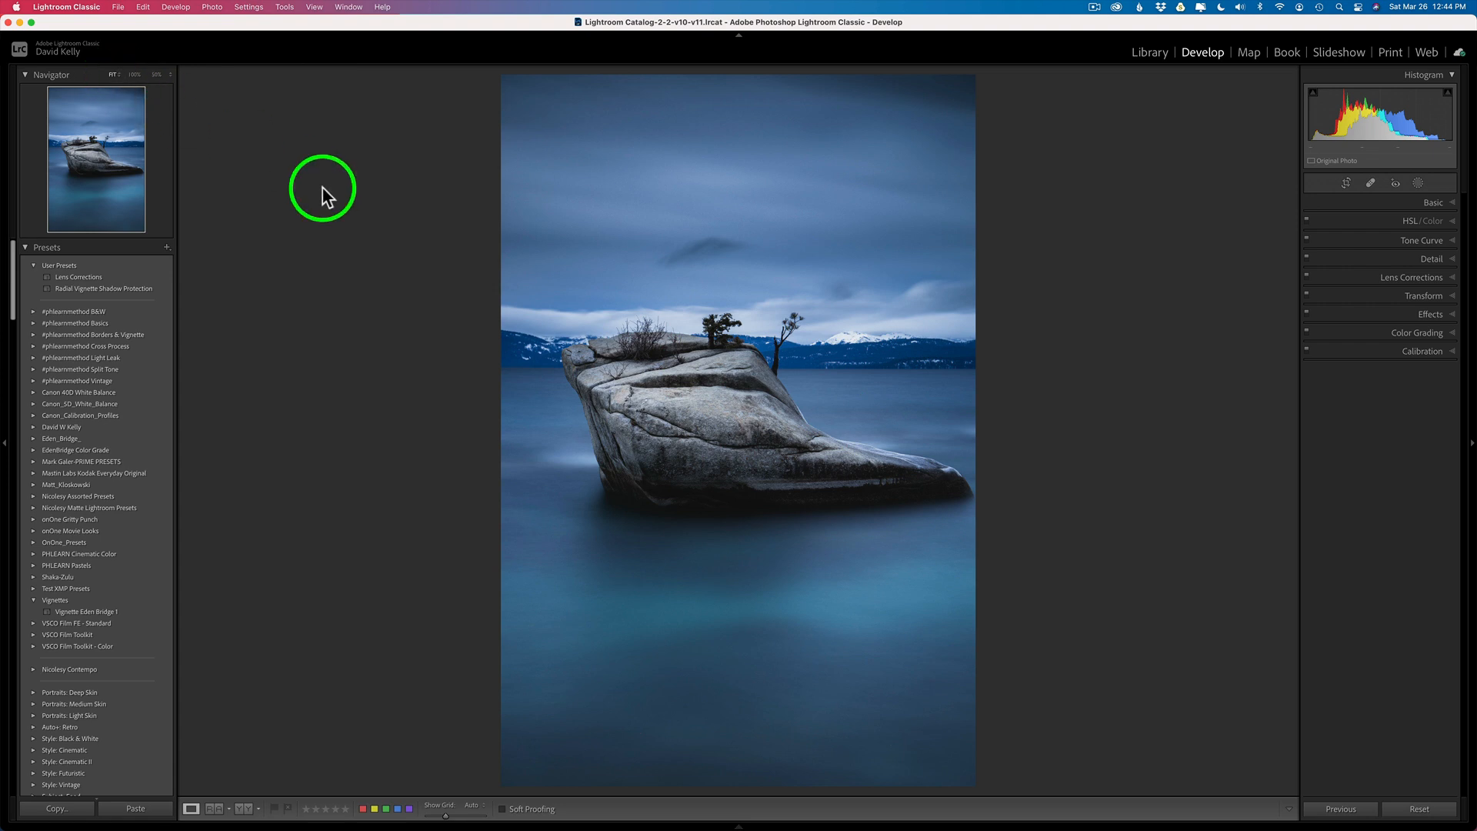
mouse_move(250, 286)
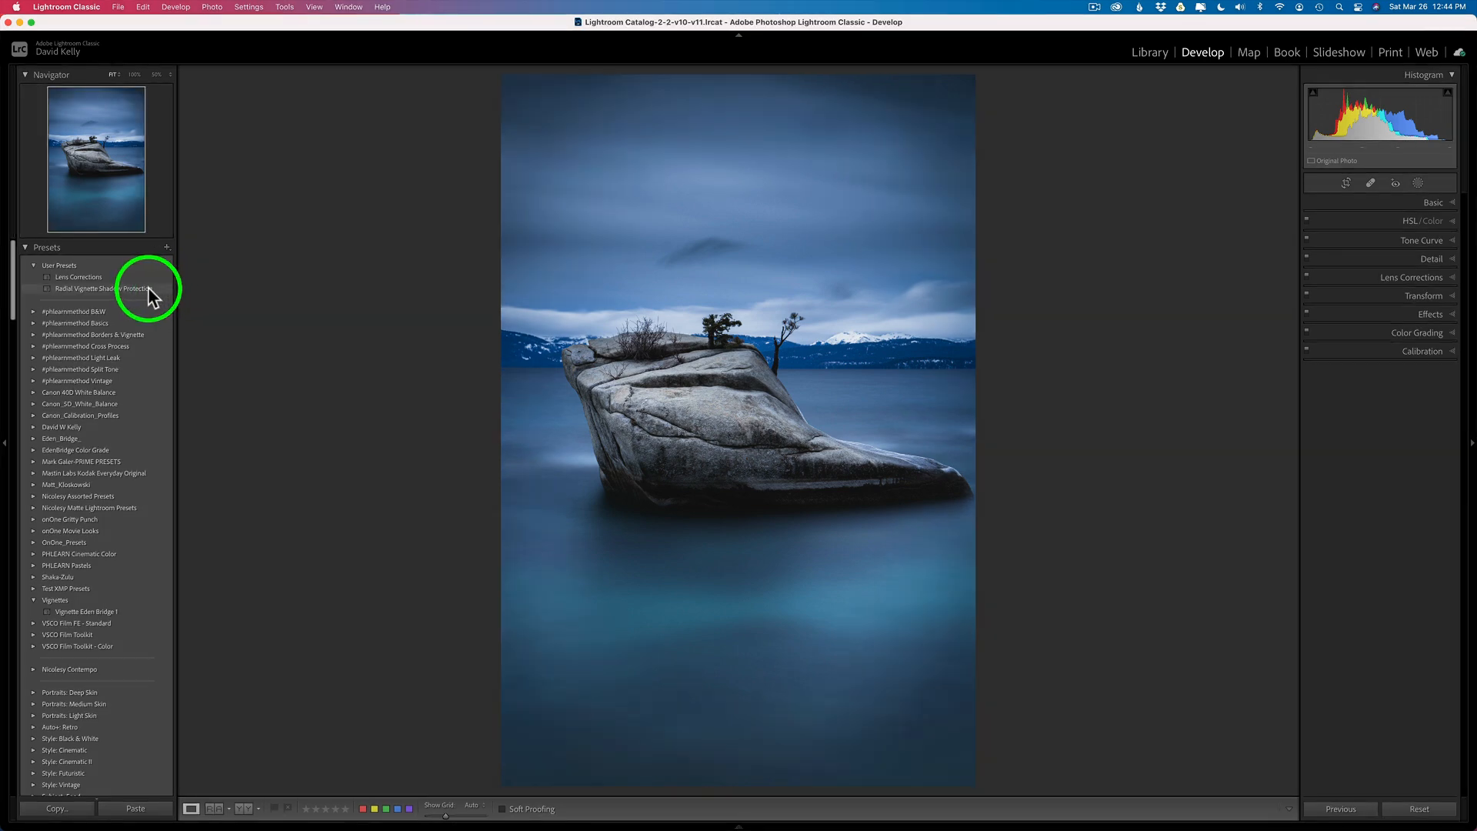
Apply the Radial Vignette Shadow Protection preset to the rock photo and preview Mask 1's overlay.
click(105, 290)
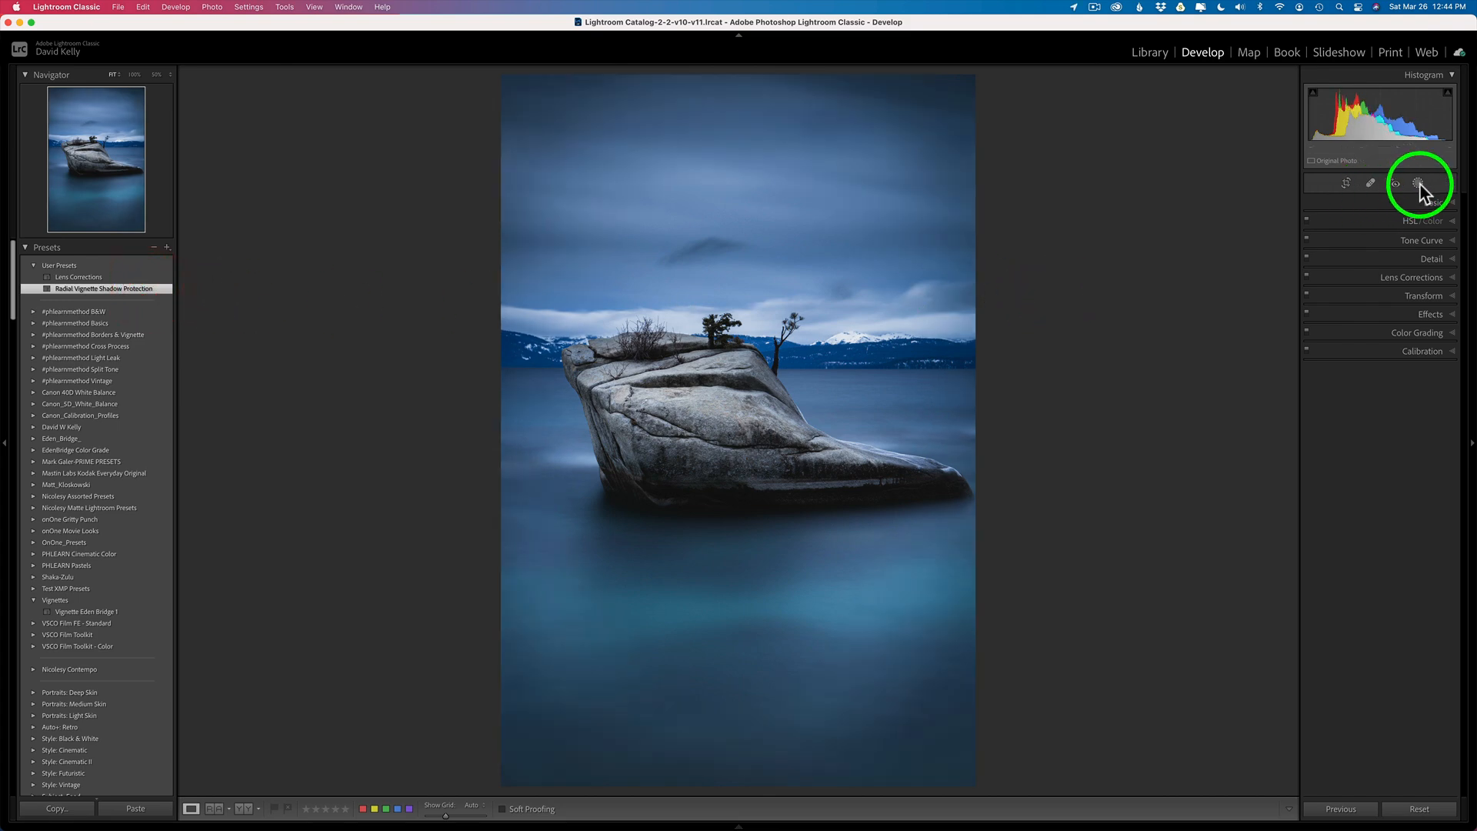
click(1418, 185)
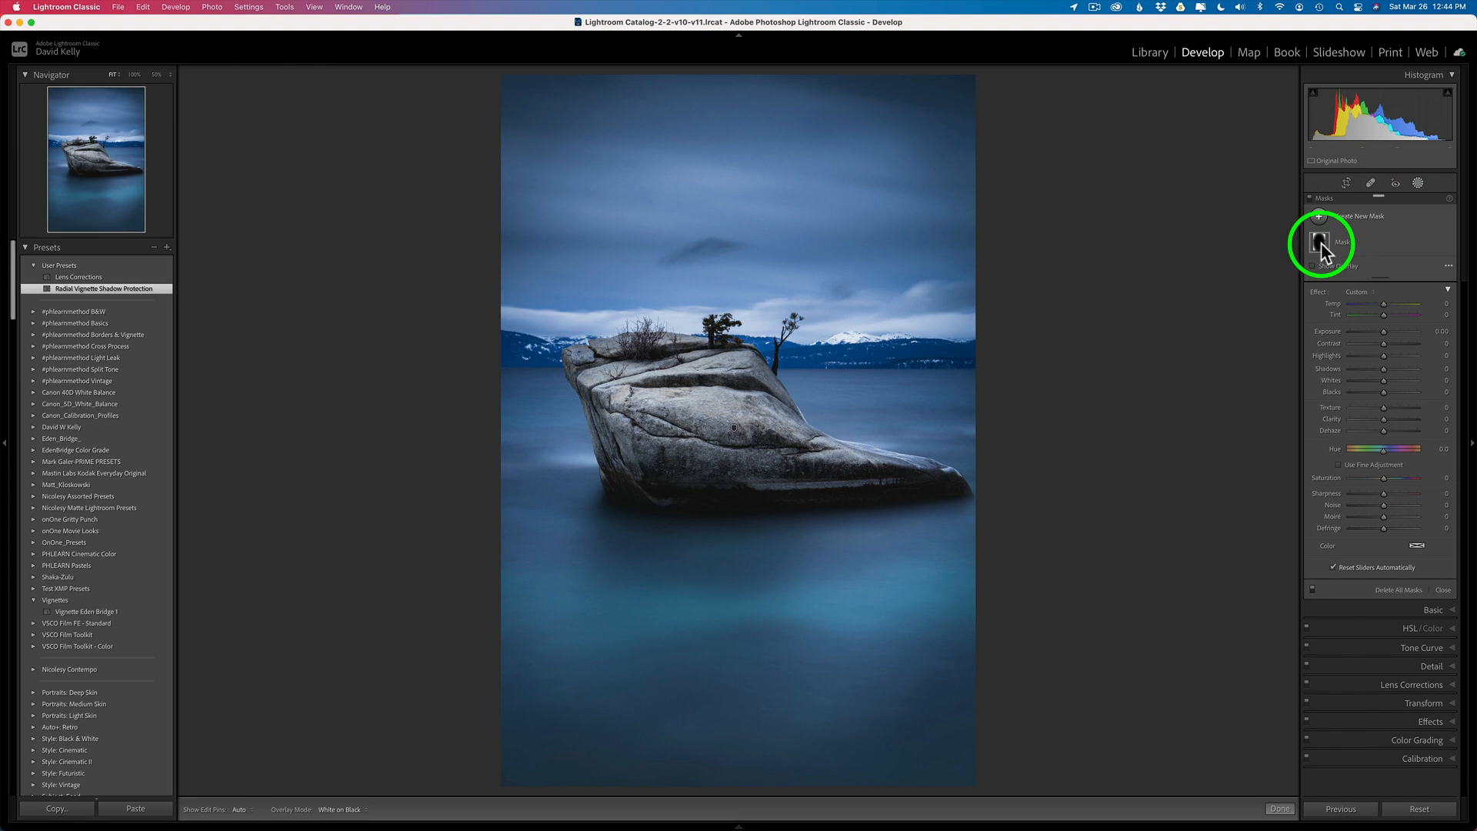
click(1317, 243)
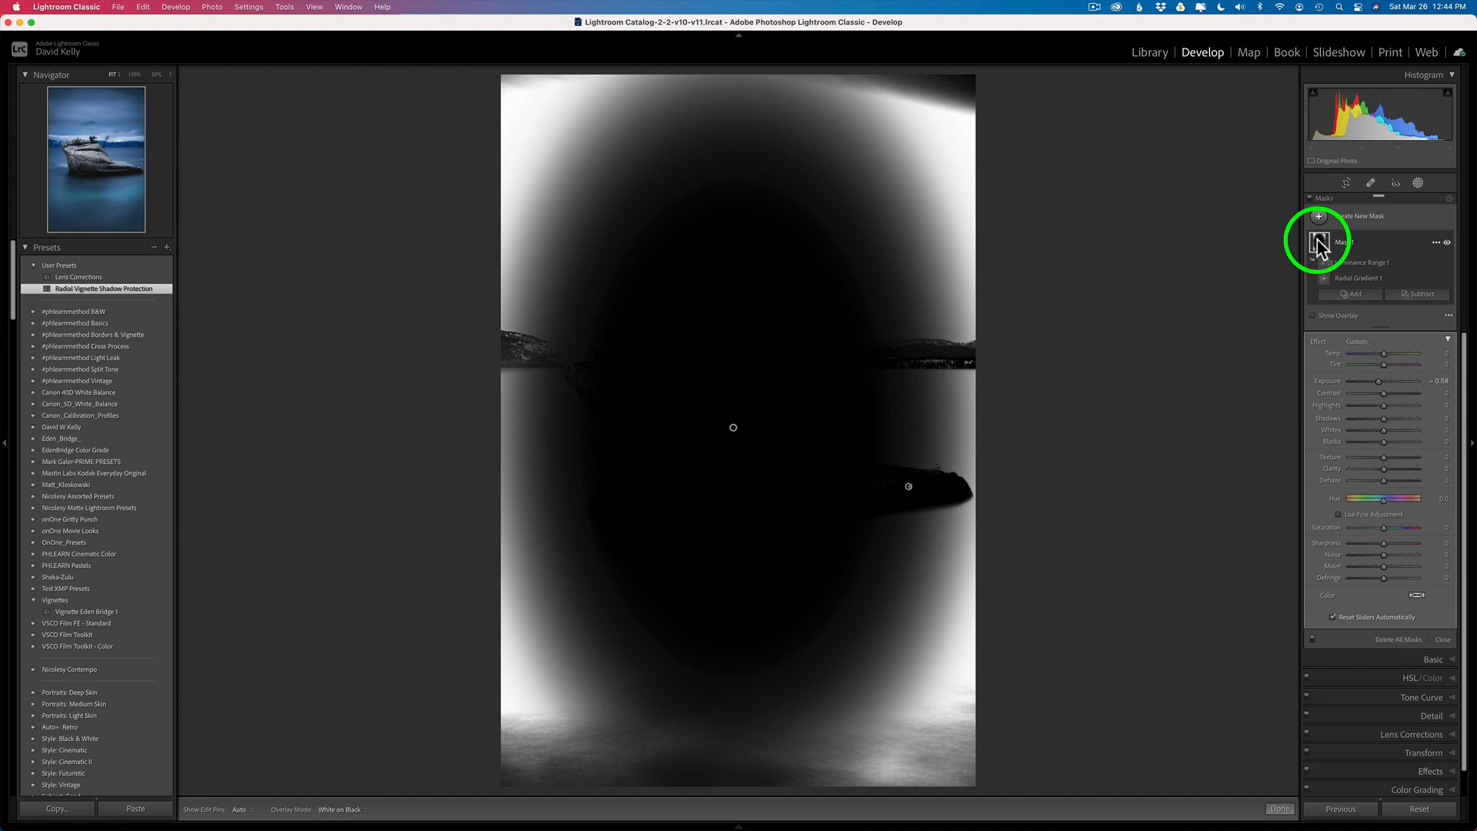
click(1320, 242)
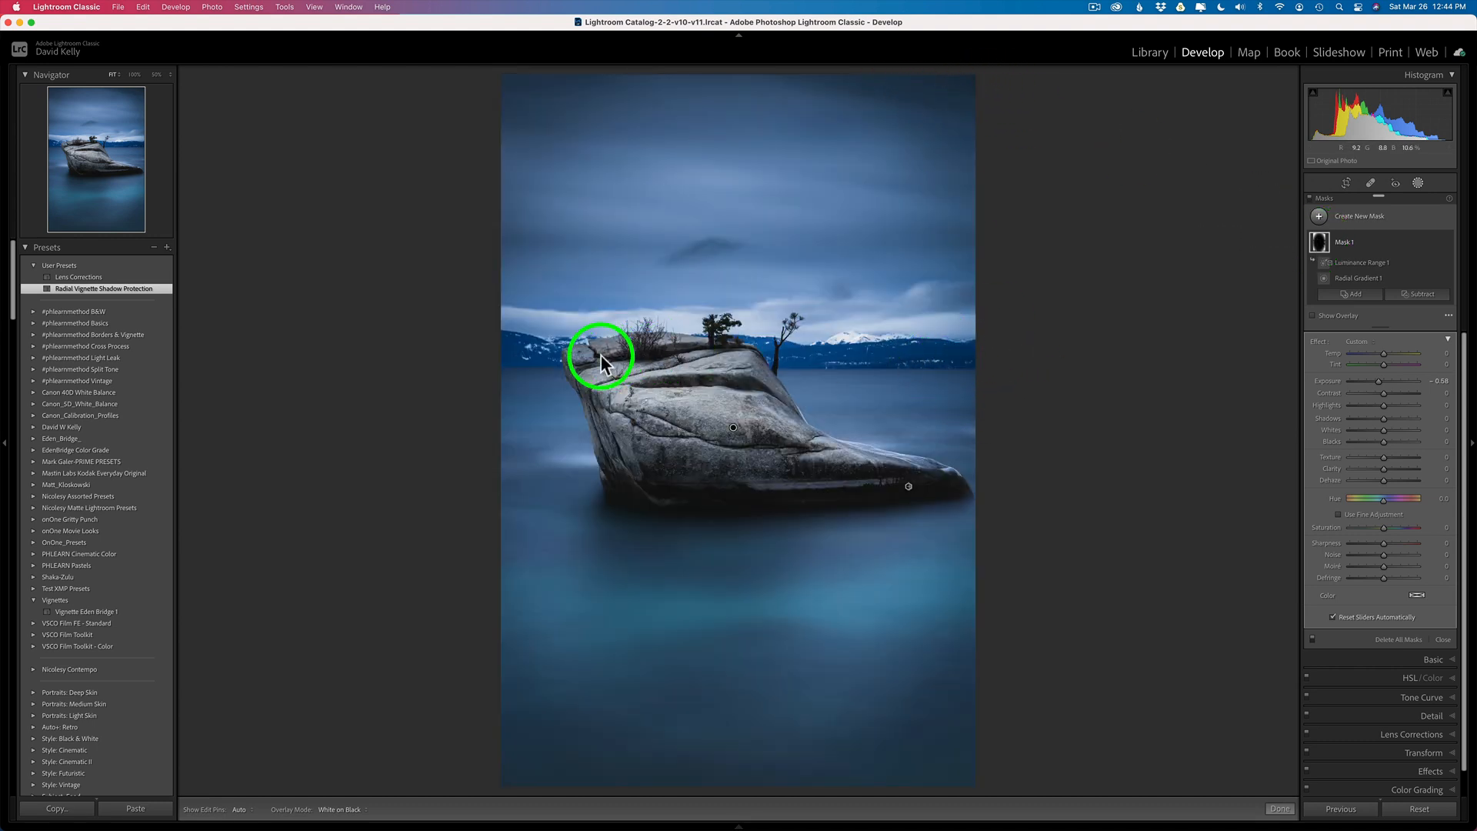
mouse_move(1308, 237)
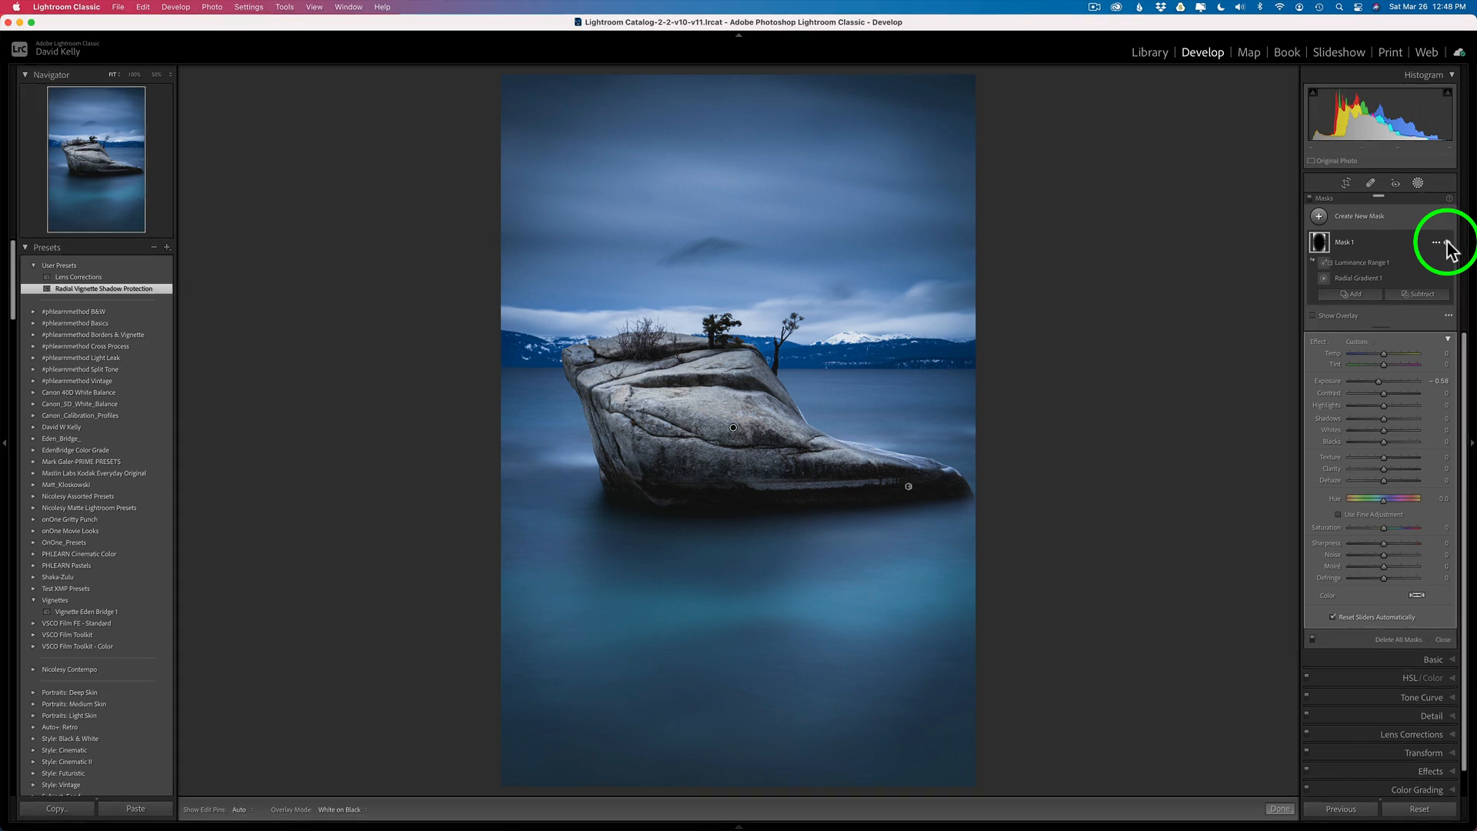
Show Luminance Range 1's luminance map and adjust which dark tones it protects.
click(1443, 241)
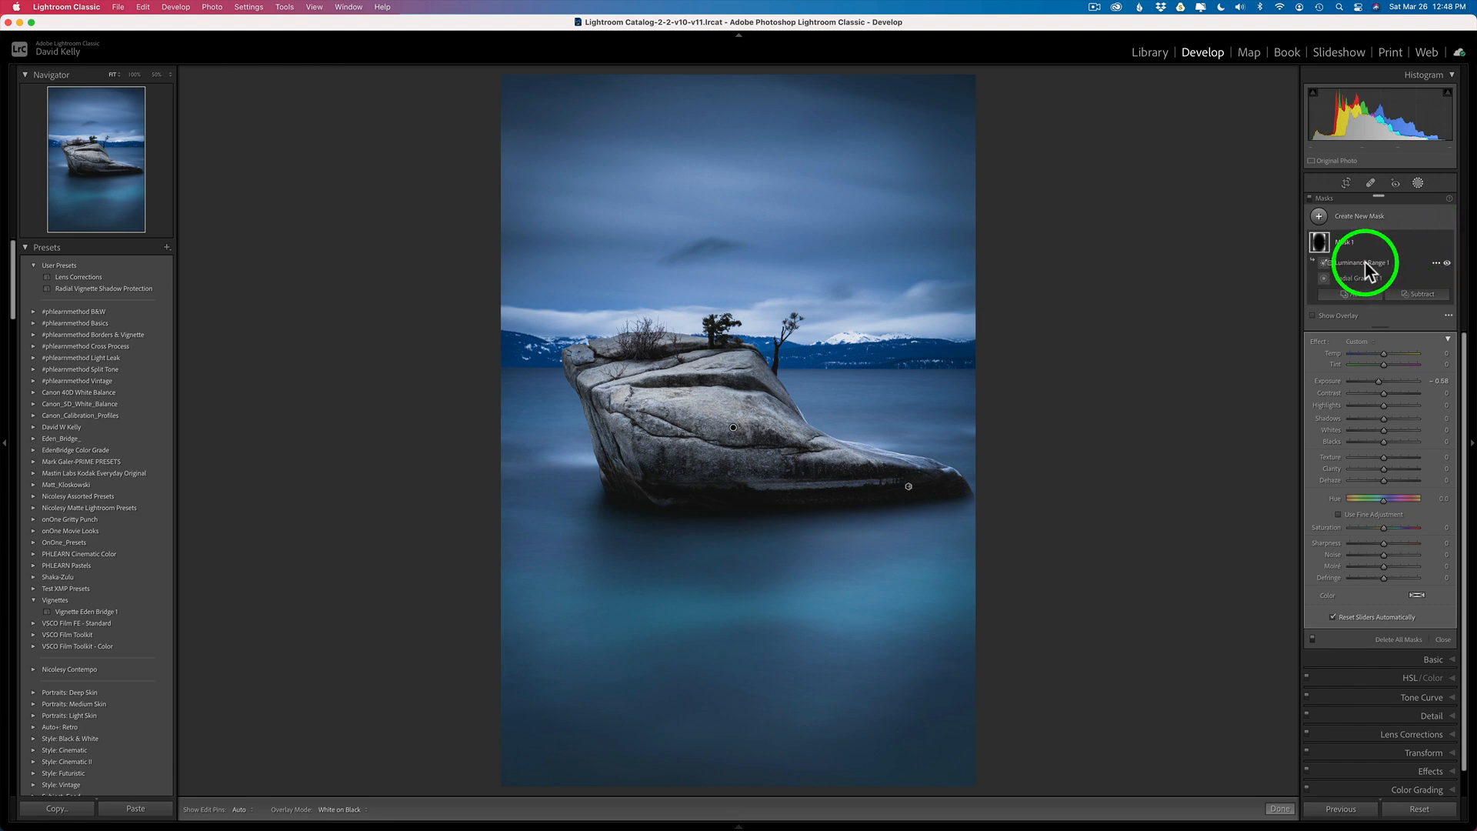
click(1358, 262)
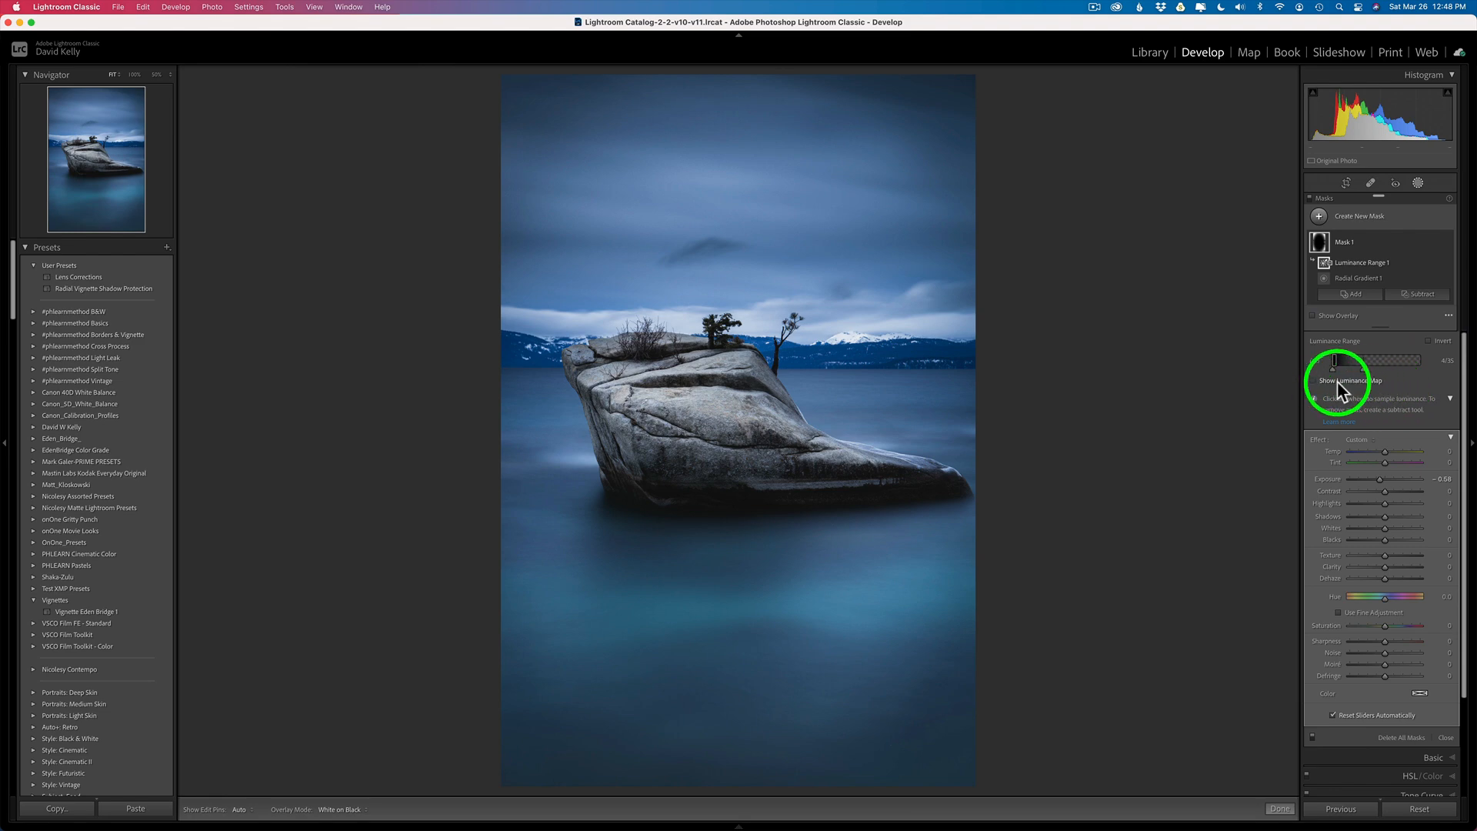
click(1314, 380)
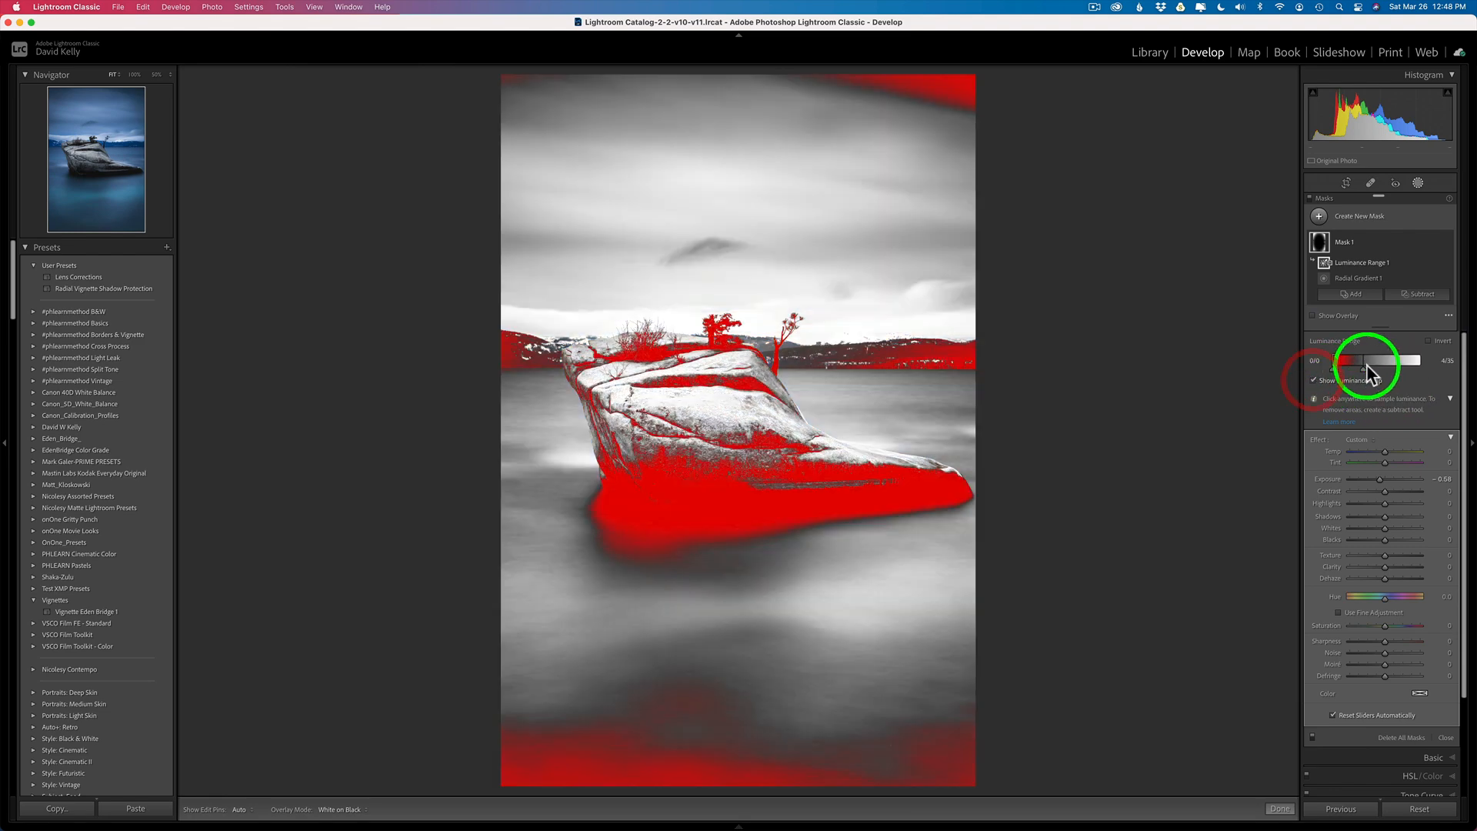
drag(1353, 360, 1337, 360)
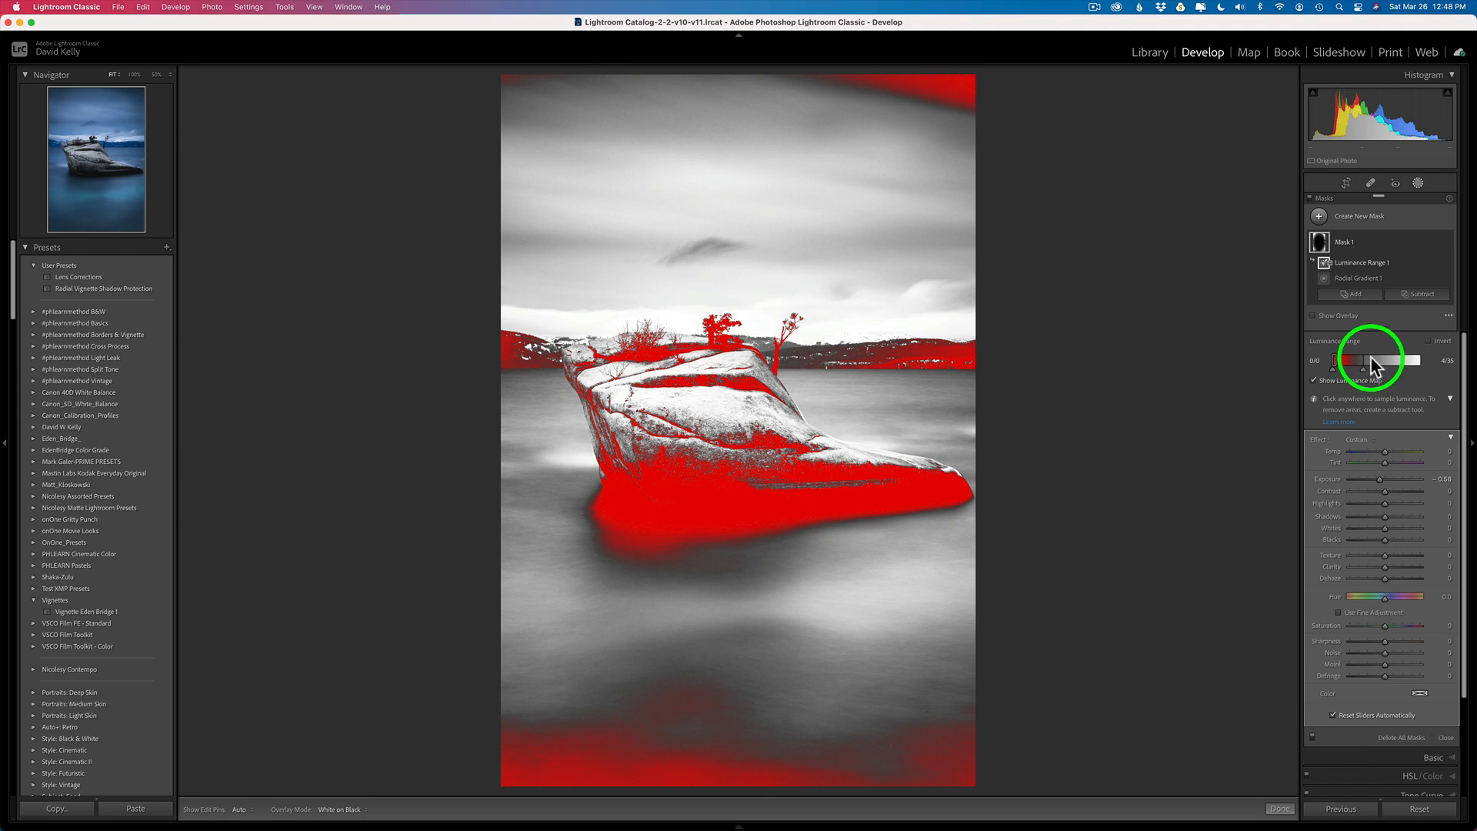
Select Radial Gradient 1 and fine-tune how strongly its Exposure darkens the edges.
click(1357, 277)
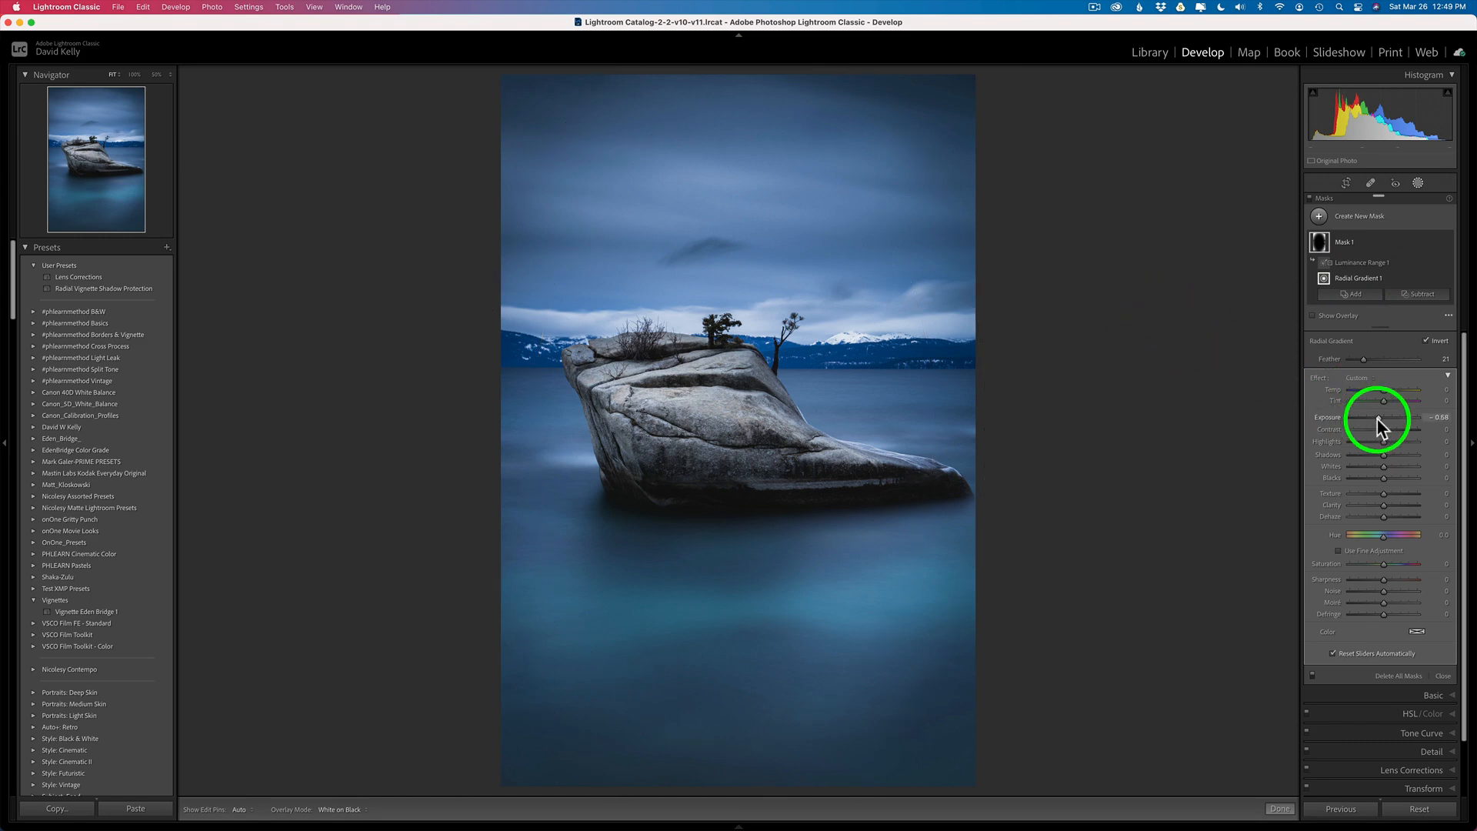
drag(1384, 417, 1382, 417)
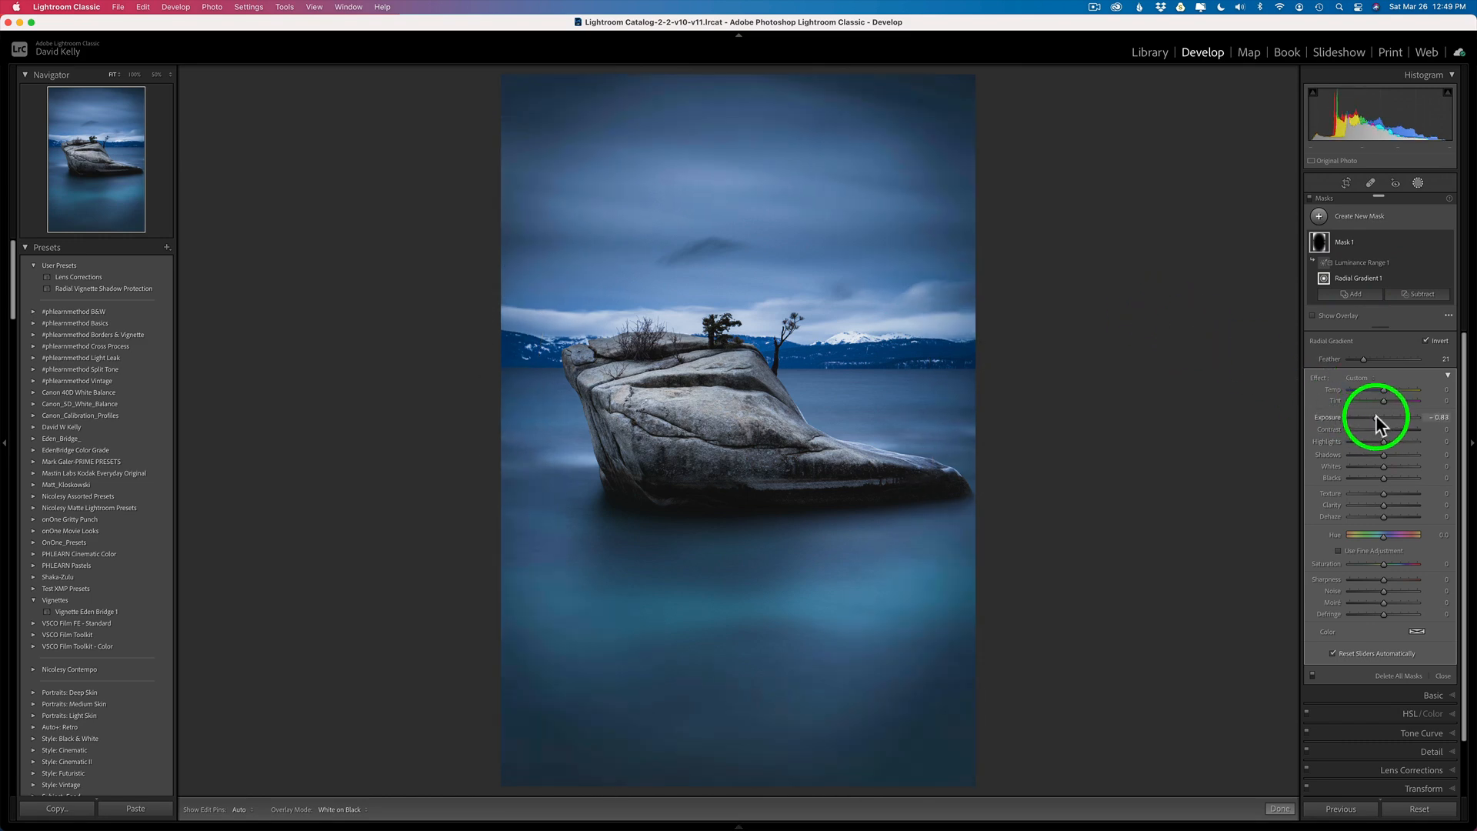
drag(1385, 400, 1394, 400)
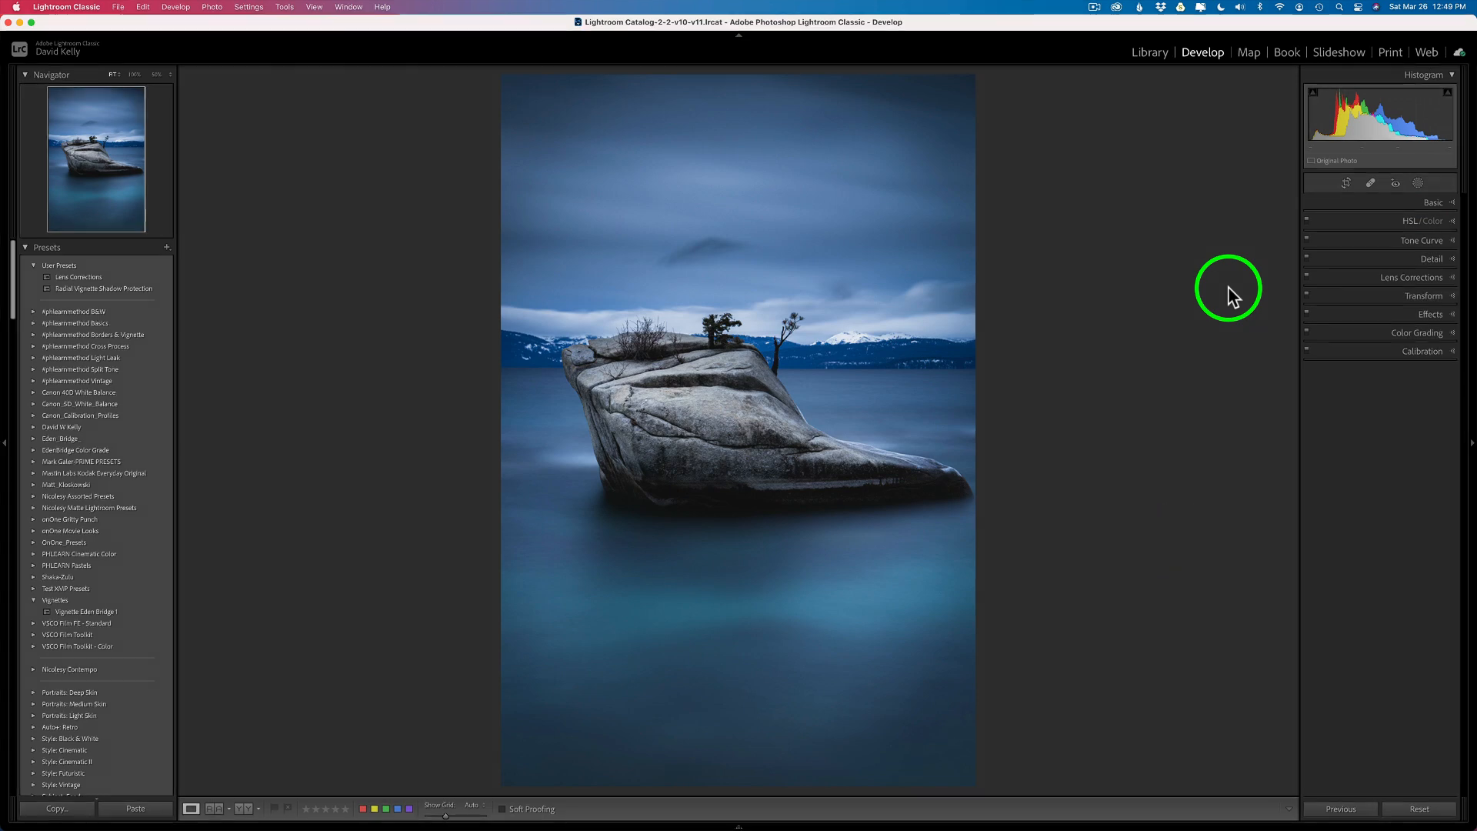
mouse_move(1178, 540)
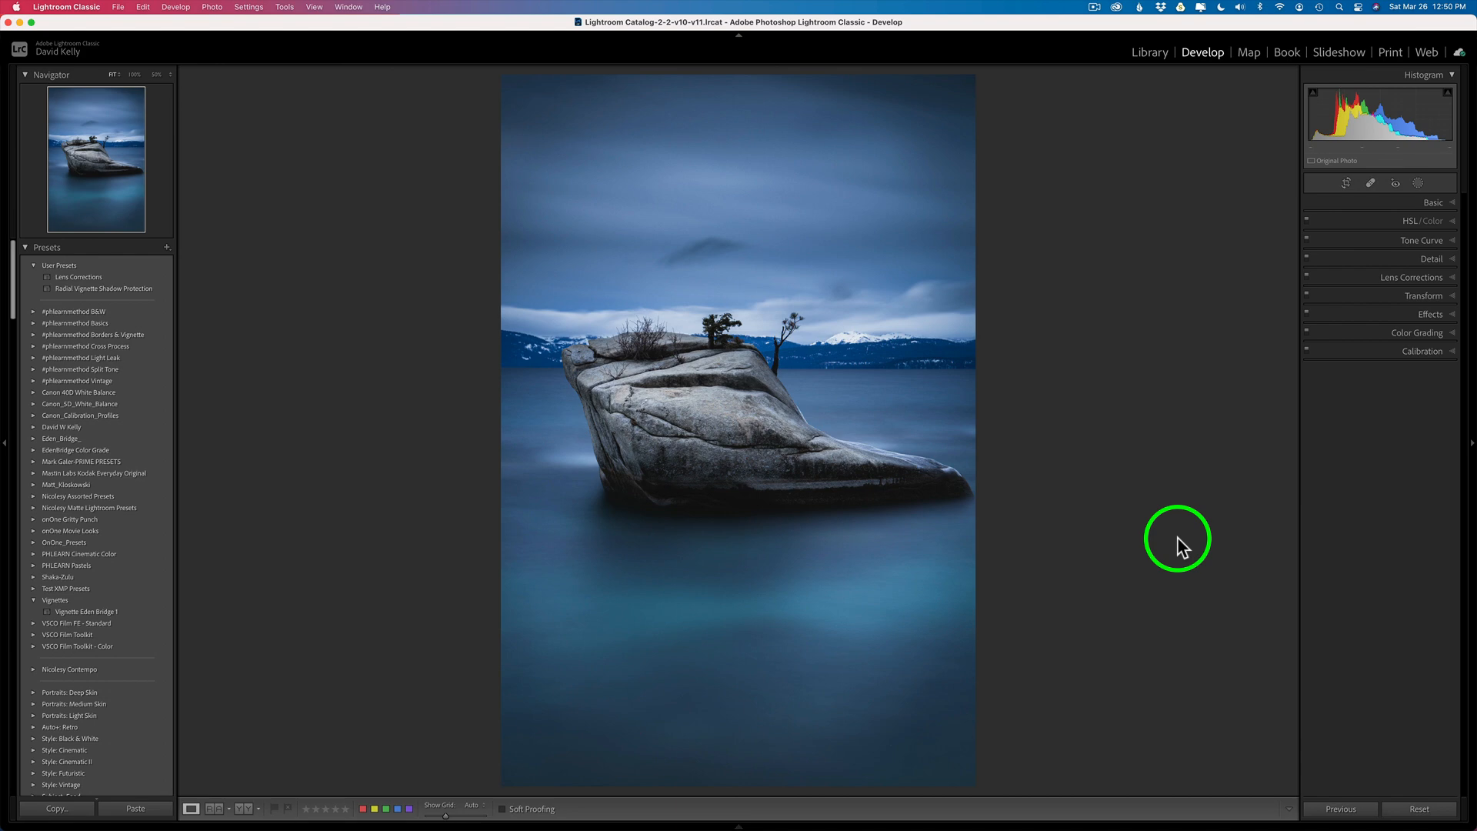
mouse_move(1196, 525)
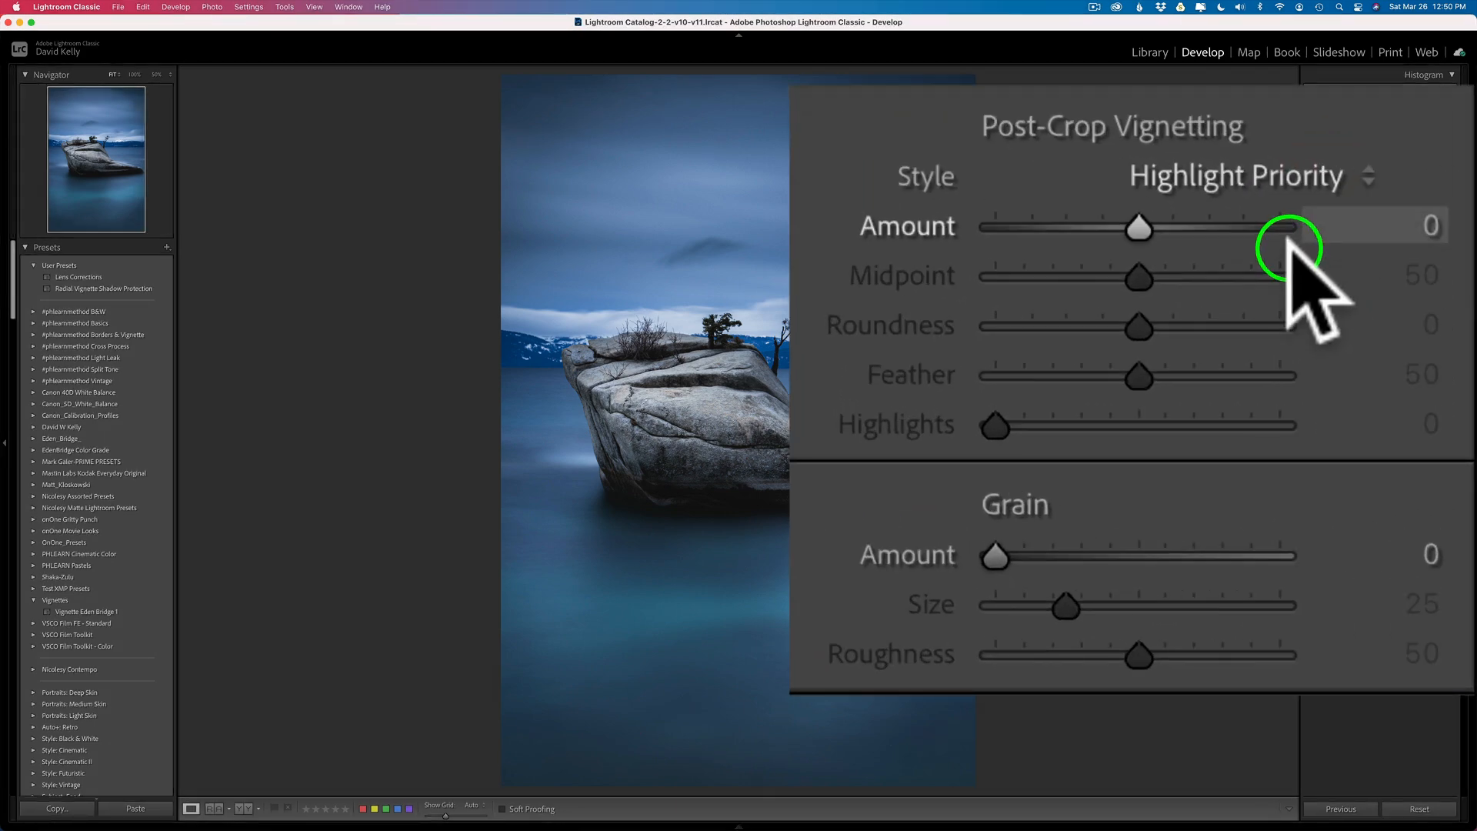
Choose Color Priority as the Post-Crop Vignetting style in the Effects panel.
click(1237, 174)
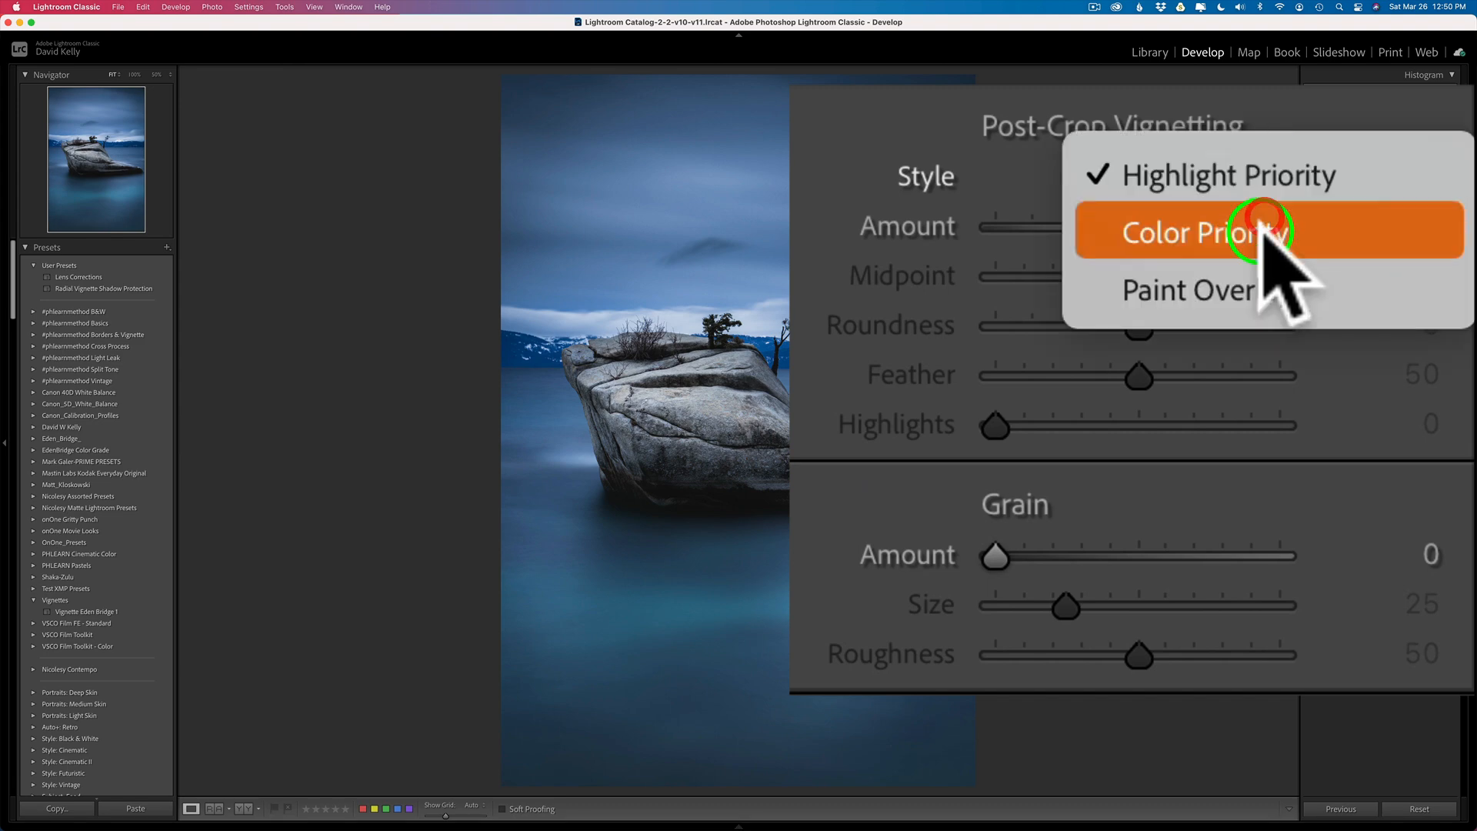
click(1260, 231)
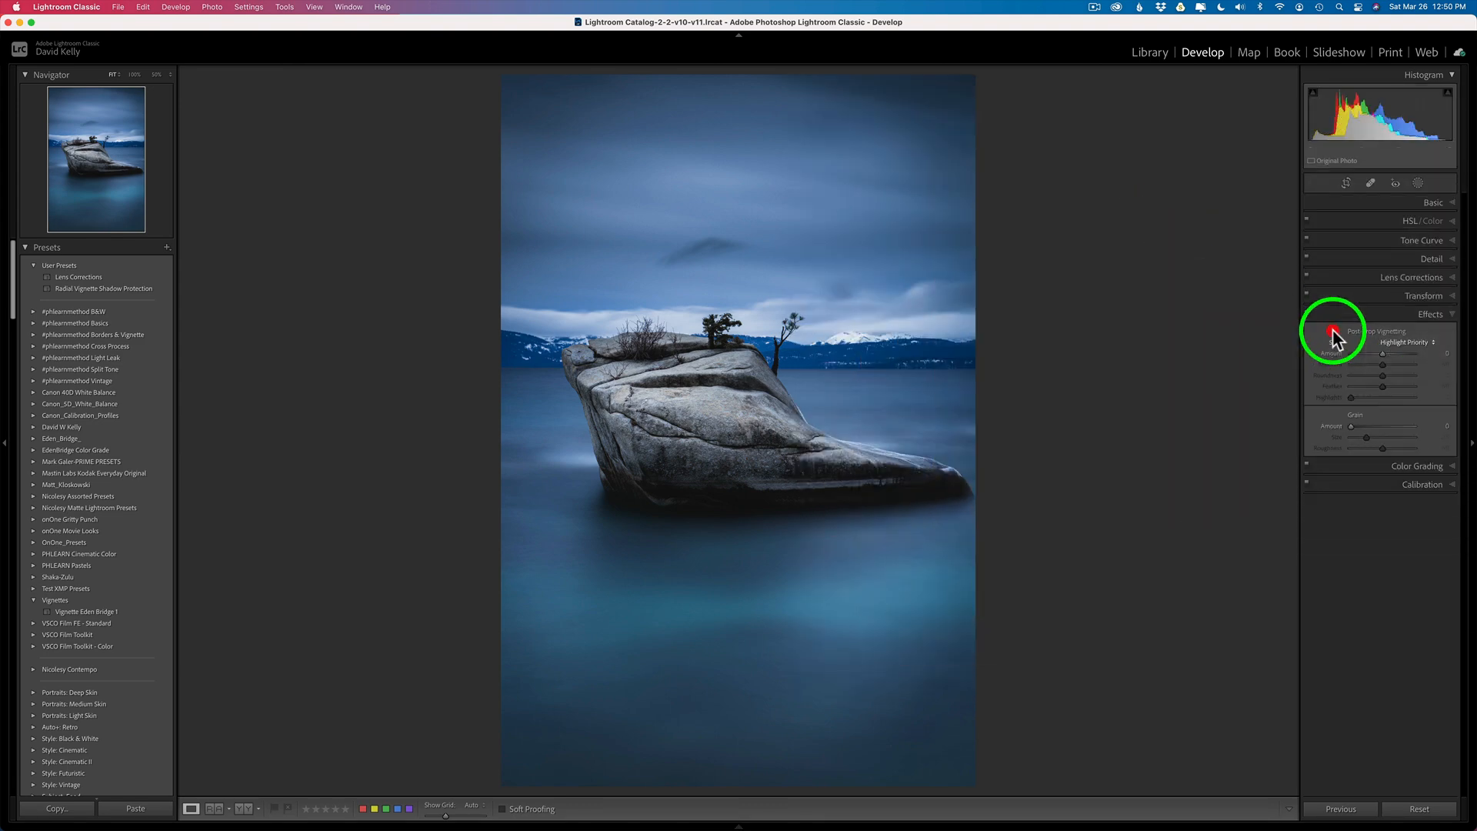